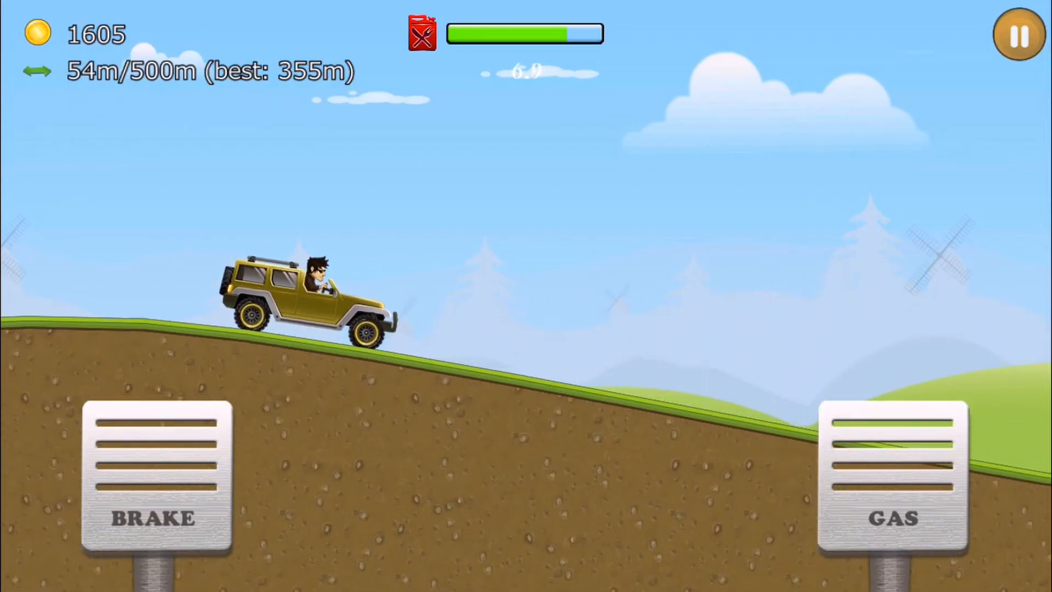
# - Add the Physics behavior to the CarBody object
pyautogui.click(893, 476)
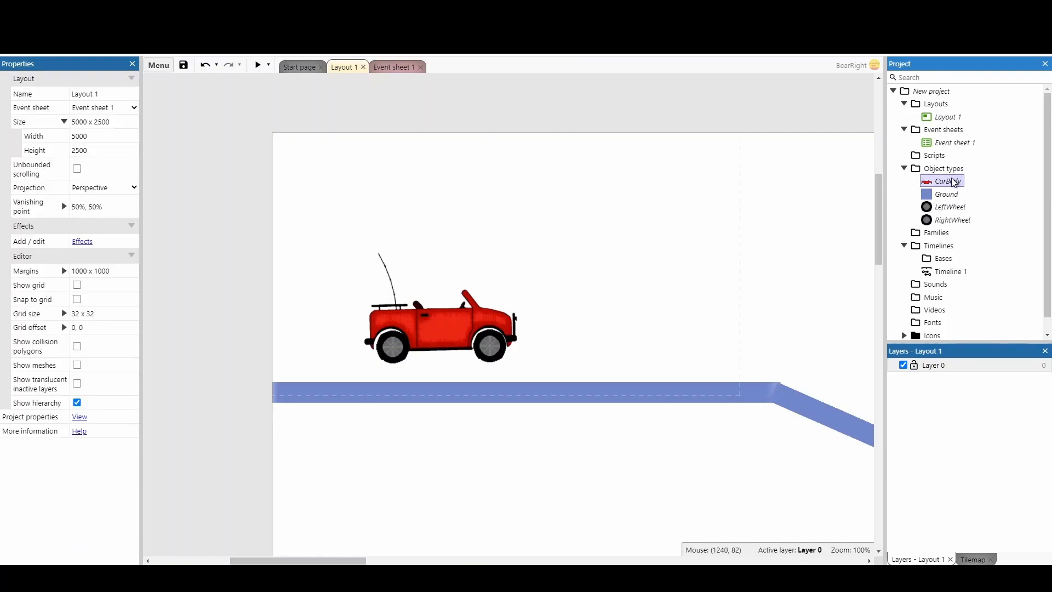
pyautogui.rightClick(945, 181)
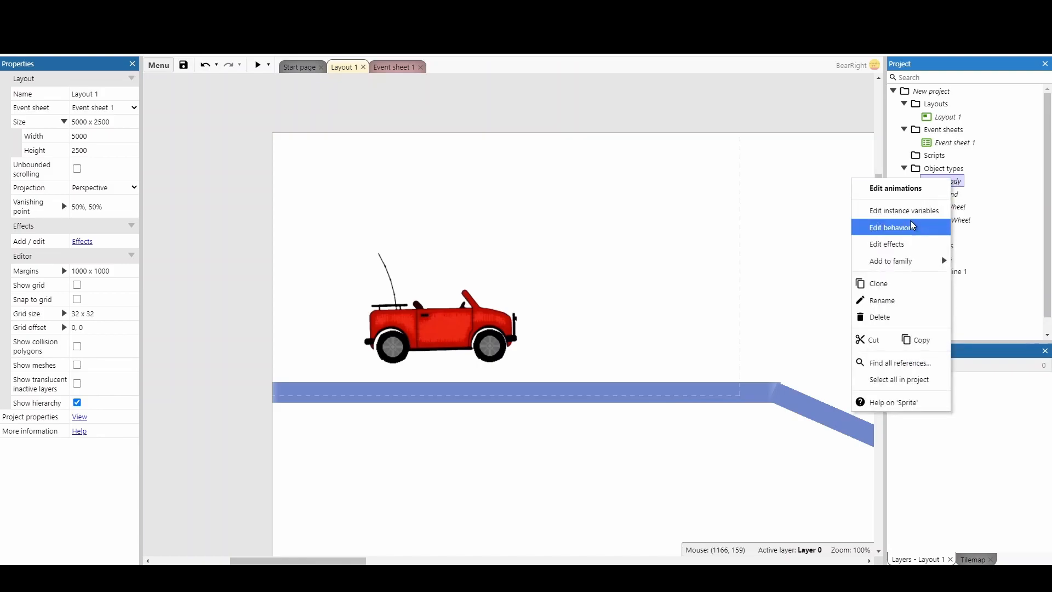
pyautogui.click(890, 226)
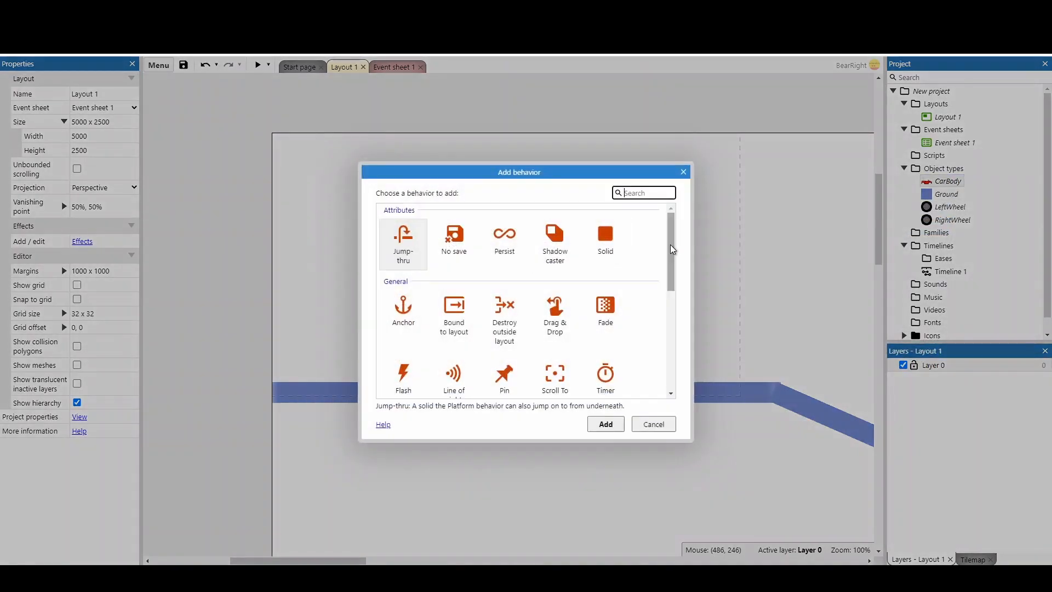
pyautogui.scroll(-3)
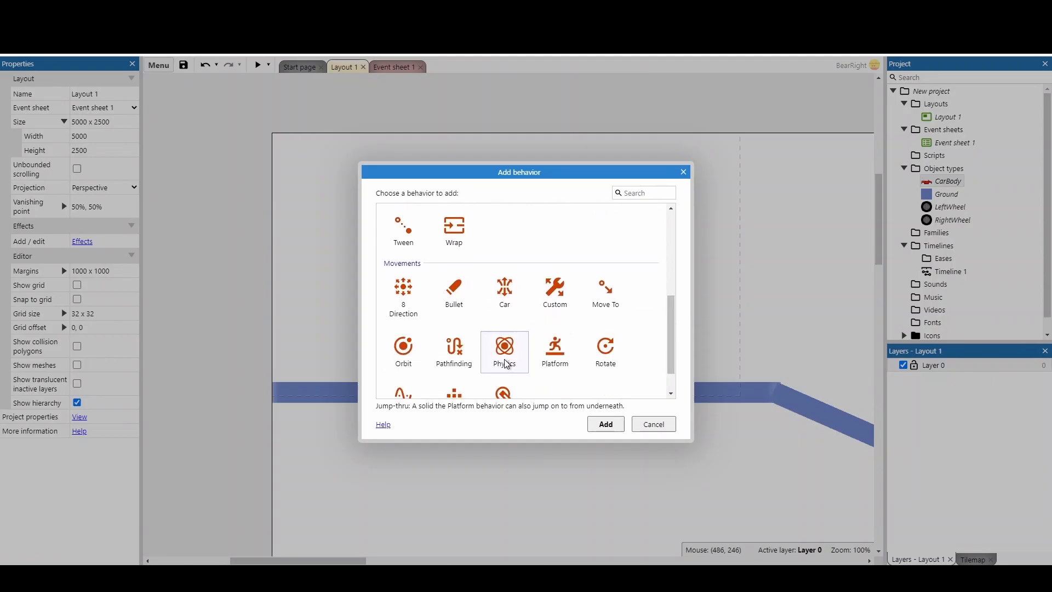
pyautogui.click(604, 424)
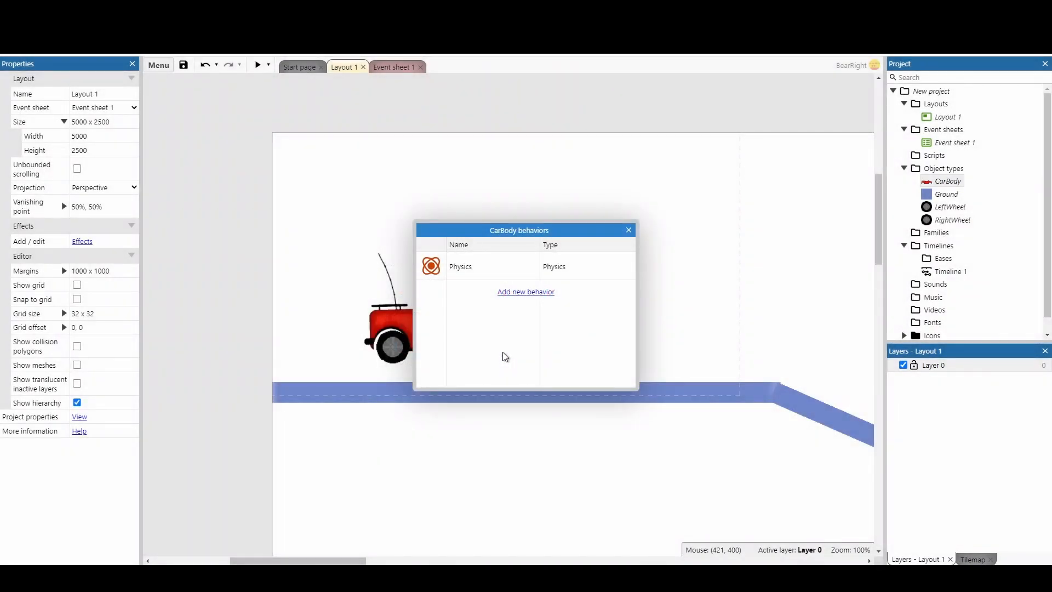
# - Add ScrollTo to CarBody and make the Ground an immovable Physics body
pyautogui.click(525, 291)
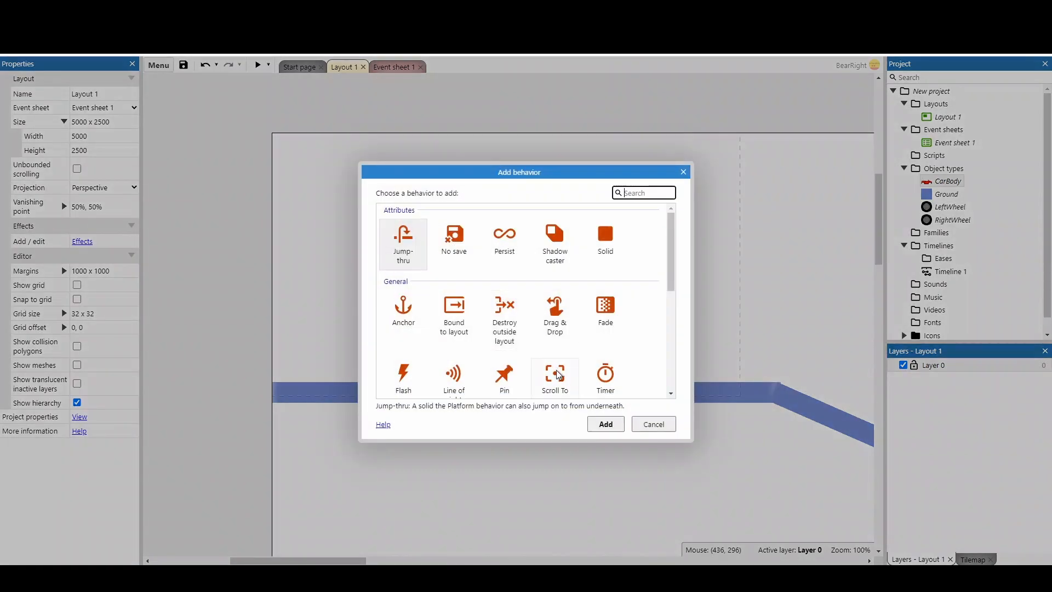
pyautogui.click(652, 423)
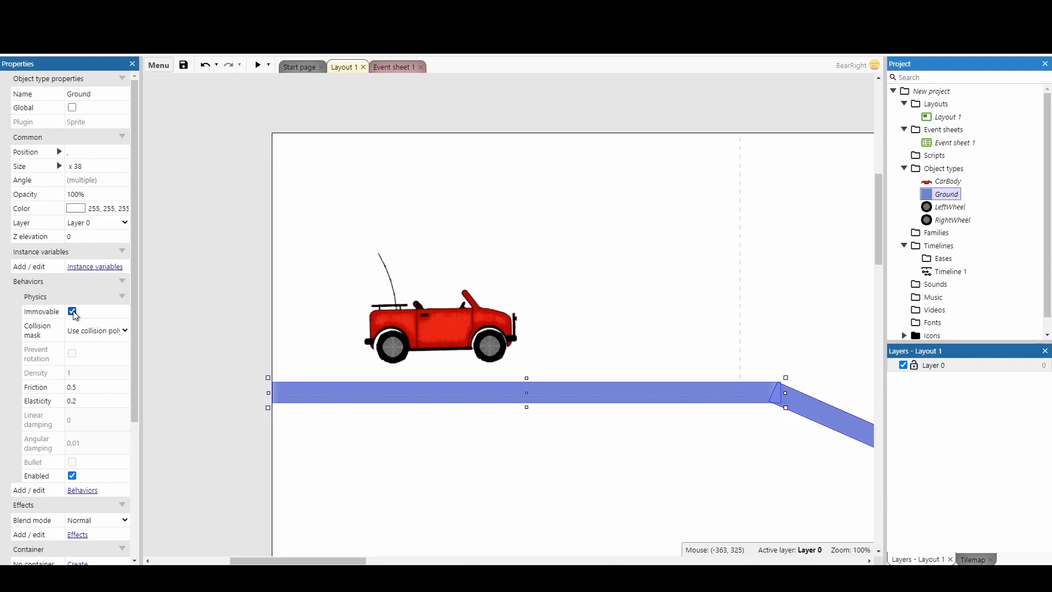
pyautogui.click(449, 325)
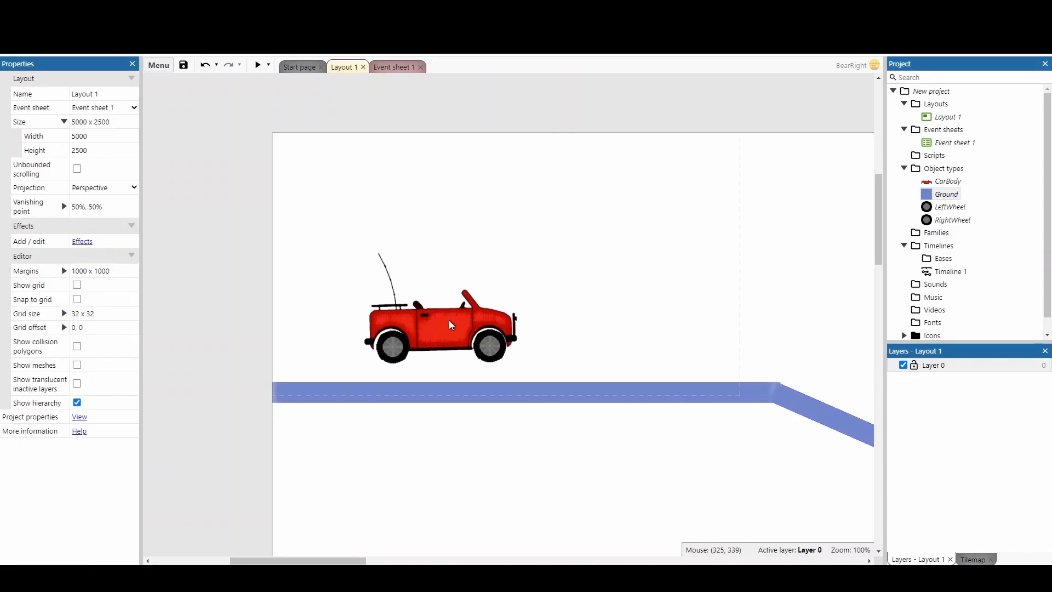
# - Add two image points to the CarBody sprite, over the rear and front wheels
pyautogui.rightClick(449, 308)
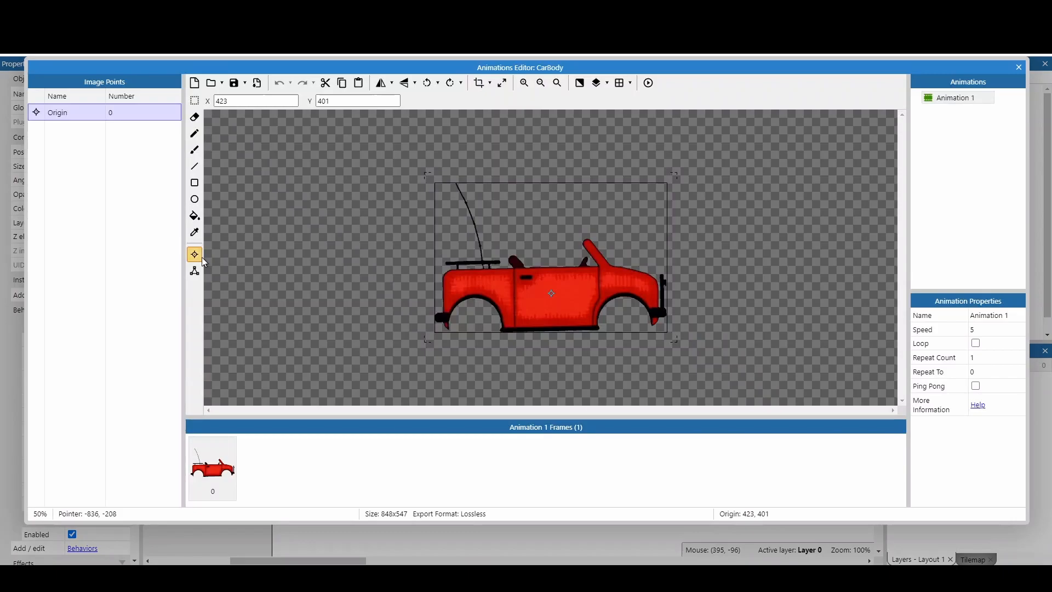
pyautogui.rightClick(57, 112)
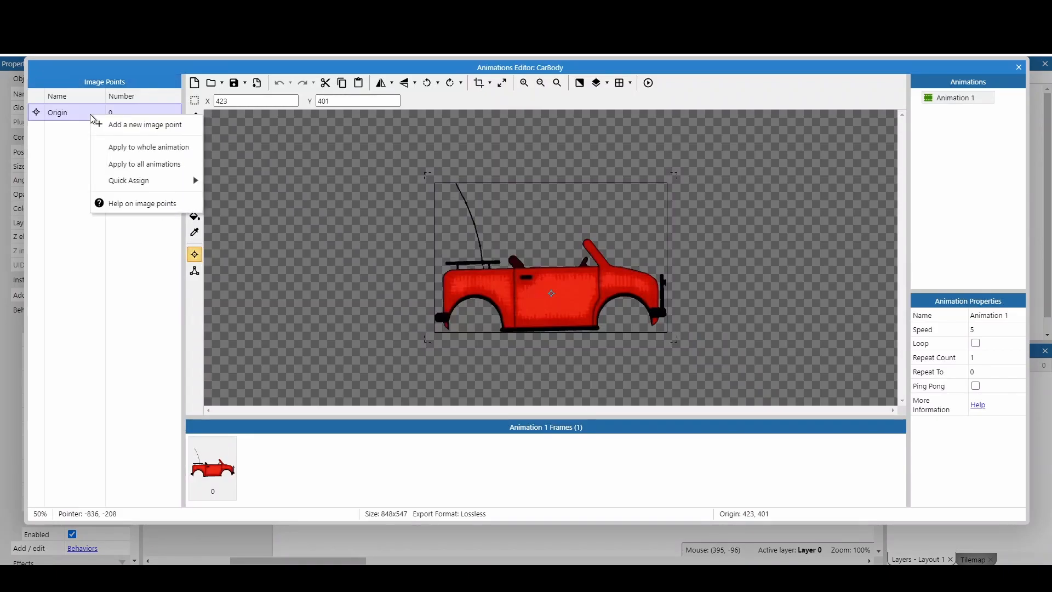
pyautogui.click(144, 125)
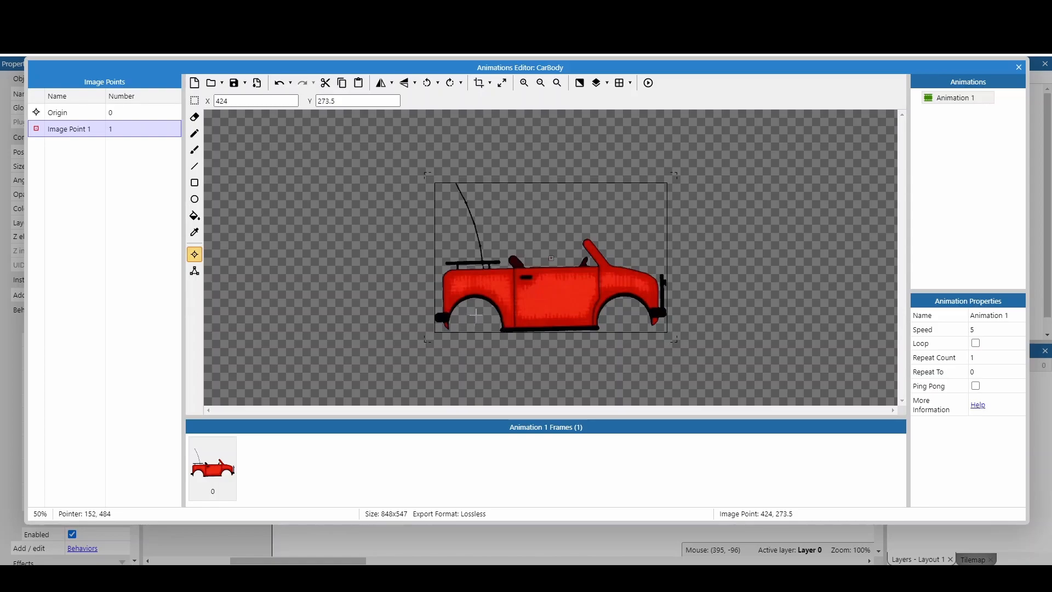
pyautogui.moveTo(475, 316)
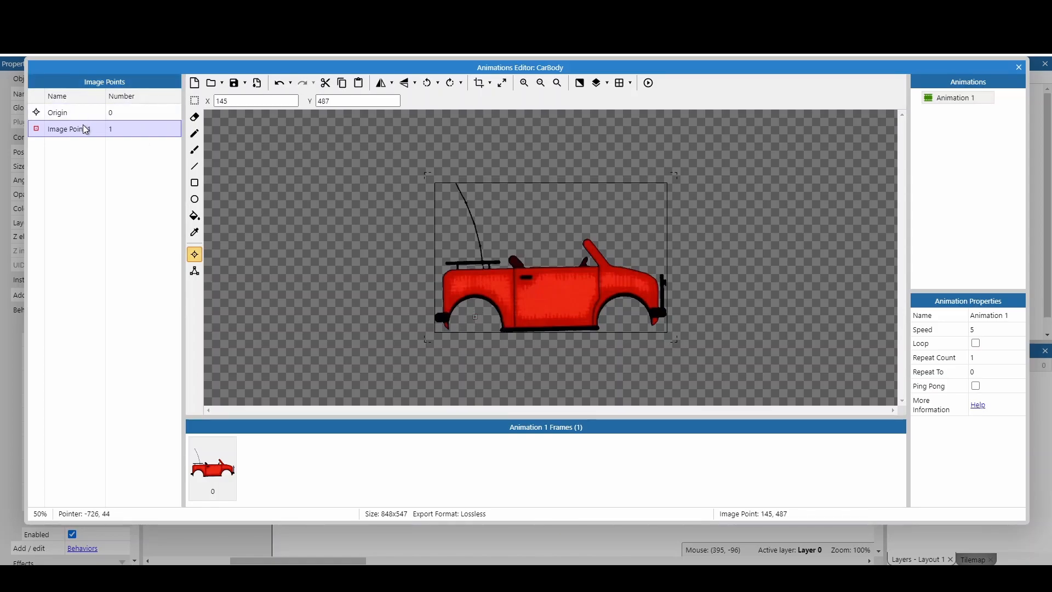
pyautogui.click(612, 291)
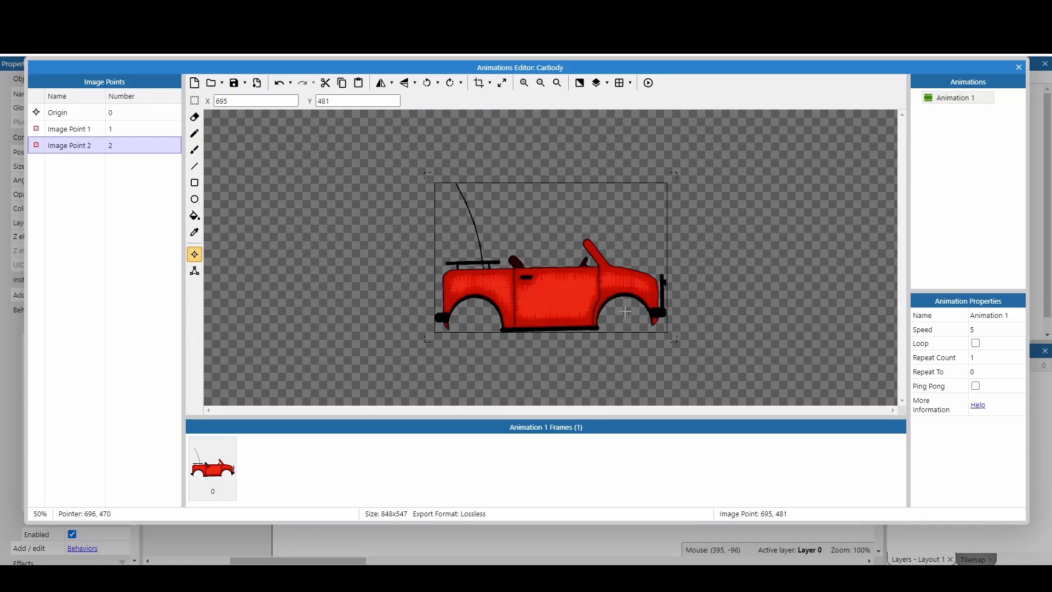
pyautogui.click(1017, 66)
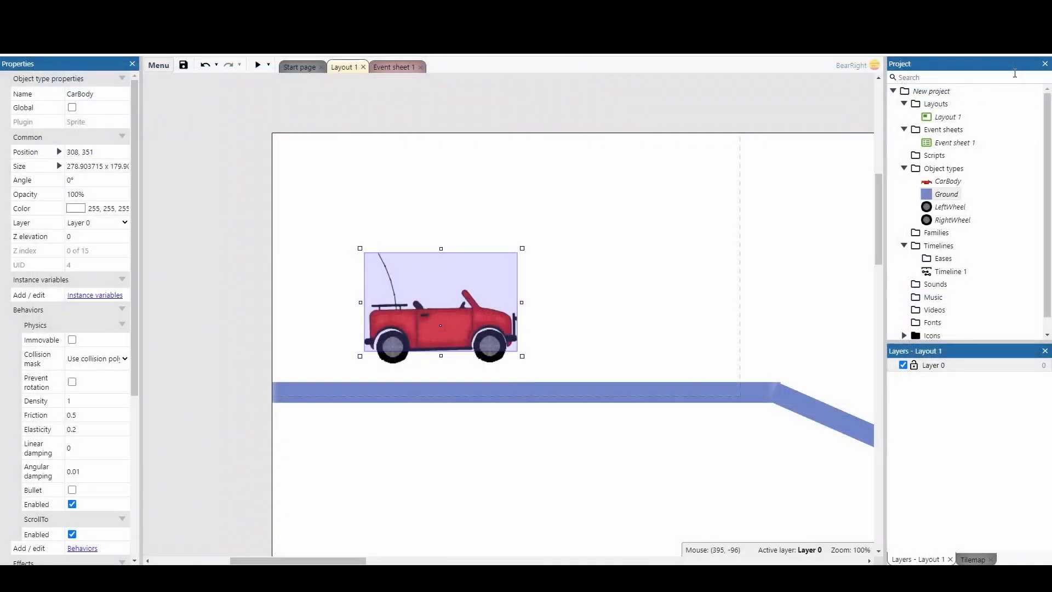
# - Insert a Keyboard object into the project from the layout's context menu
pyautogui.click(663, 250)
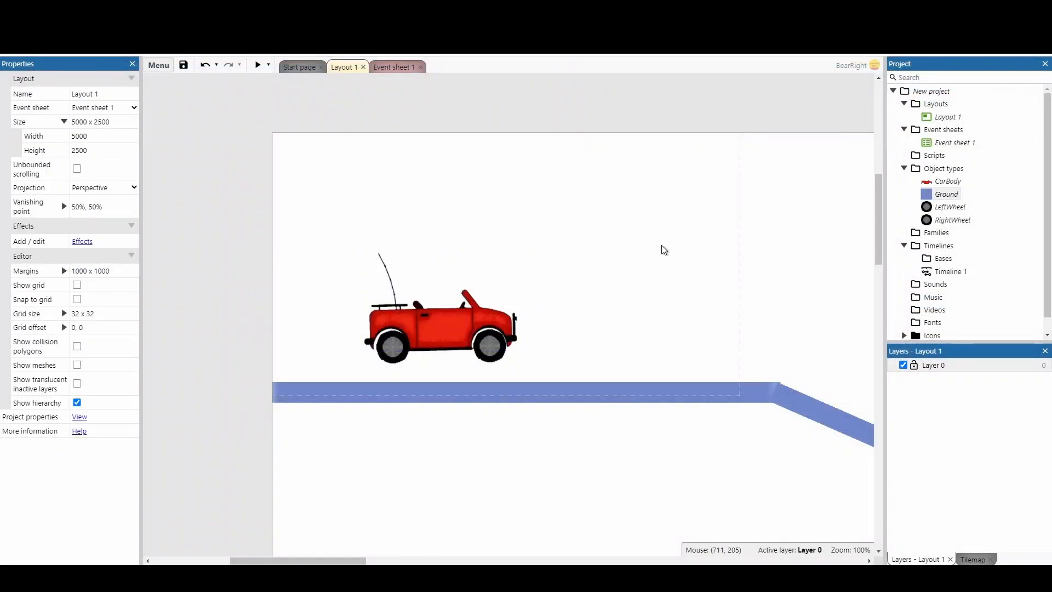
pyautogui.rightClick(662, 250)
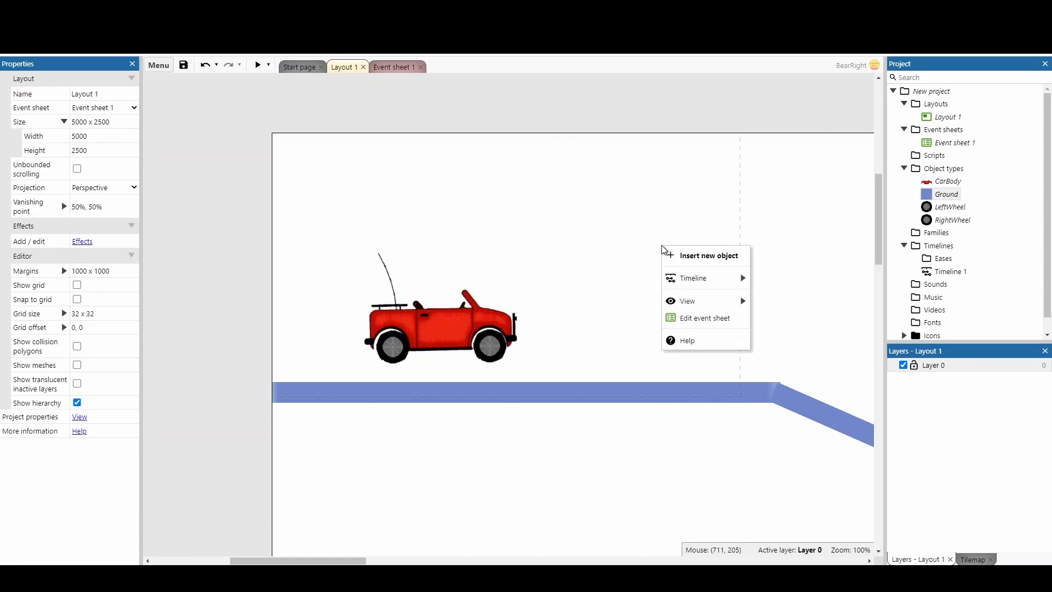
pyautogui.click(705, 254)
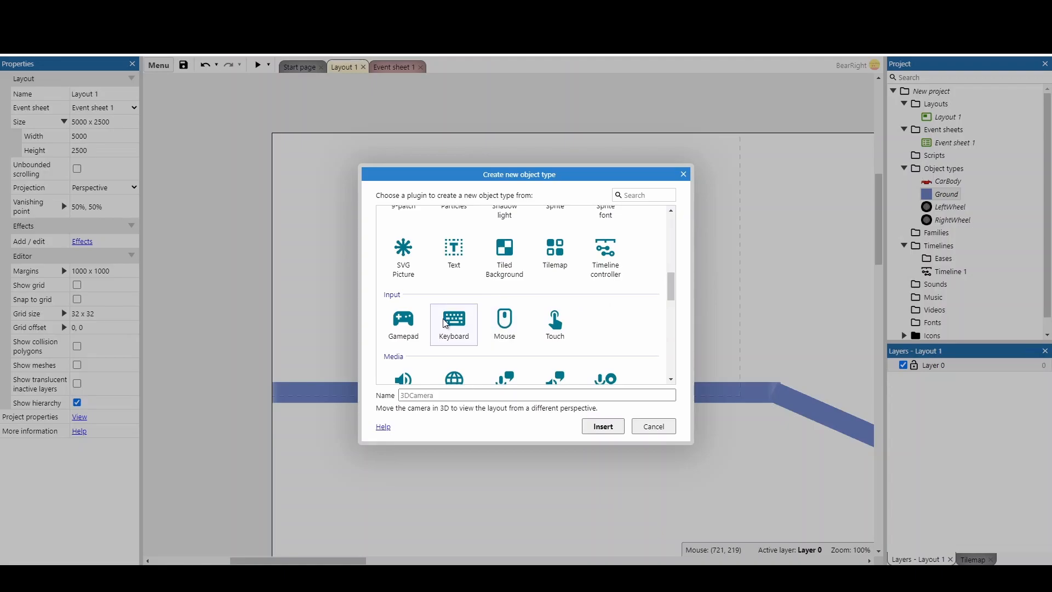
pyautogui.click(601, 426)
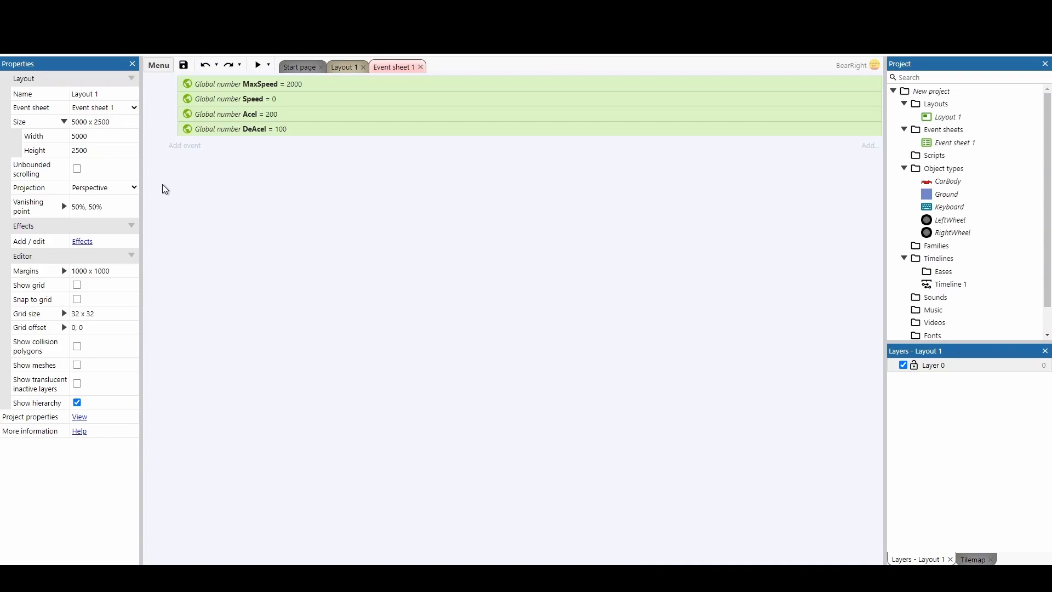
pyautogui.moveTo(194, 157)
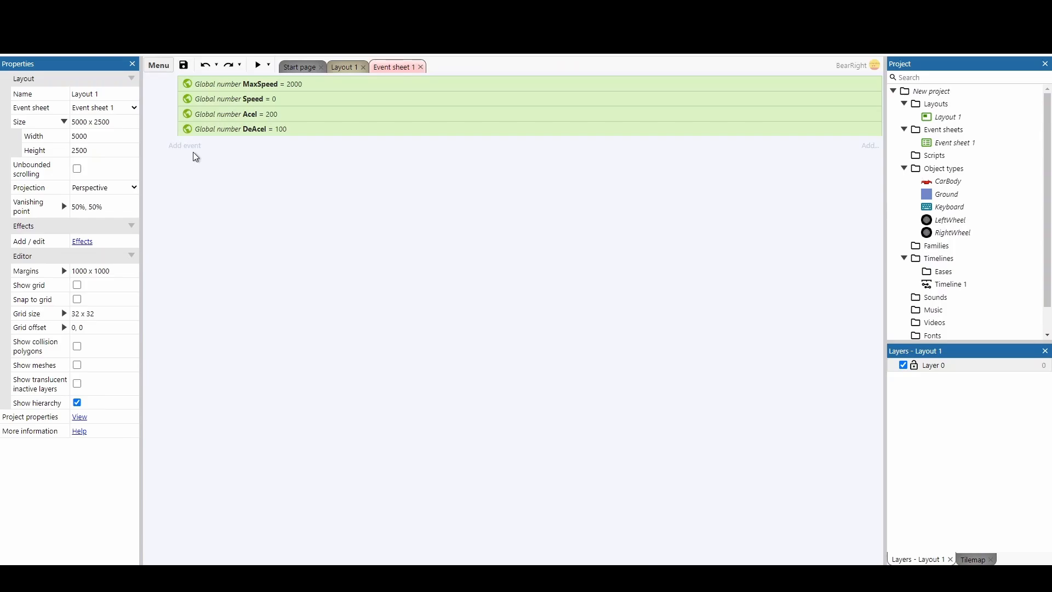
# - Add an On start of layout event placing LeftWheel at CarBody image point 1
pyautogui.click(184, 146)
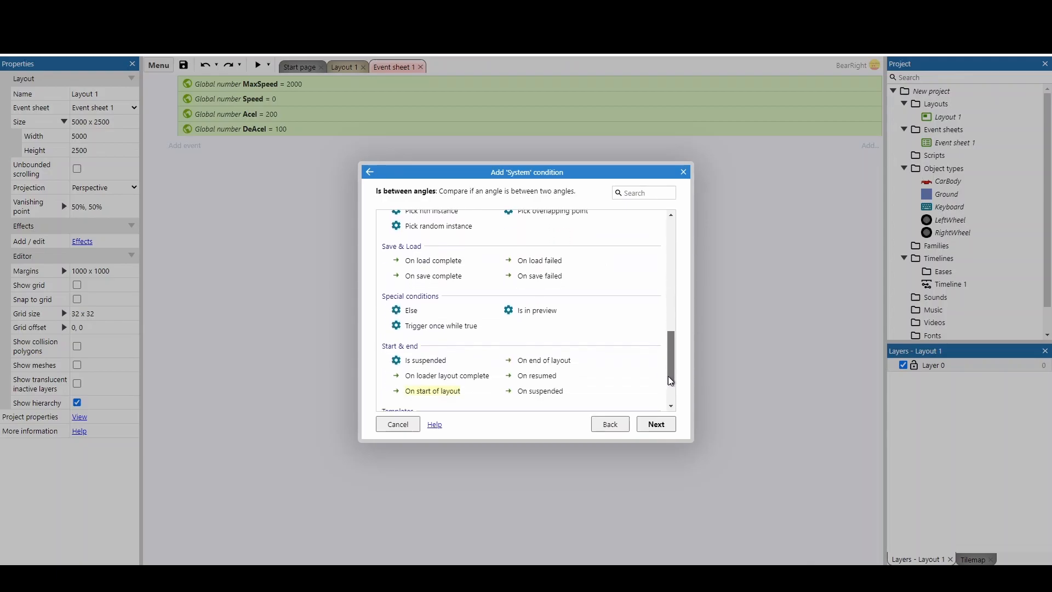
pyautogui.click(655, 423)
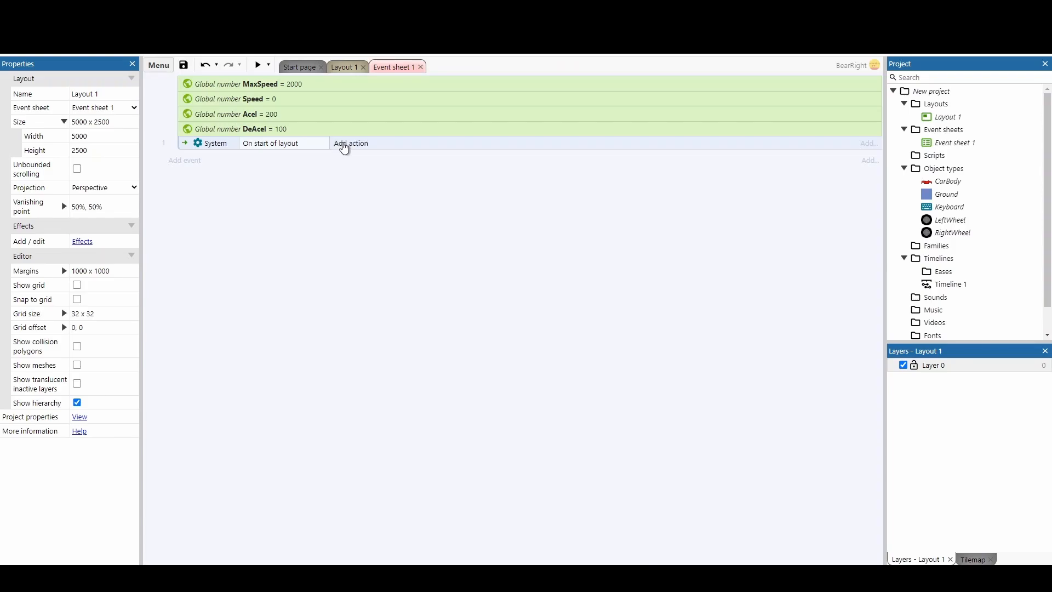
pyautogui.click(351, 143)
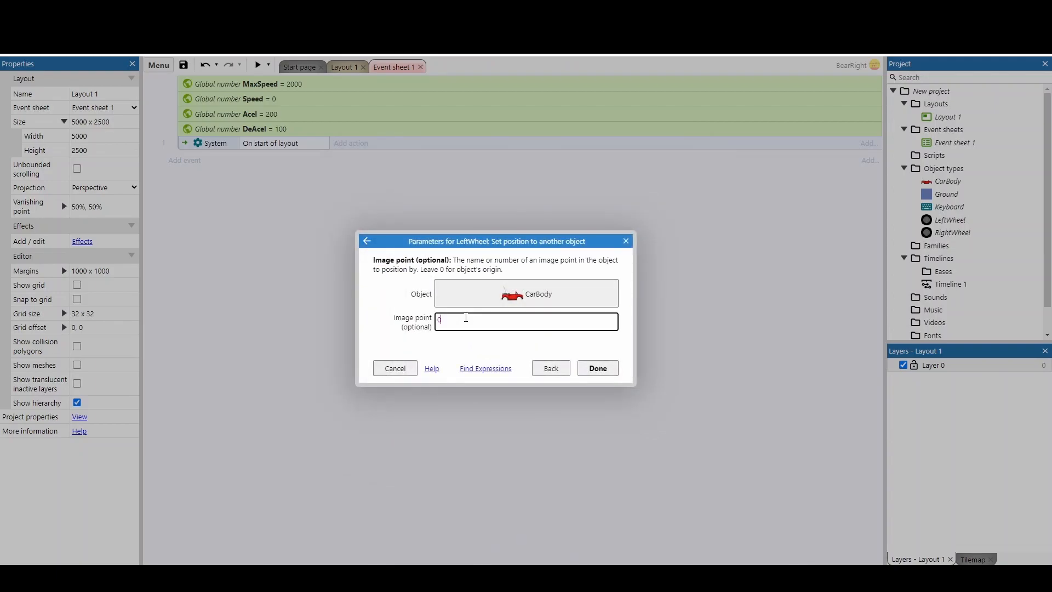
pyautogui.click(595, 367)
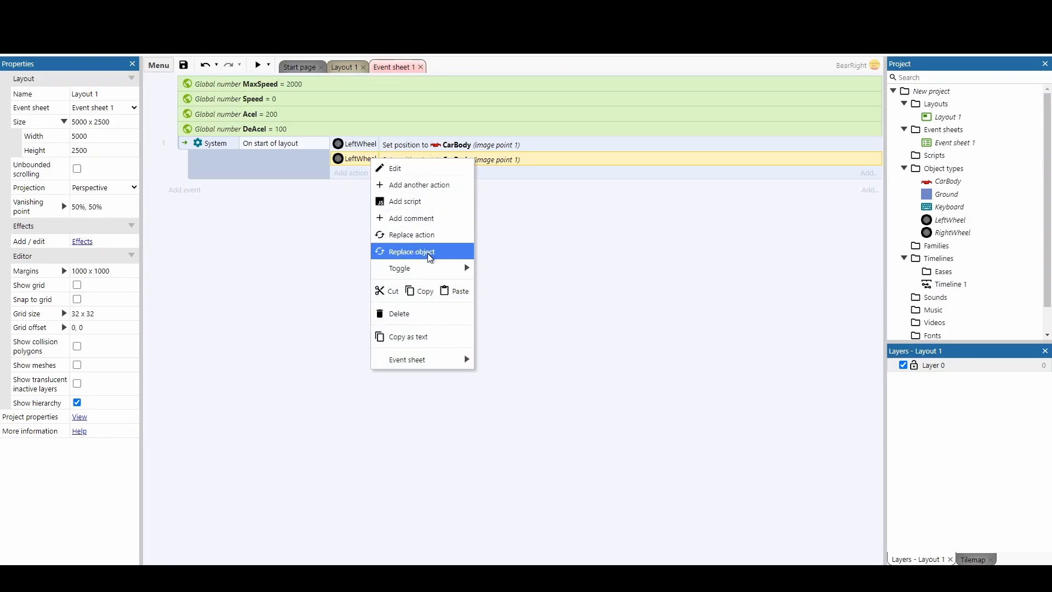
# - Duplicate that action for RightWheel, positioned at CarBody image point 2
pyautogui.click(410, 251)
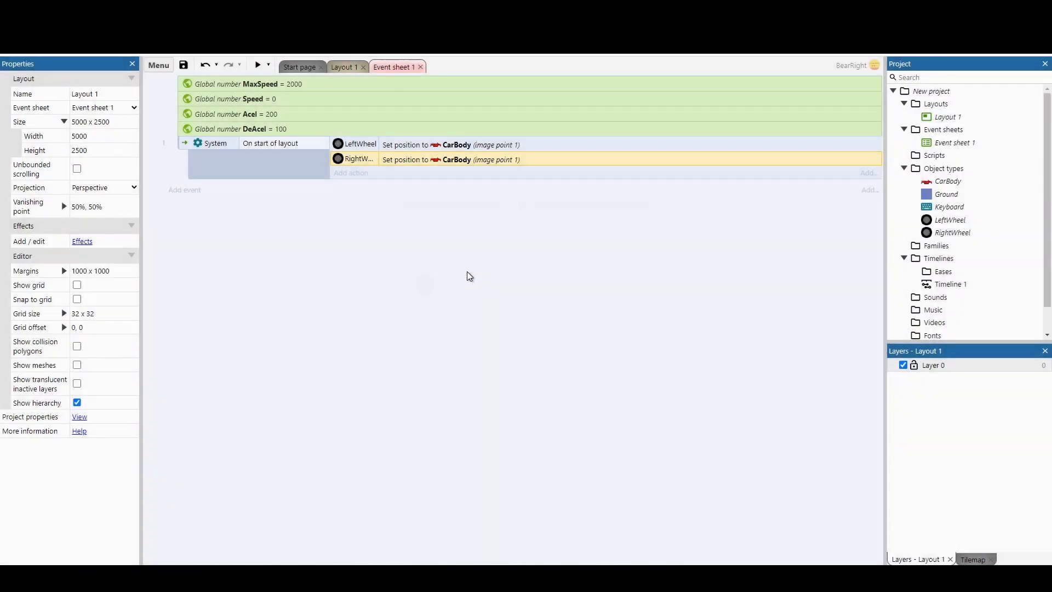
pyautogui.doubleClick(456, 159)
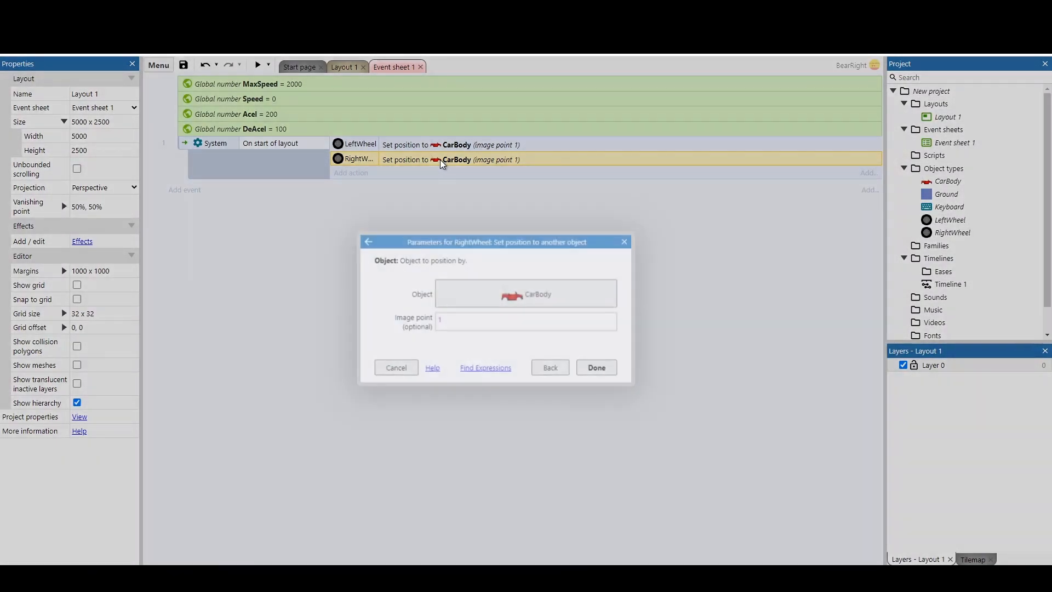
pyautogui.click(525, 321)
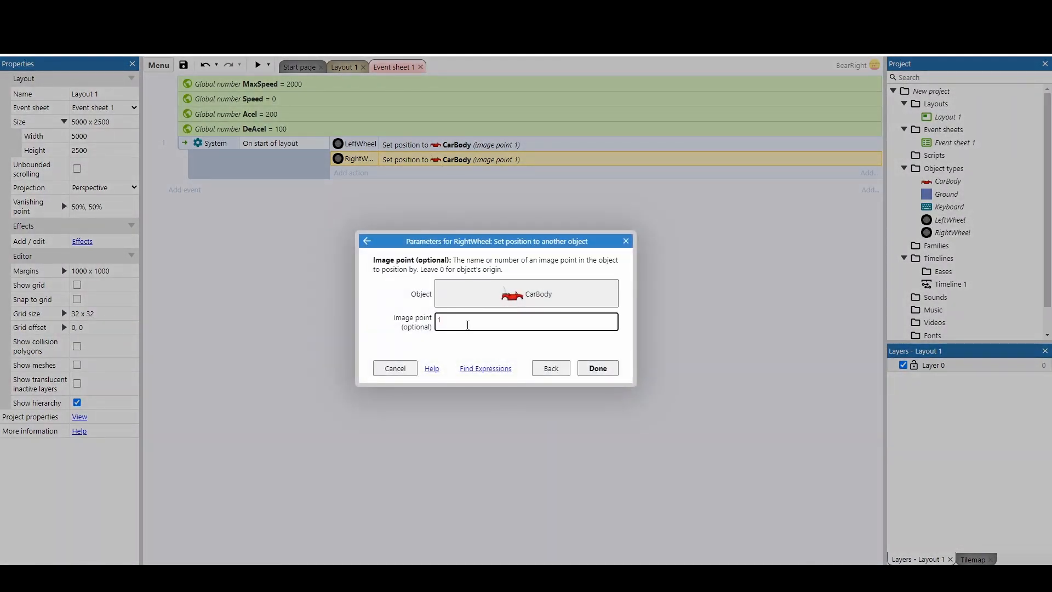
pyautogui.write('2')
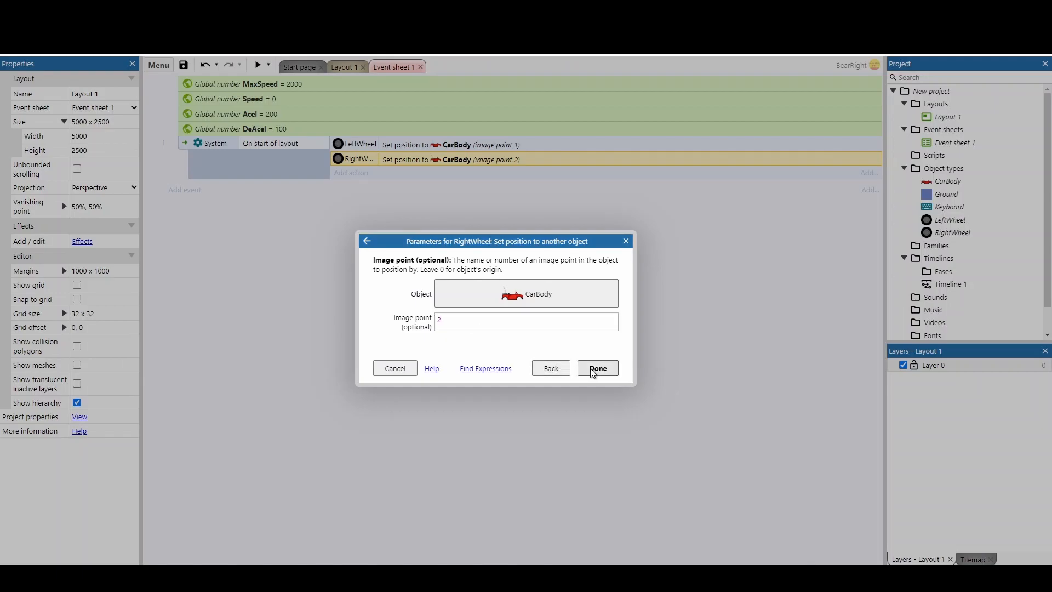
pyautogui.click(596, 368)
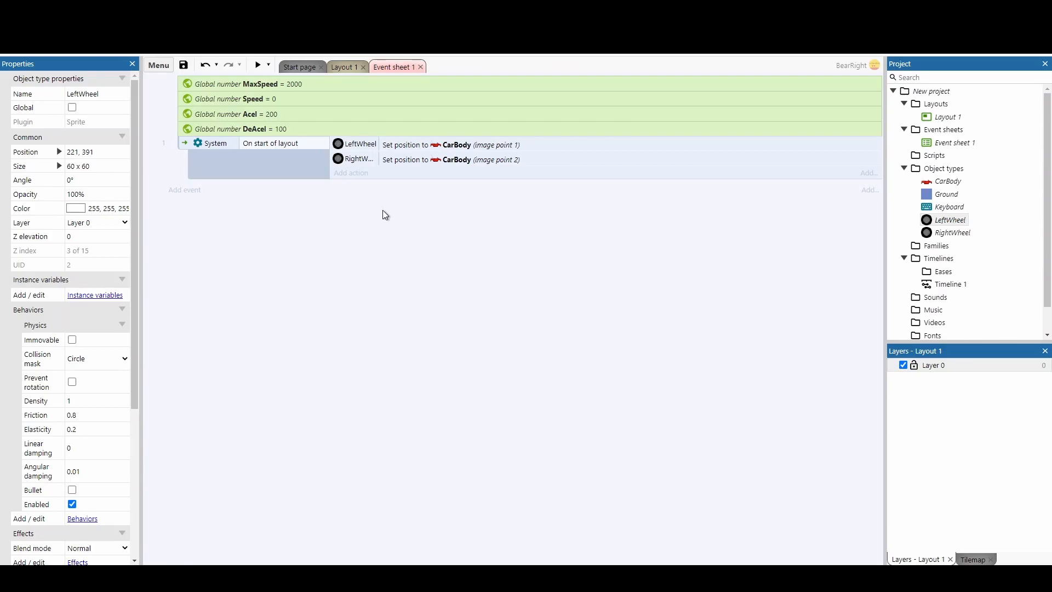
pyautogui.moveTo(342, 171)
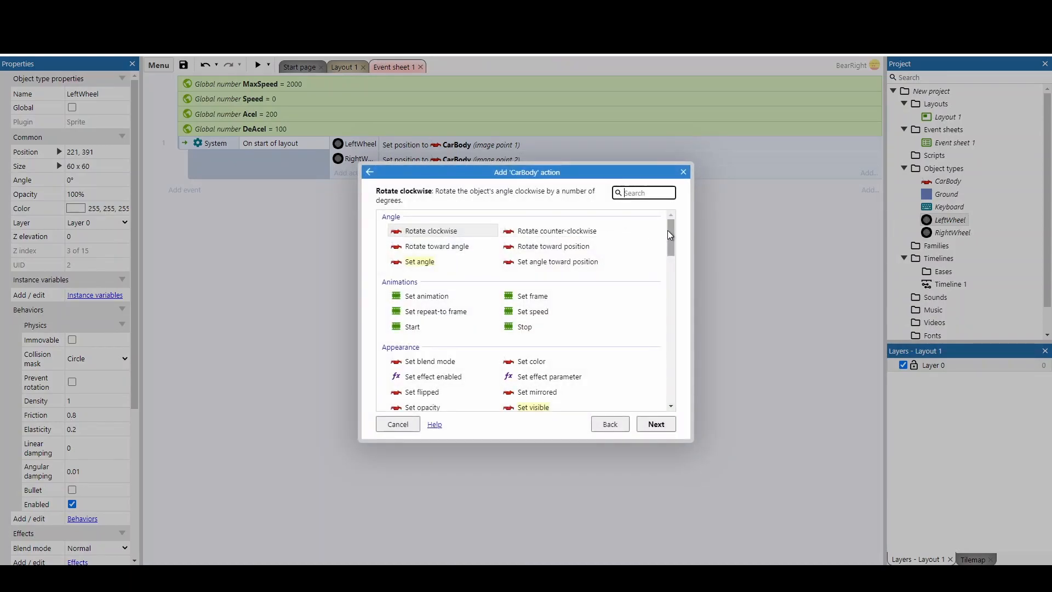
# - Create CarBody revolute joints: image point 1 to LeftWheel, image point 2 to RightWheel
pyautogui.scroll(-3)
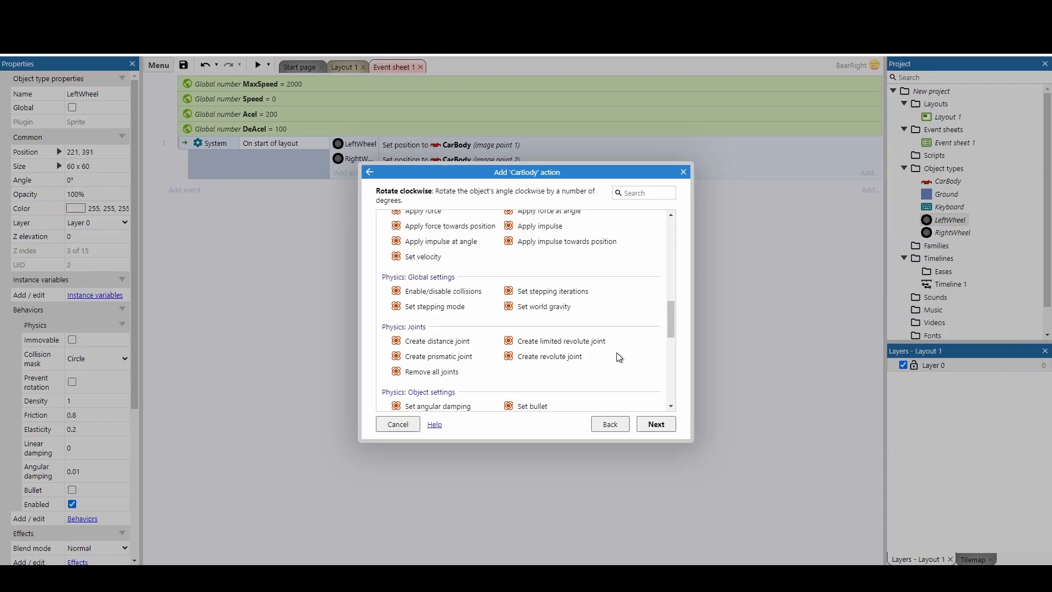
pyautogui.click(550, 356)
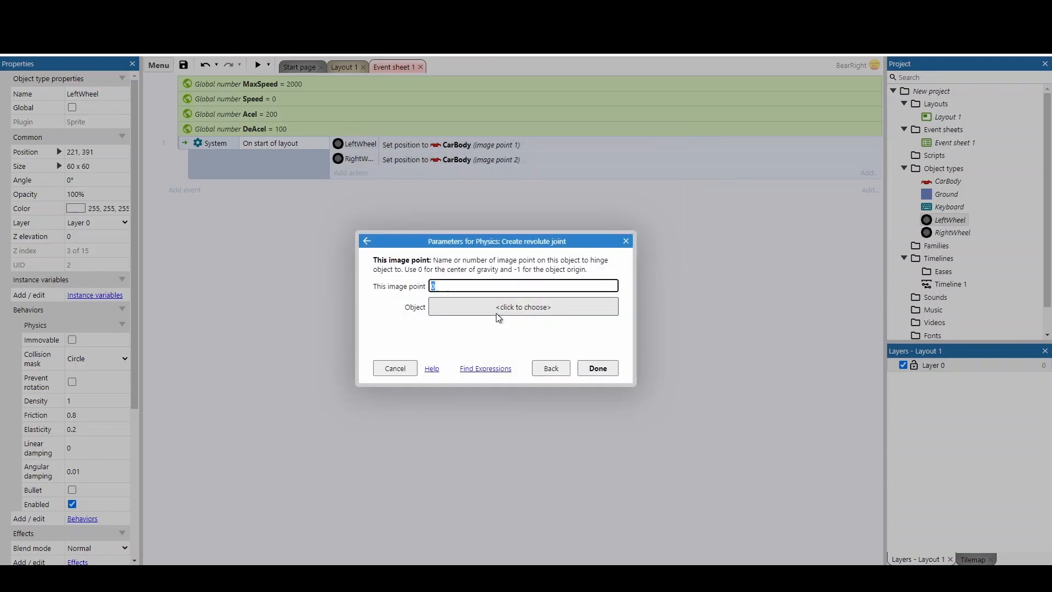
pyautogui.click(522, 306)
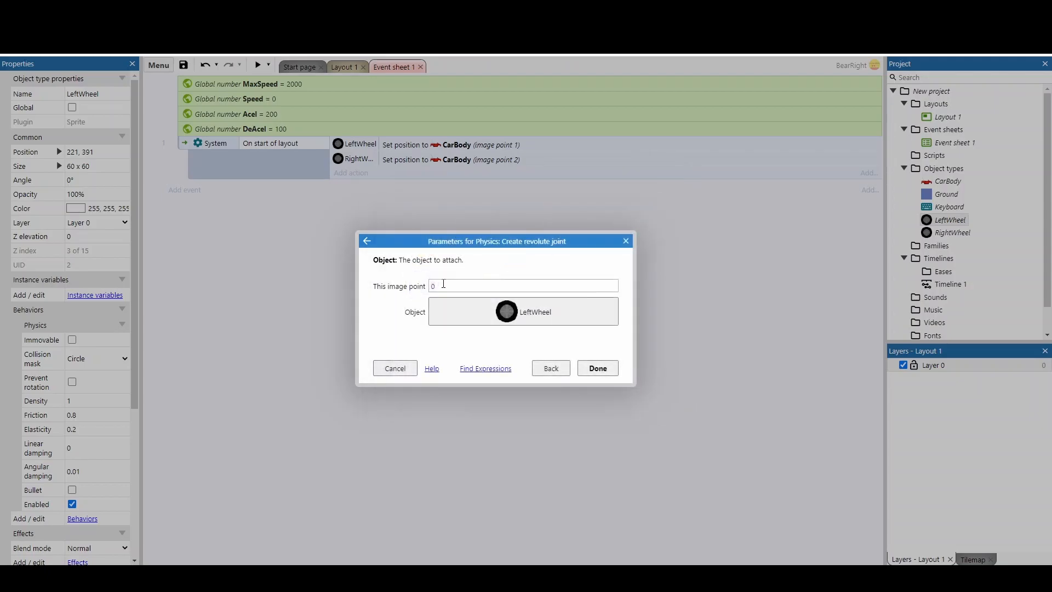
pyautogui.write('1')
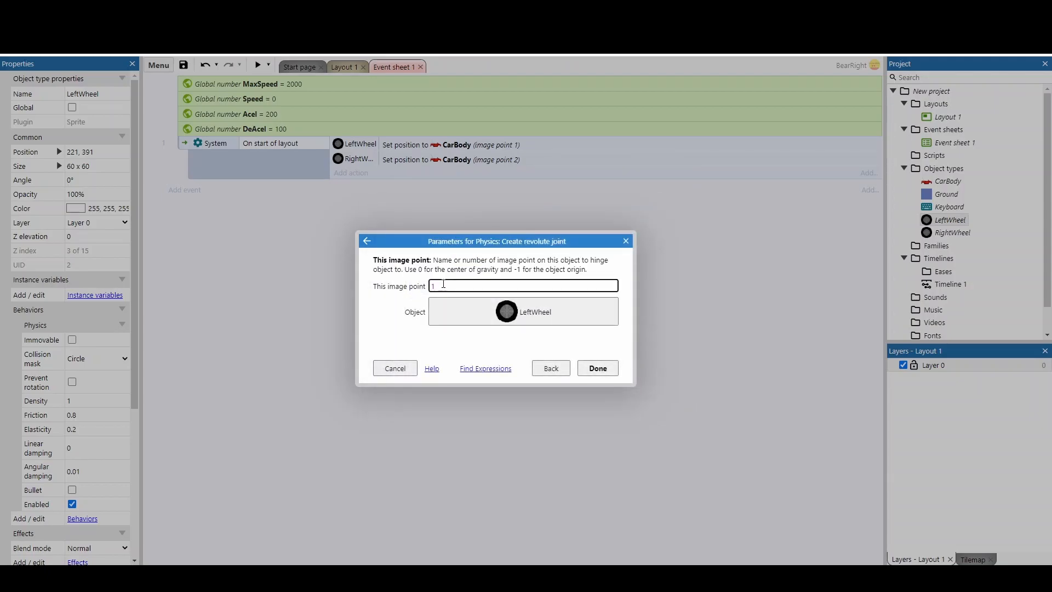
pyautogui.click(596, 367)
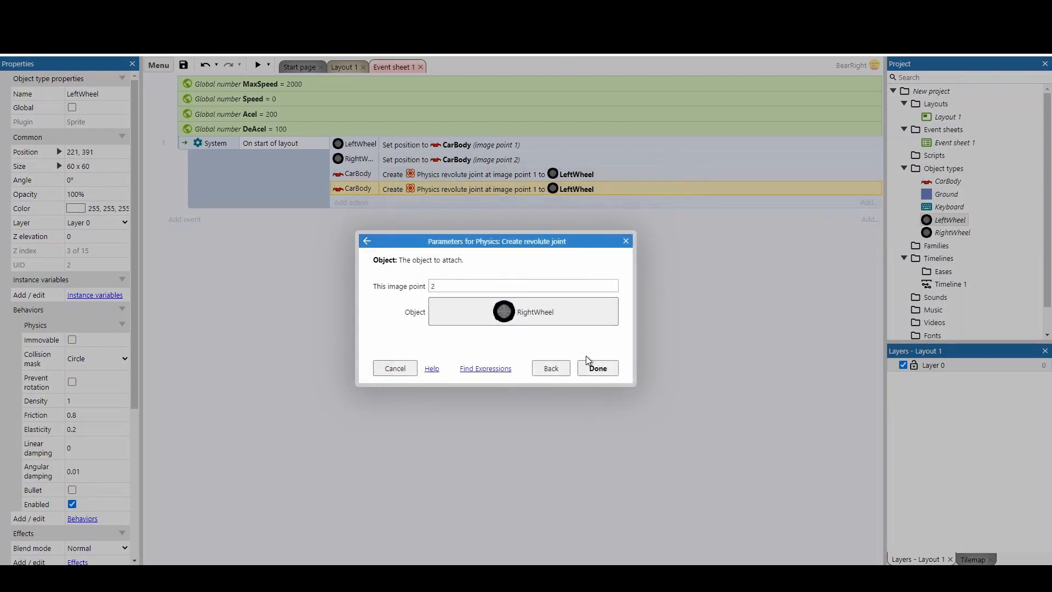
pyautogui.click(595, 367)
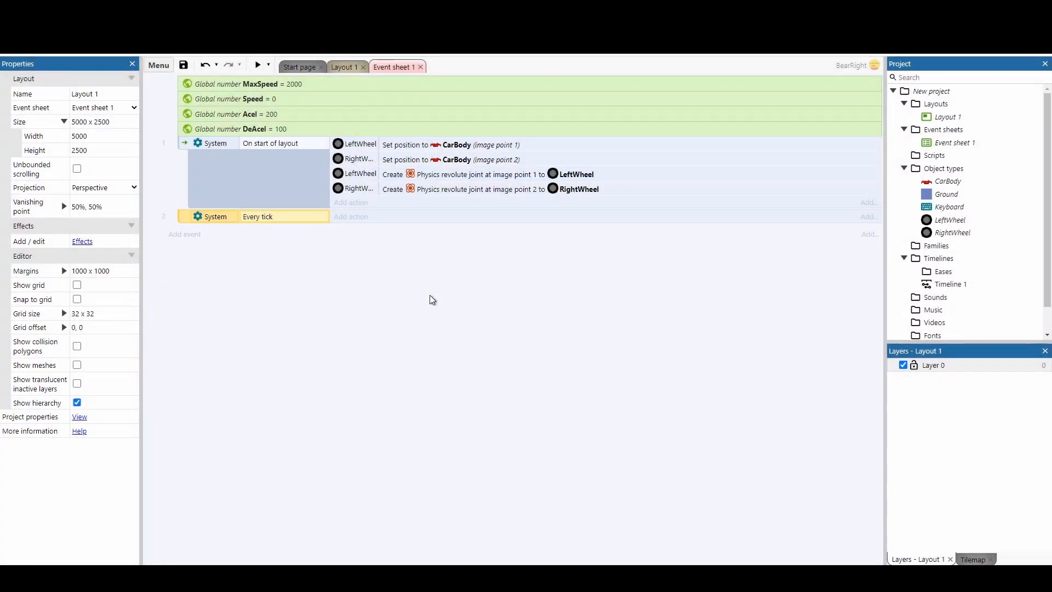
pyautogui.moveTo(386, 263)
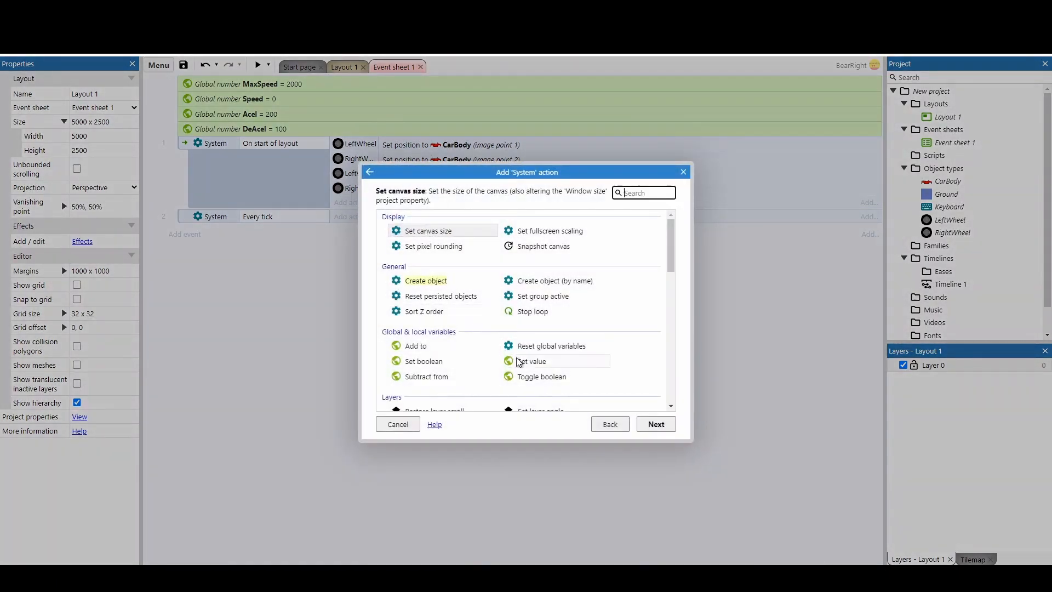
# - Add an Every tick action setting Speed to clamp(Speed, -MaxSpeed, MaxSpeed)
pyautogui.click(531, 361)
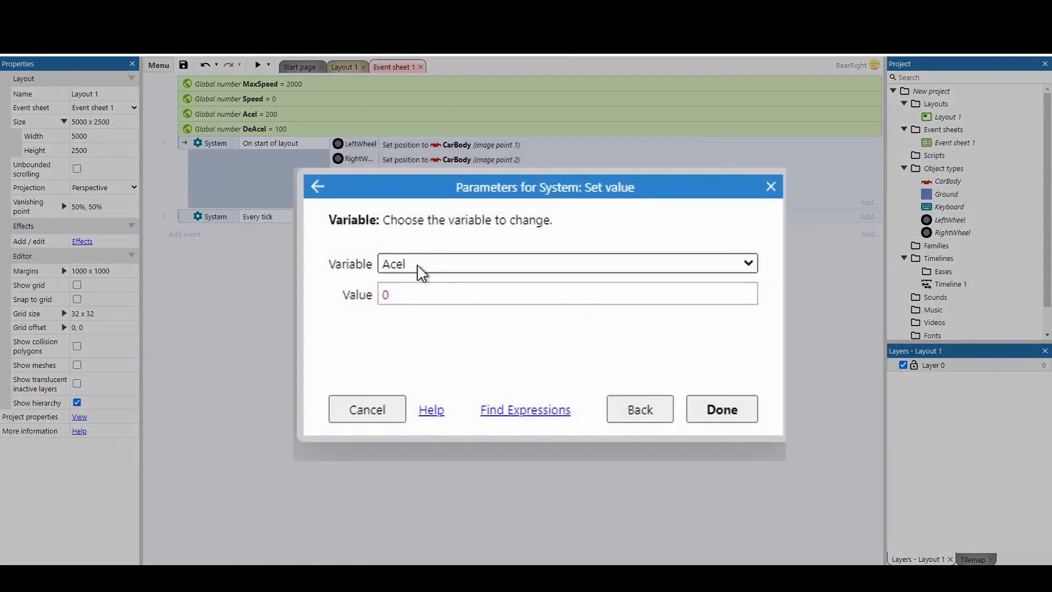
pyautogui.click(566, 263)
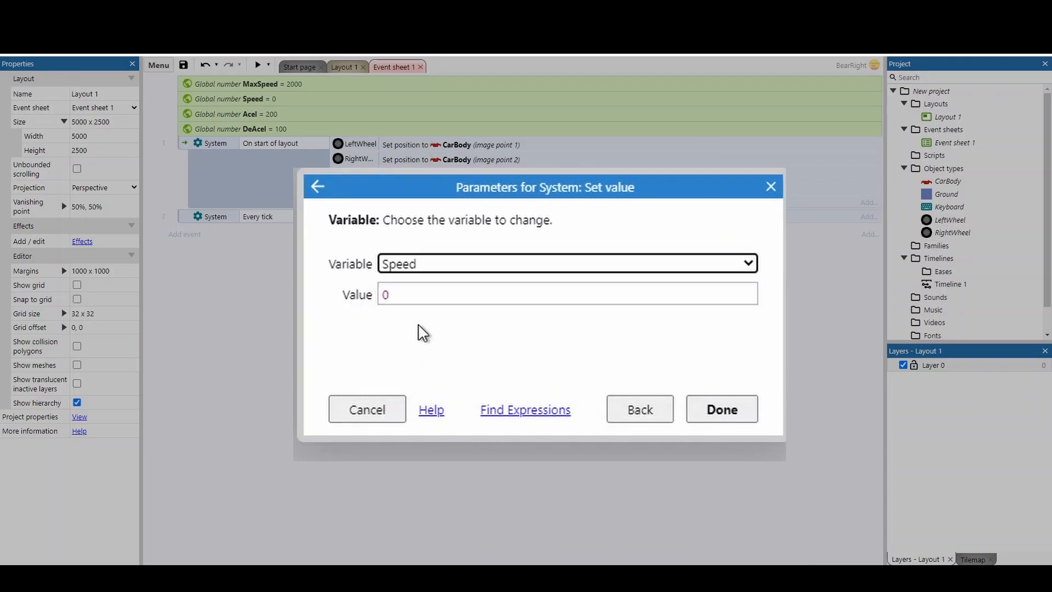
pyautogui.click(565, 293)
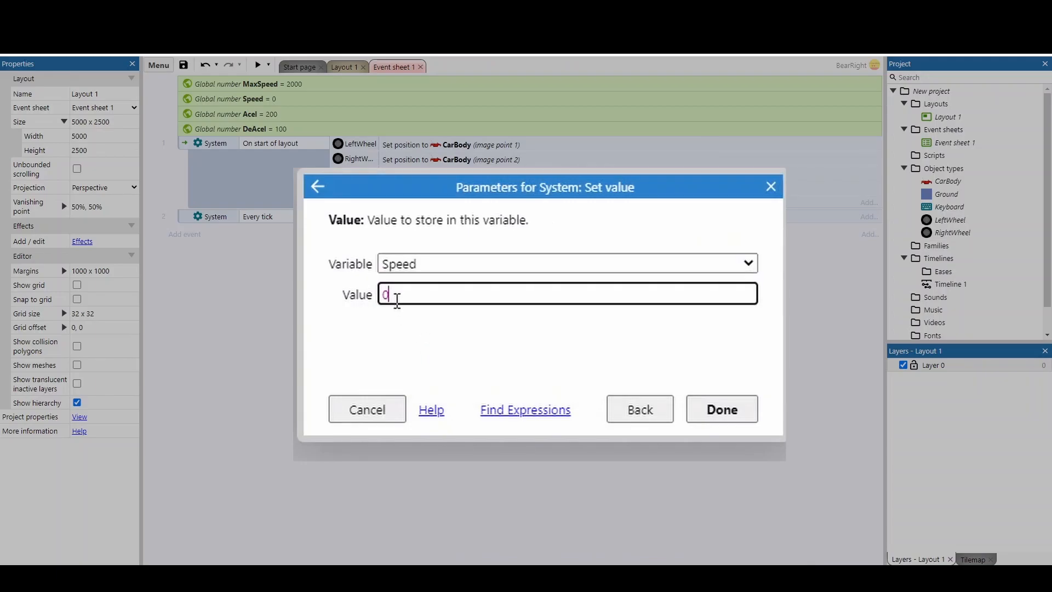
pyautogui.press('Backspace')
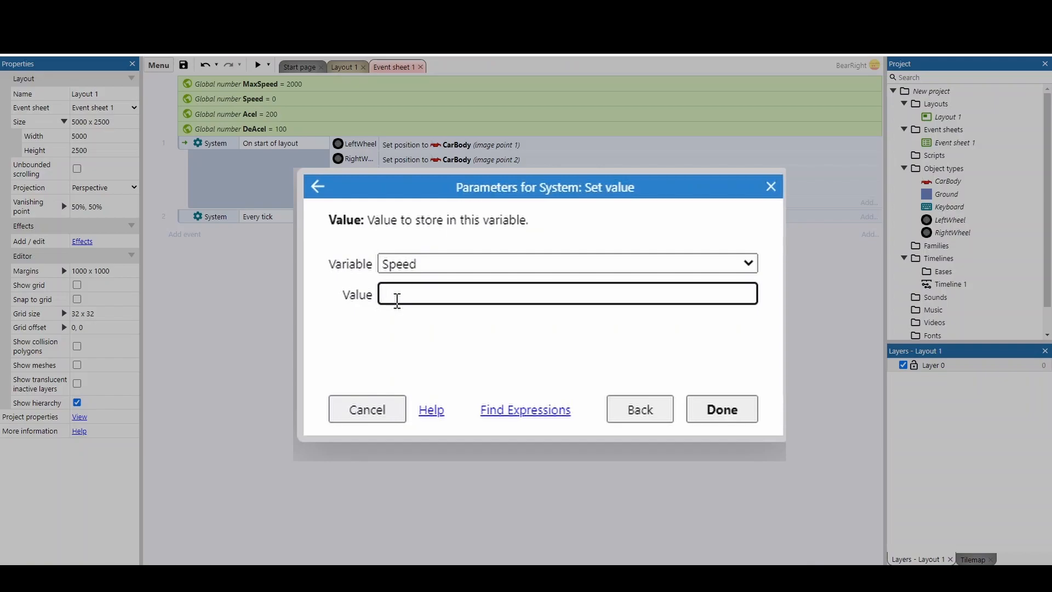
pyautogui.write('clamp(')
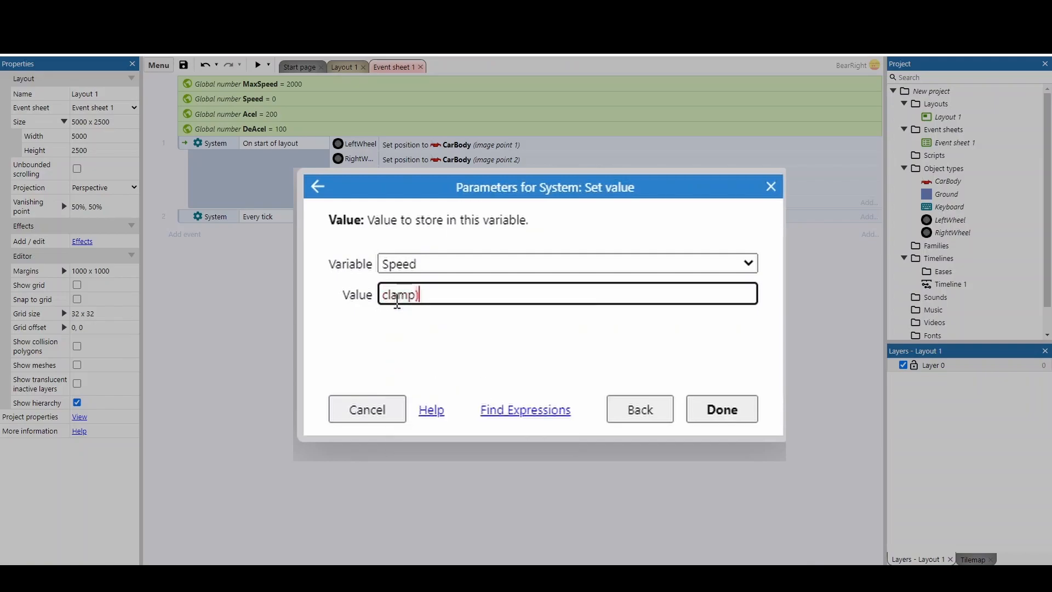
pyautogui.write('(sp')
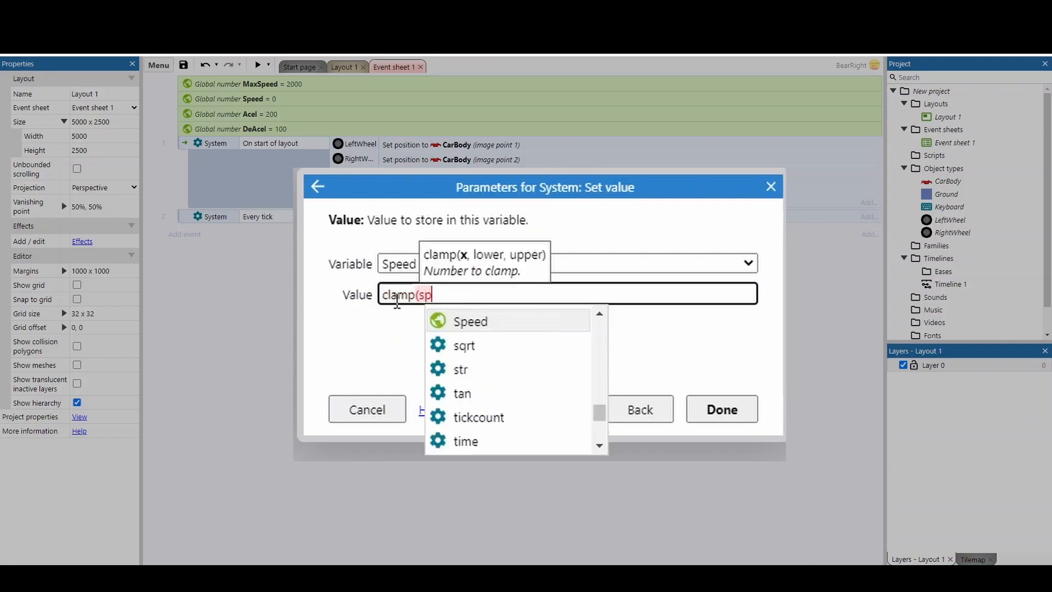
pyautogui.click(469, 321)
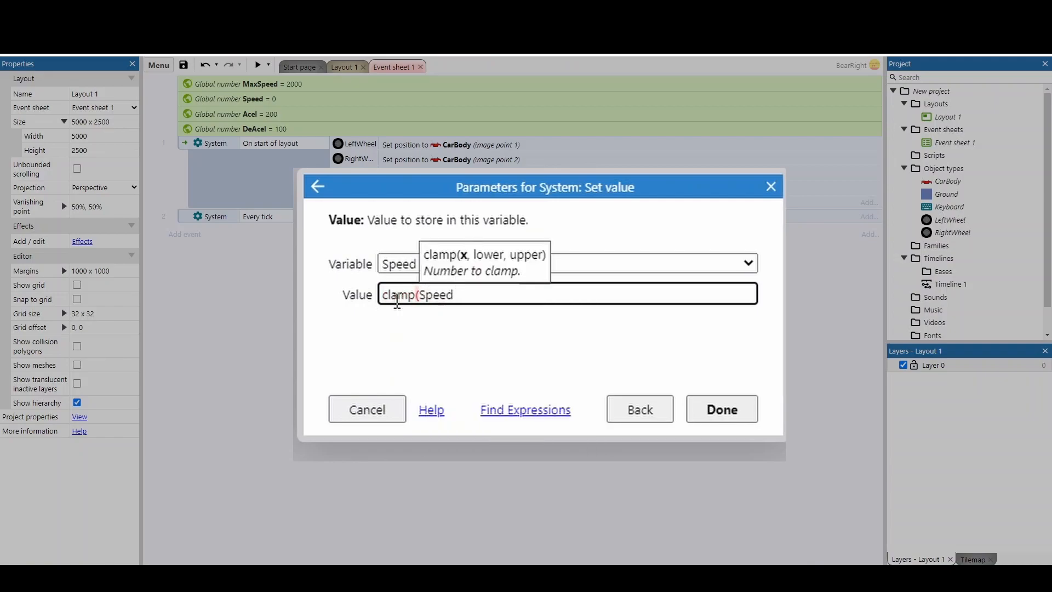
pyautogui.write(',')
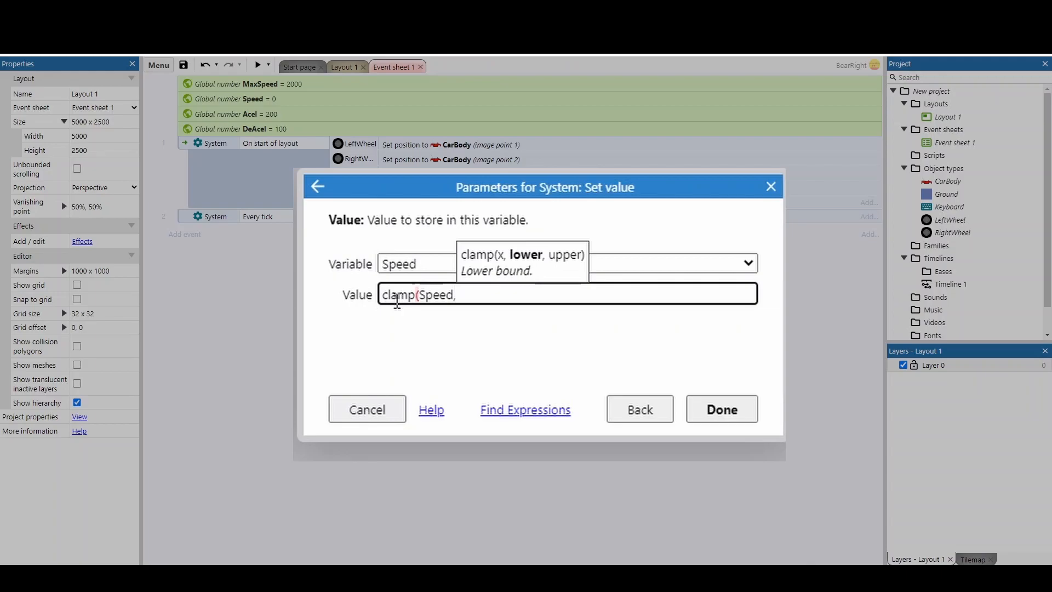
pyautogui.write('-ma')
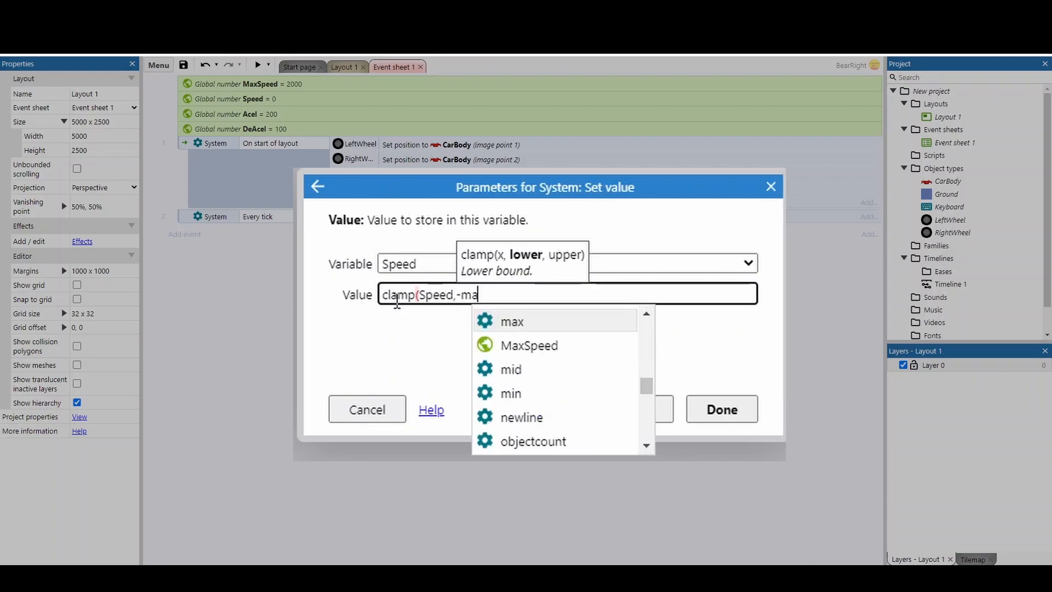
pyautogui.write('xSpeed')
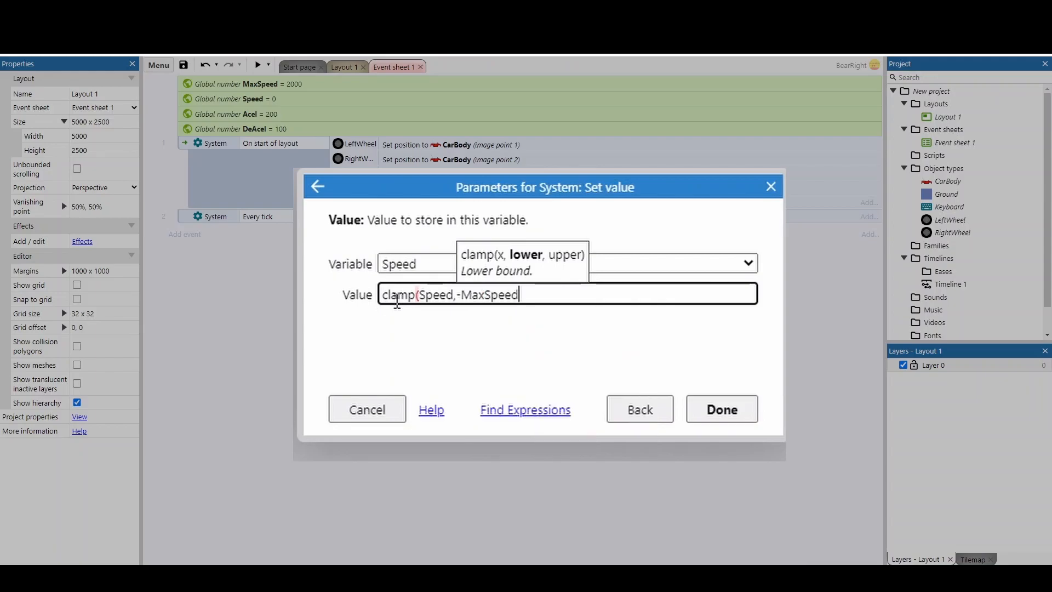
pyautogui.write(',ma')
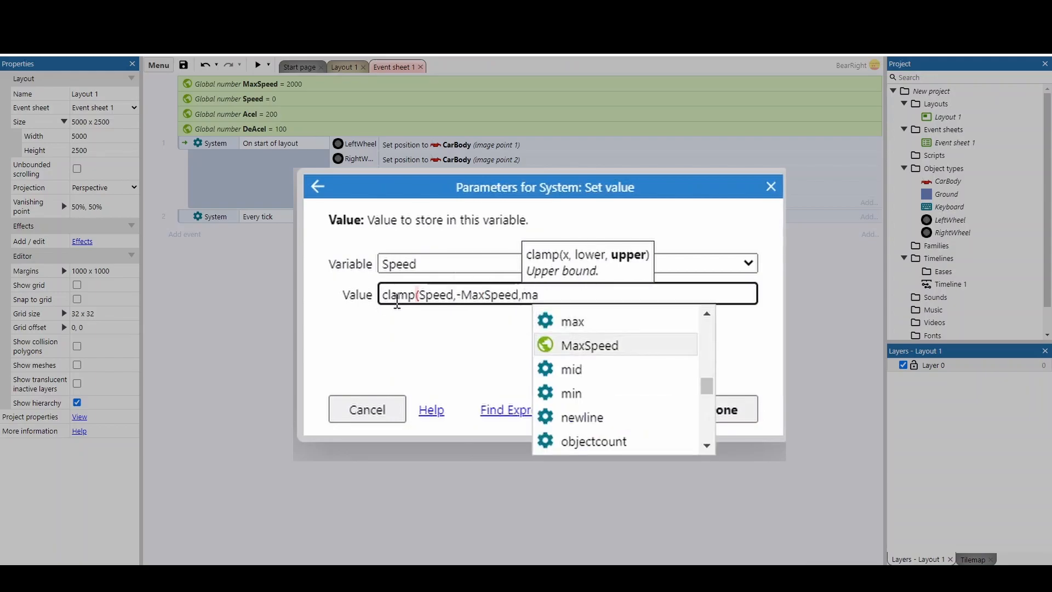
pyautogui.click(724, 409)
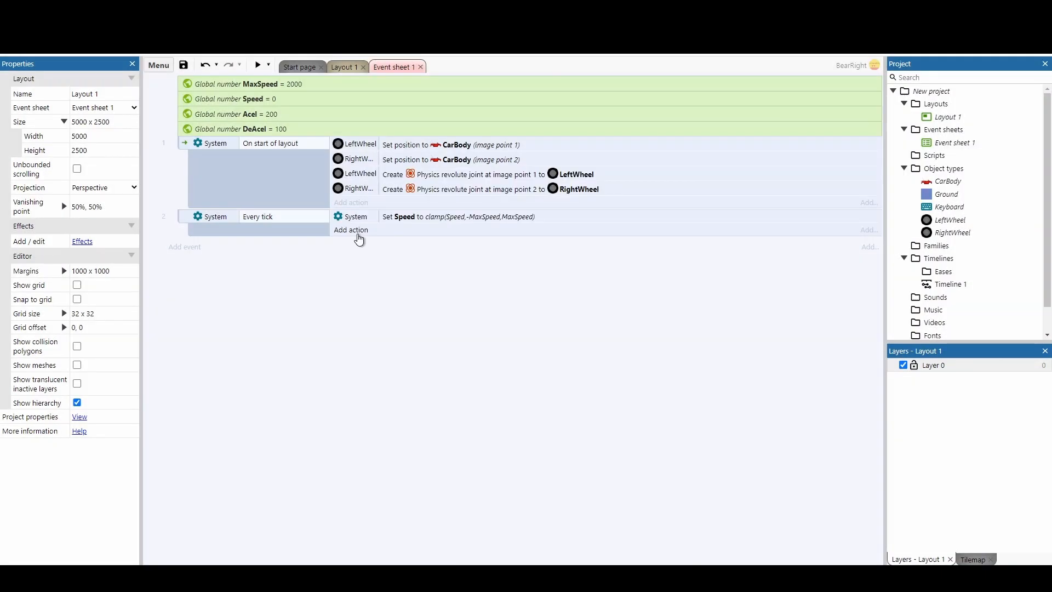
# - Set LeftWheel's Physics angular velocity to Speed, then duplicate the action for RightWheel
pyautogui.click(351, 230)
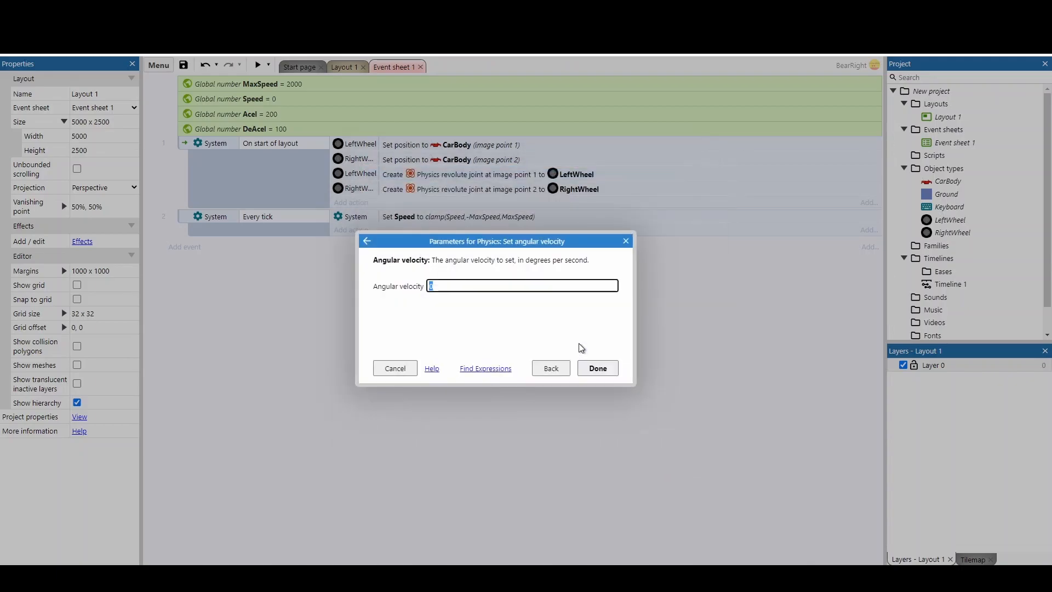
pyautogui.click(597, 368)
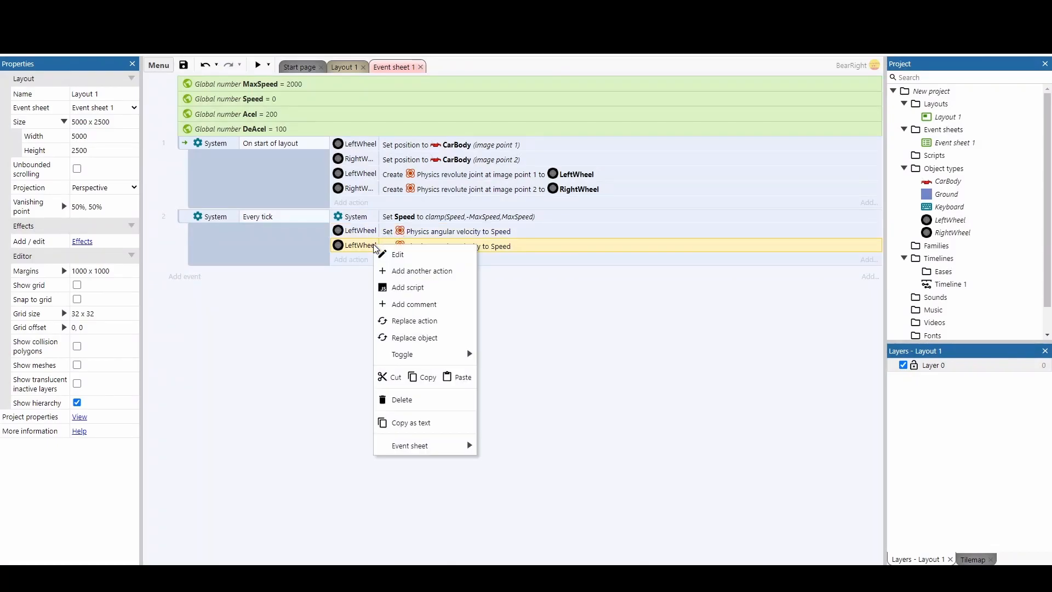
pyautogui.click(415, 337)
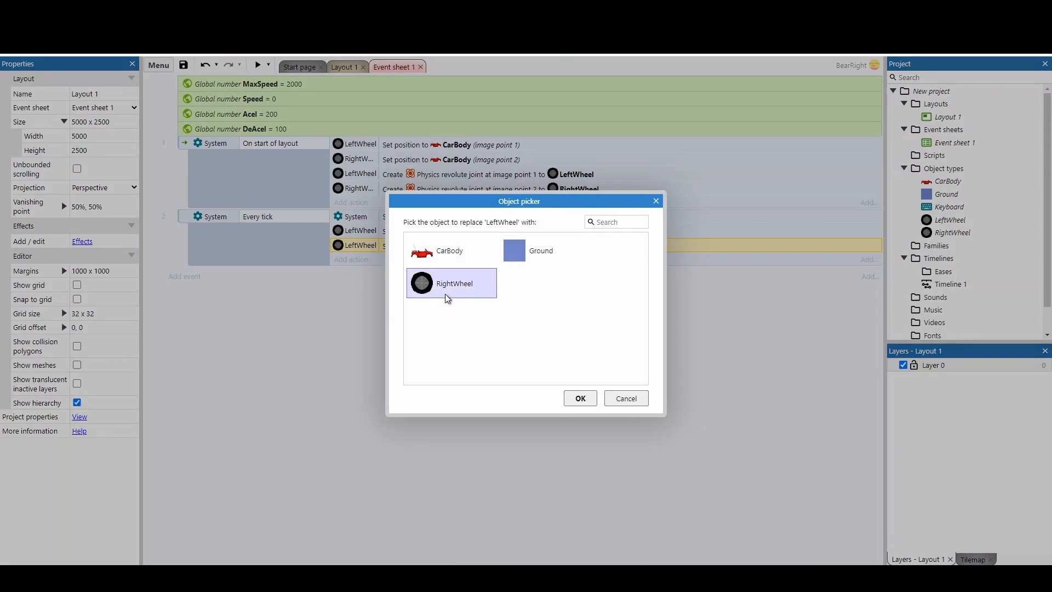
pyautogui.click(579, 398)
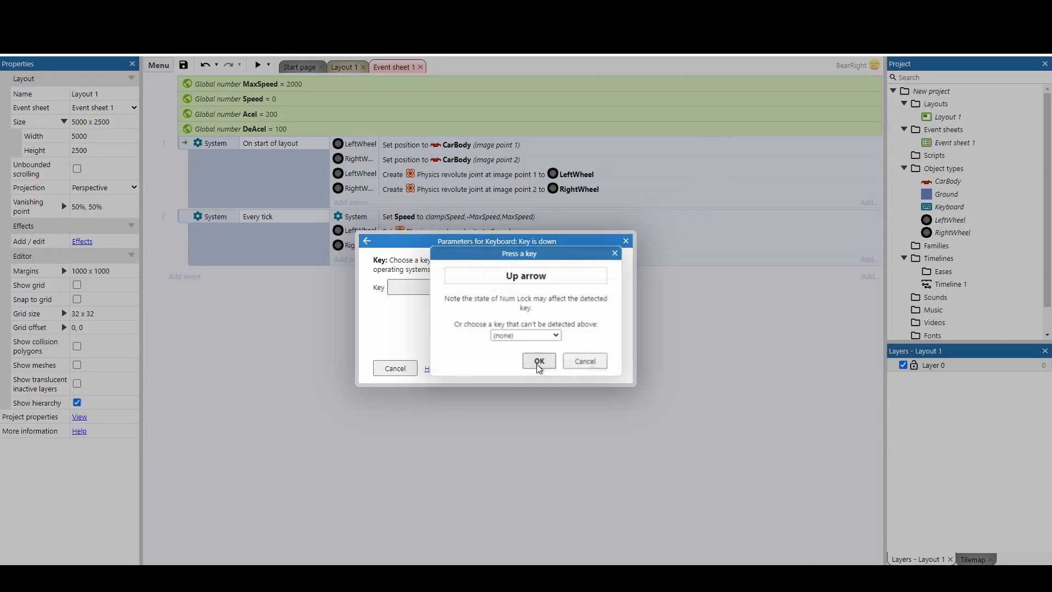
# - Add an Up arrow Key is down event whose action adds Acel to Speed
pyautogui.click(538, 361)
pyautogui.write('a')
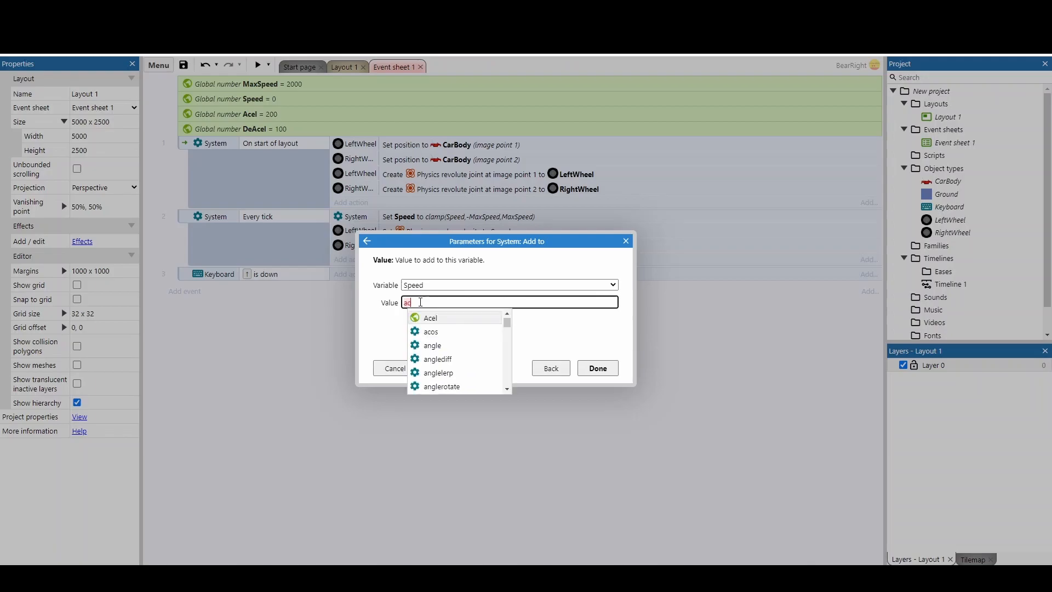
pyautogui.write('cel')
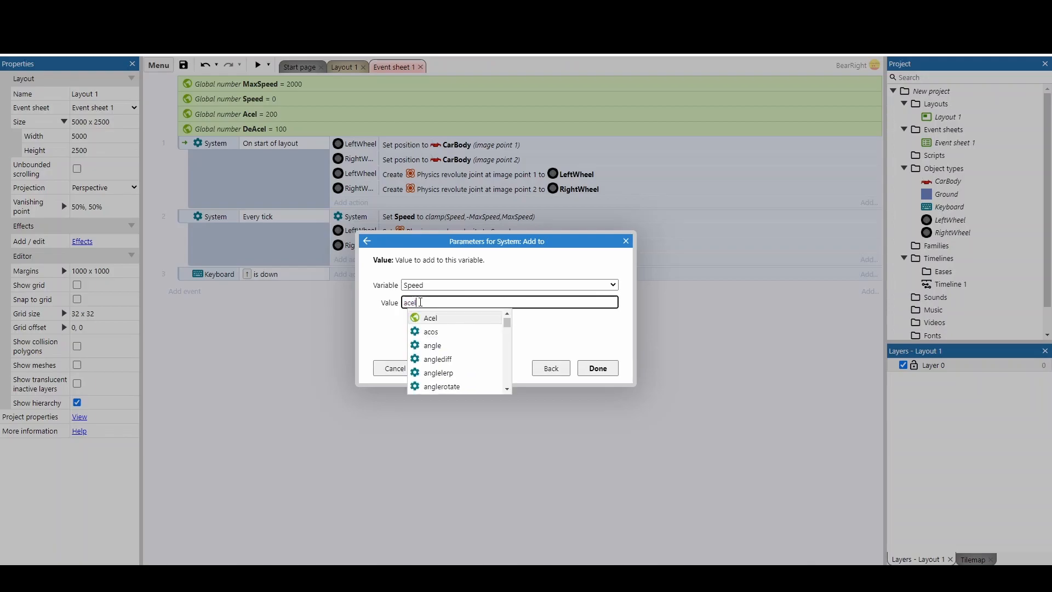
pyautogui.click(595, 367)
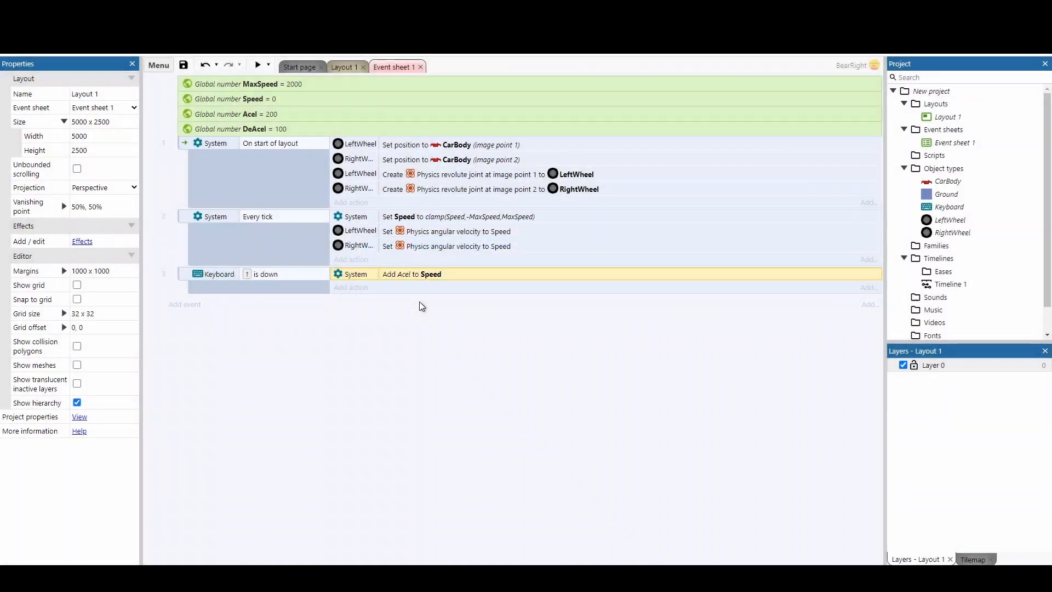
pyautogui.moveTo(374, 307)
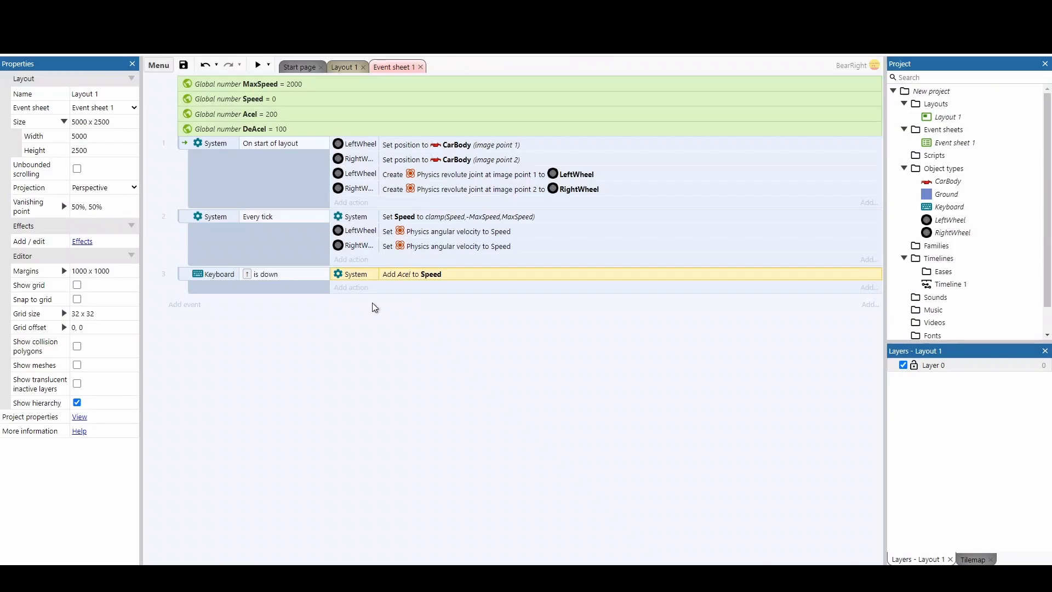
pyautogui.click(215, 274)
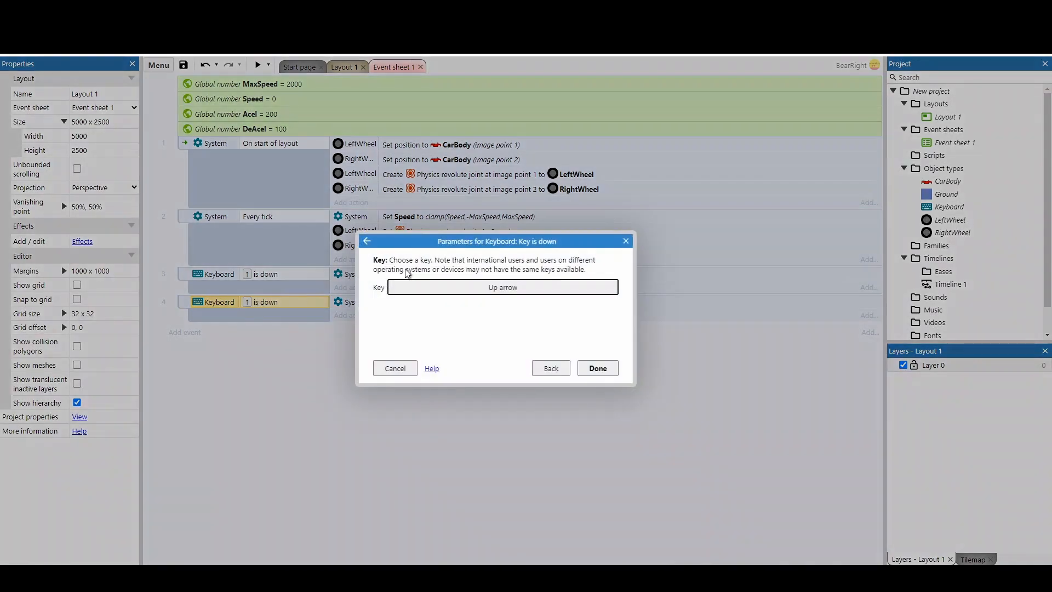
# - Change the copied event's key to Down arrow and its added value to -Acel
pyautogui.click(502, 287)
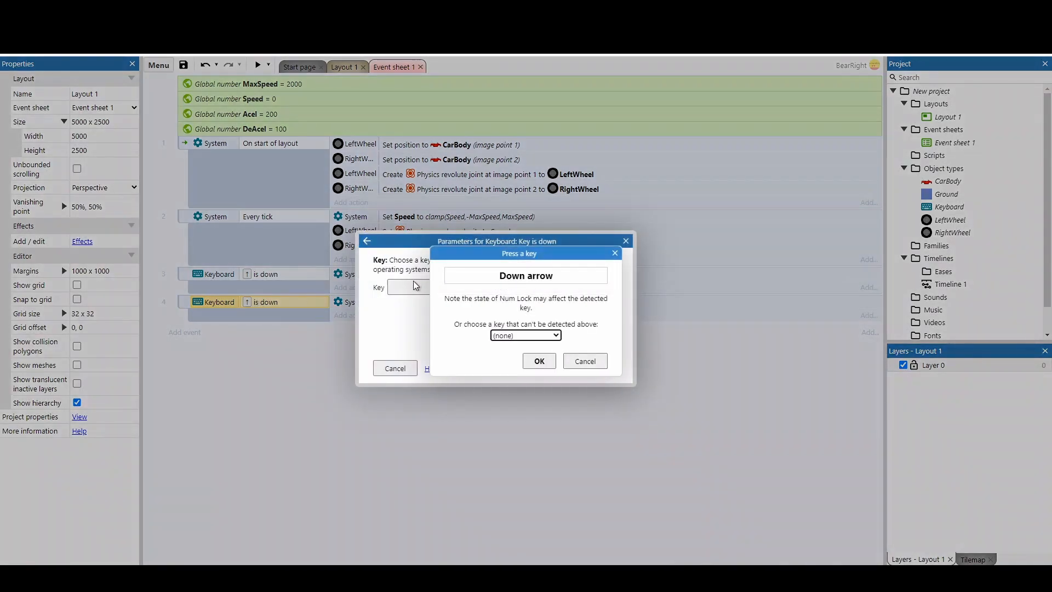
pyautogui.click(539, 361)
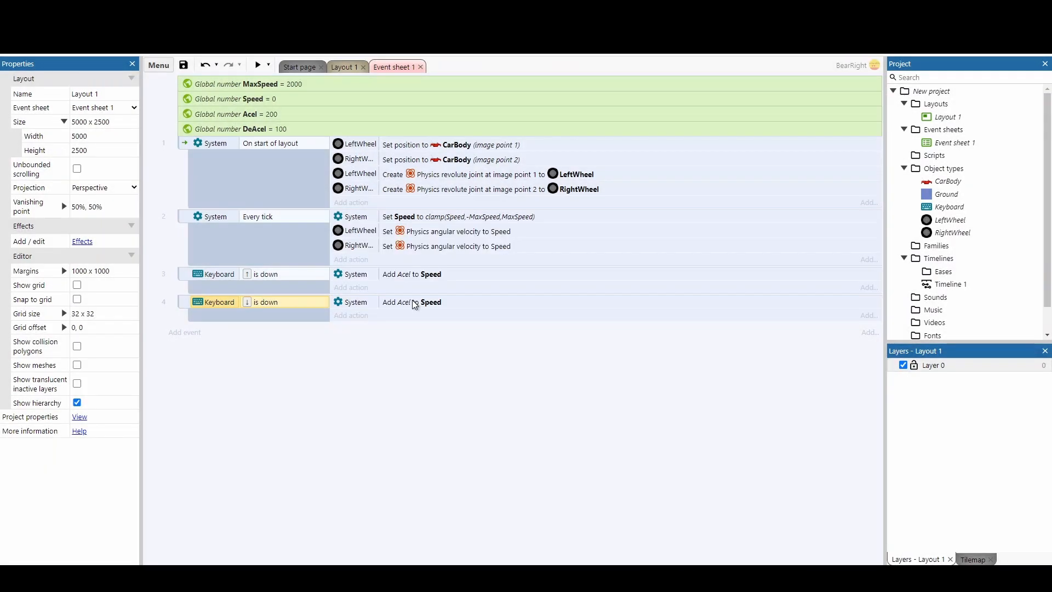
pyautogui.doubleClick(412, 301)
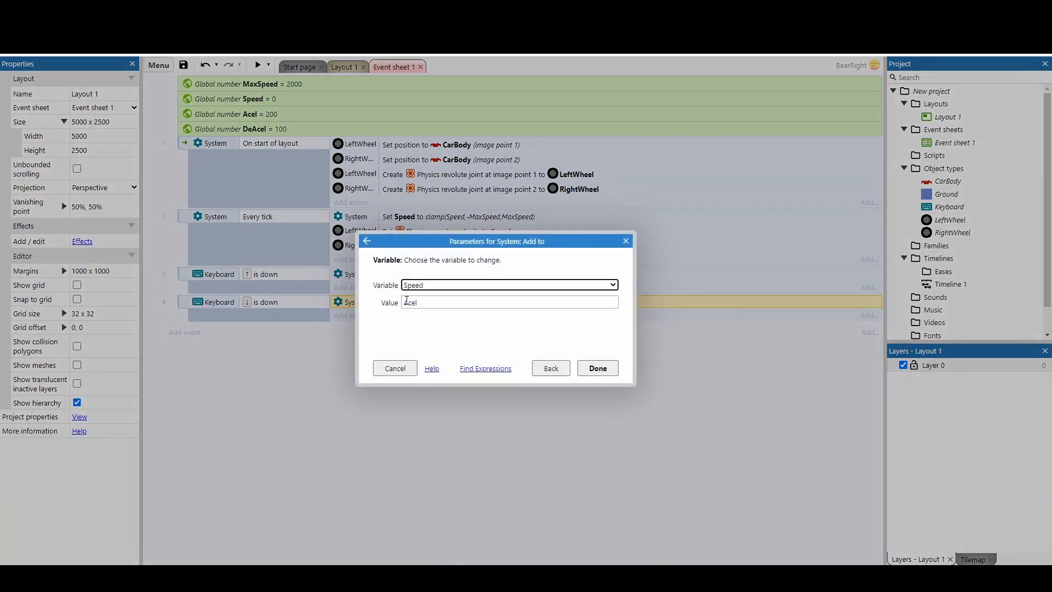
pyautogui.click(508, 302)
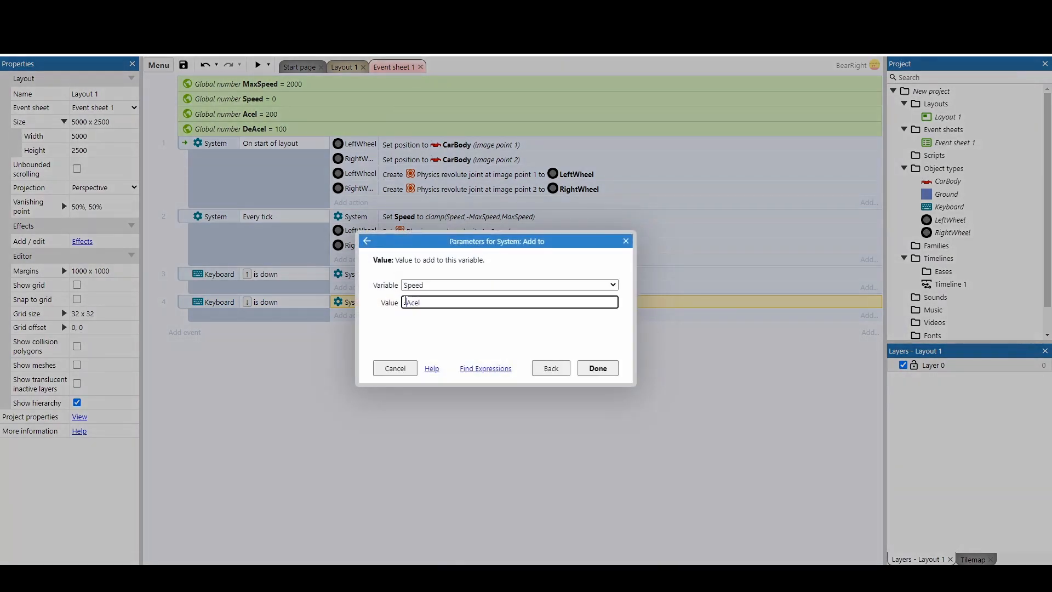
pyautogui.click(597, 367)
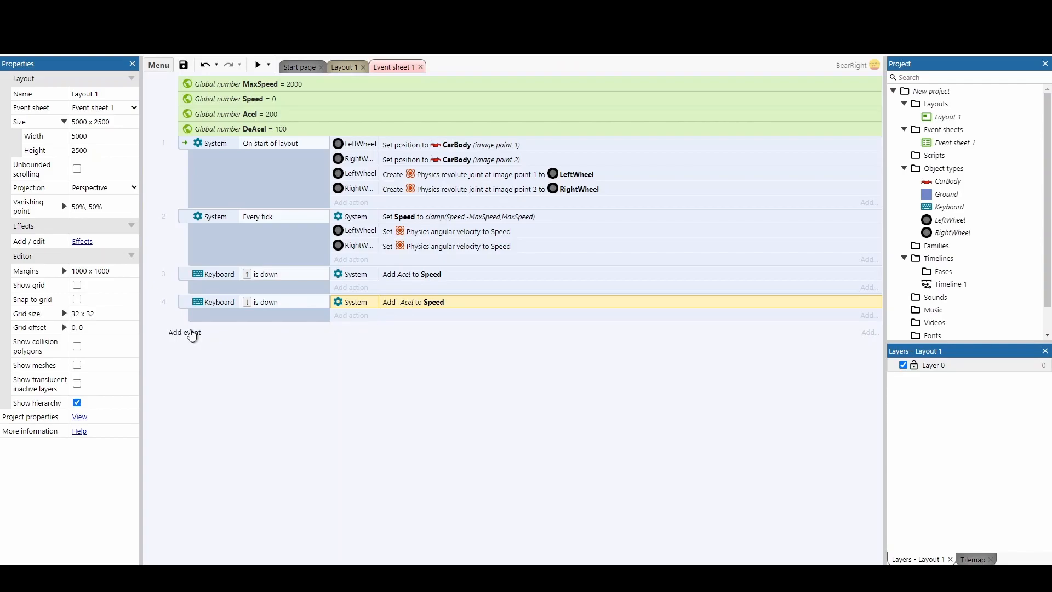
# - Add a new event with Up arrow and Down arrow Key is down conditions, both inverted
pyautogui.click(184, 332)
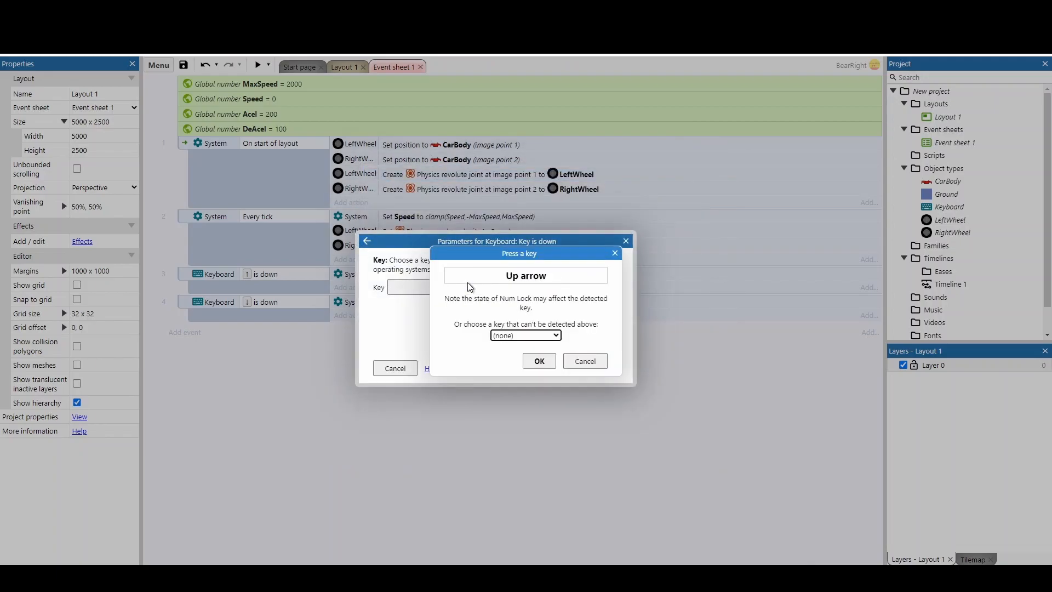
pyautogui.click(538, 360)
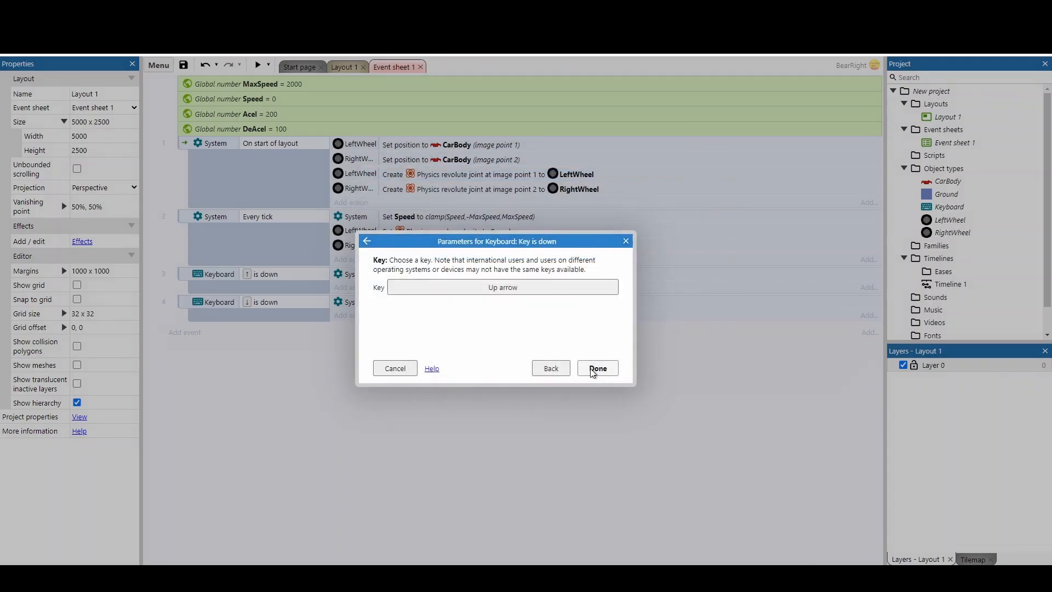
pyautogui.click(595, 367)
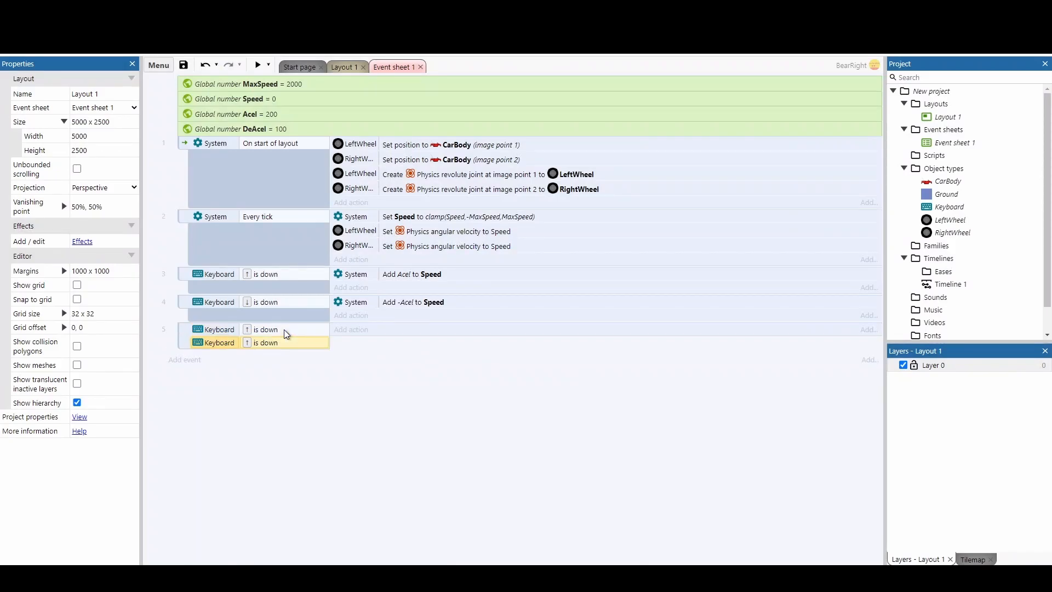
pyautogui.doubleClick(266, 342)
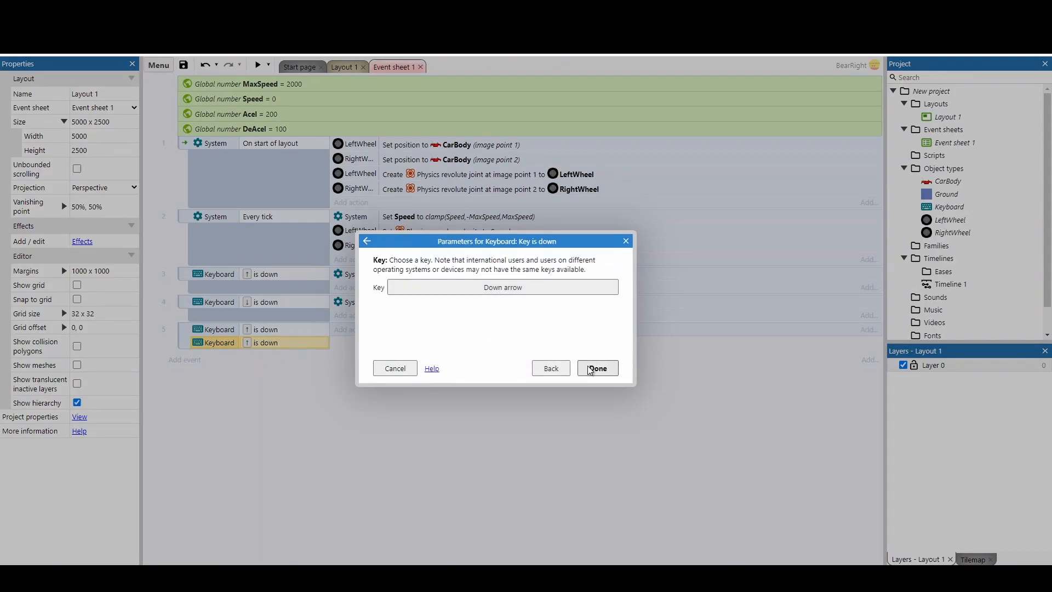
pyautogui.click(595, 368)
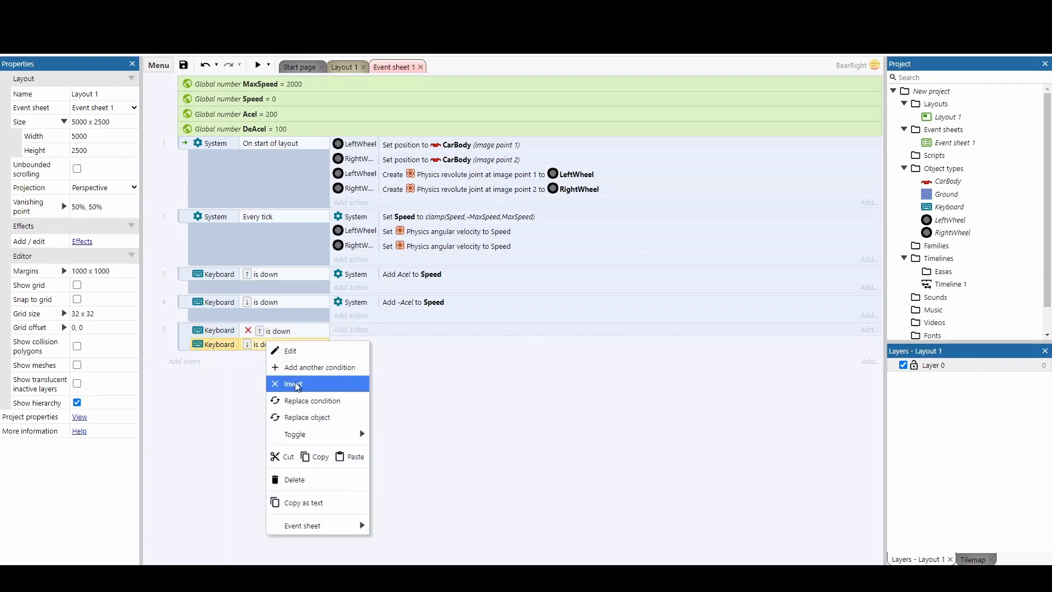
pyautogui.click(293, 383)
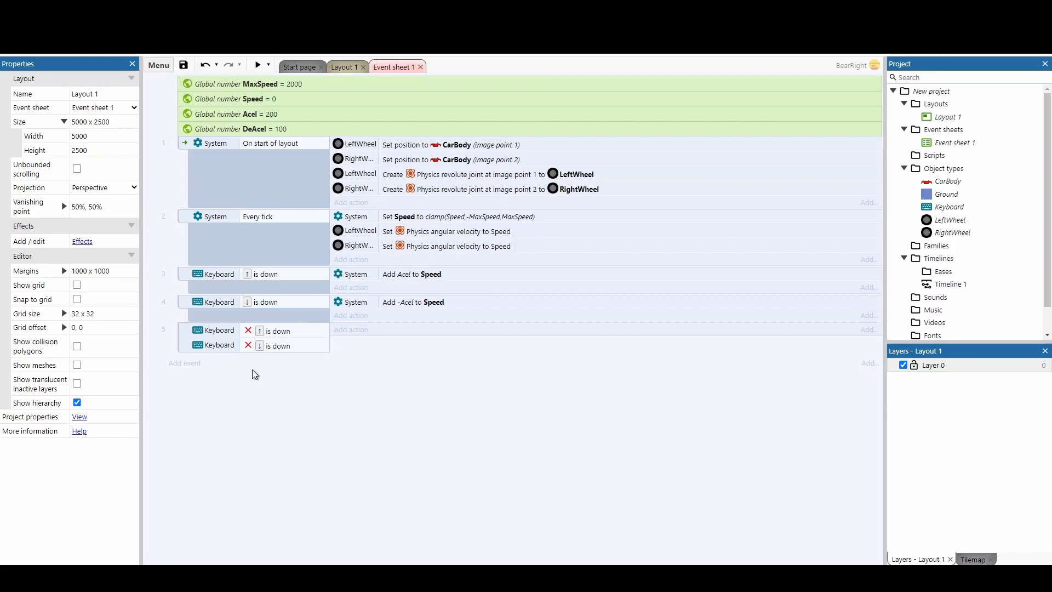
pyautogui.rightClick(215, 330)
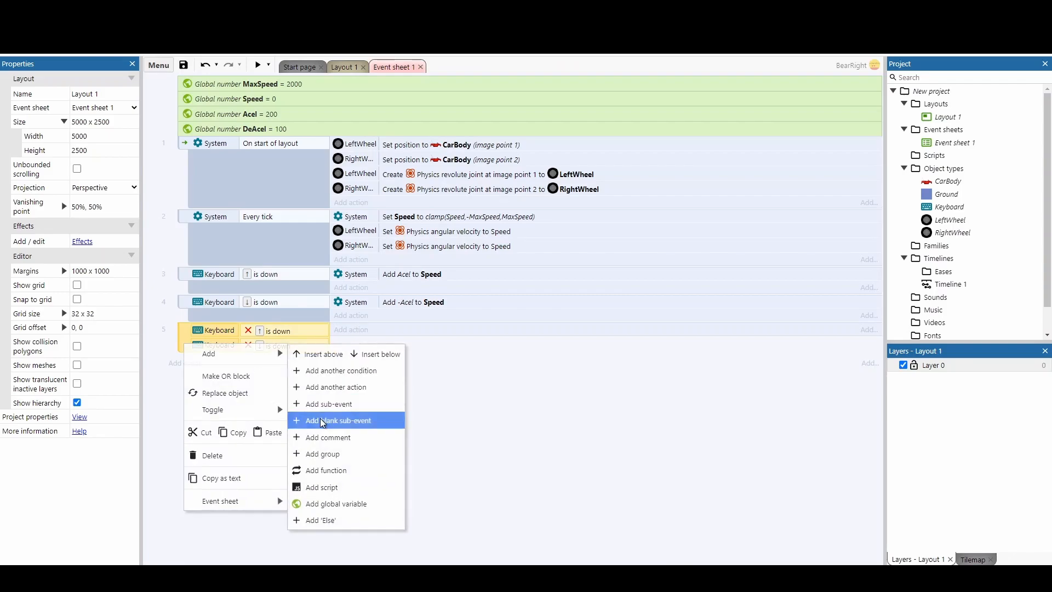
# - Add a System sub-event under the no-keys event comparing Speed > 0
pyautogui.click(338, 420)
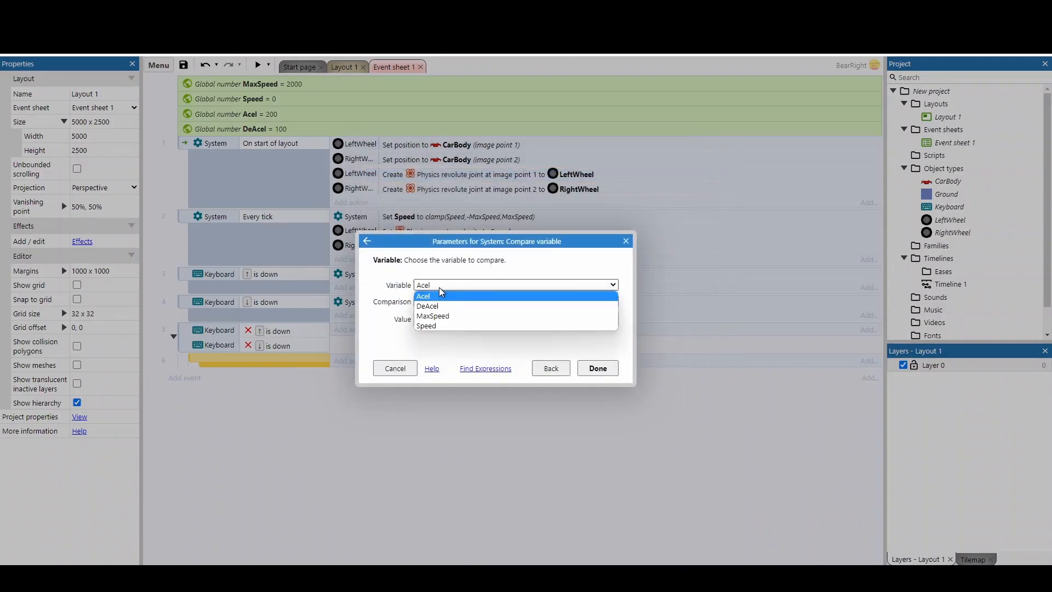
pyautogui.click(427, 326)
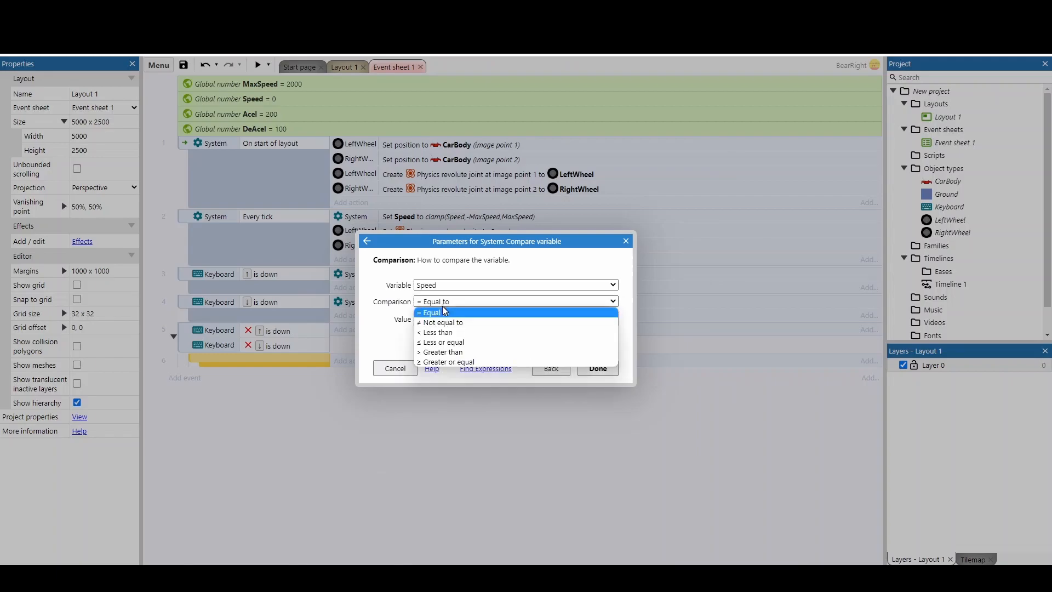
pyautogui.click(443, 352)
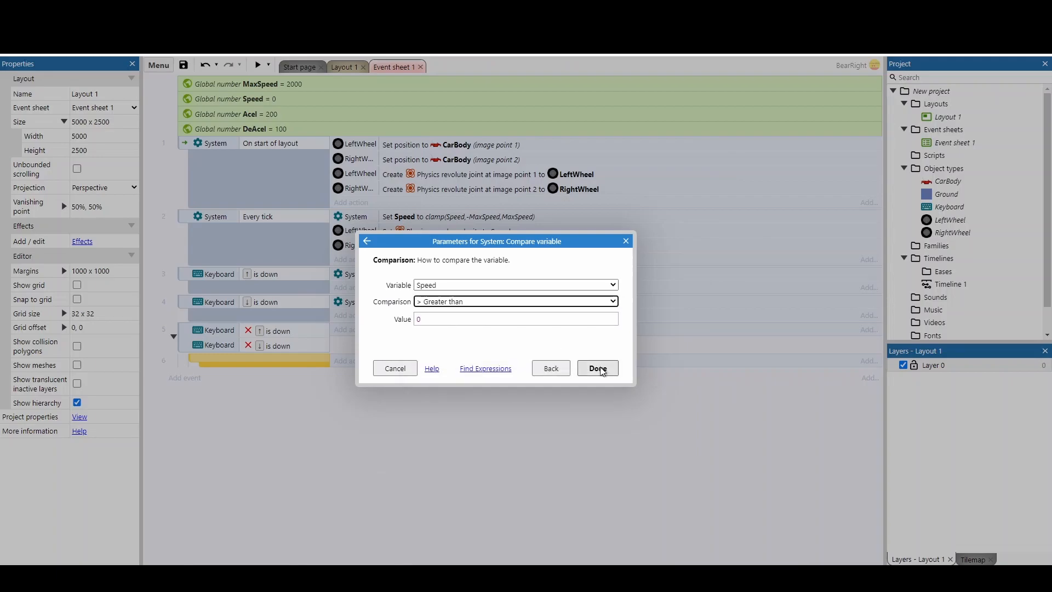
pyautogui.click(595, 367)
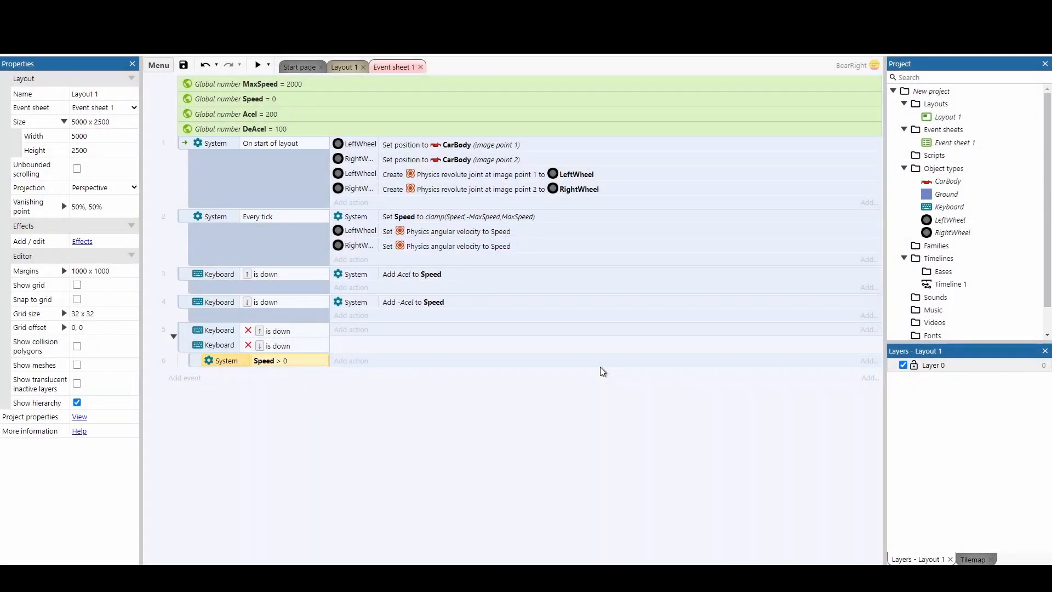
# - Give the Speed > 0 sub-event an action subtracting DeAcel from Speed
pyautogui.click(350, 360)
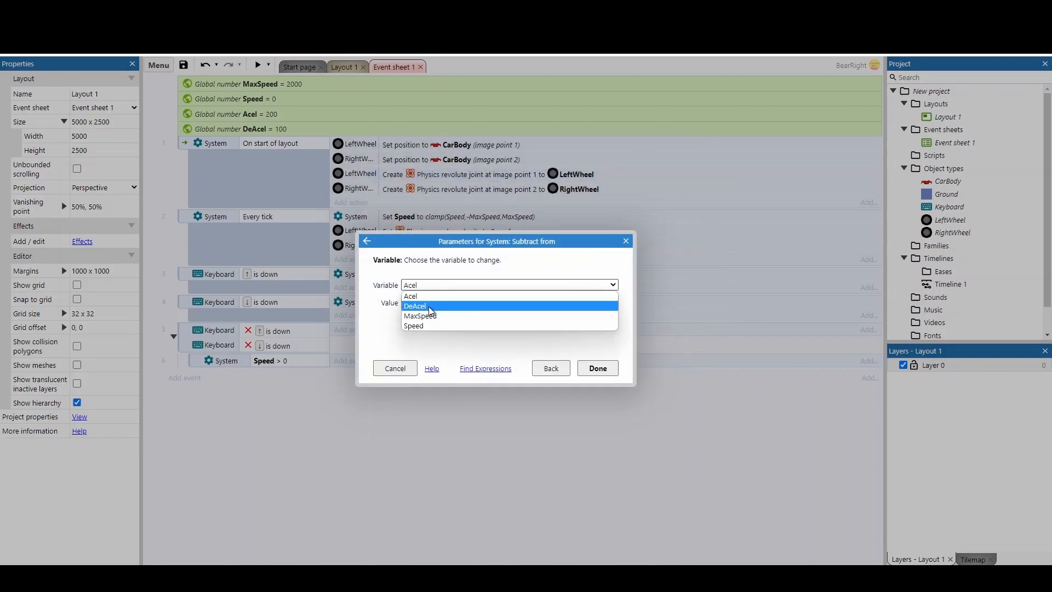
pyautogui.click(413, 326)
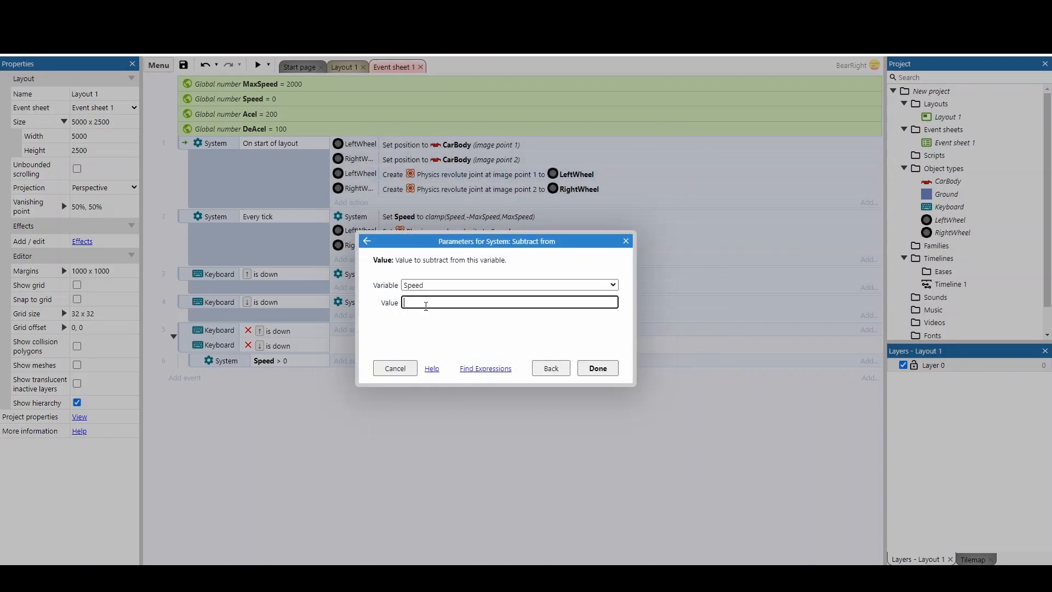
pyautogui.write('DeAcel')
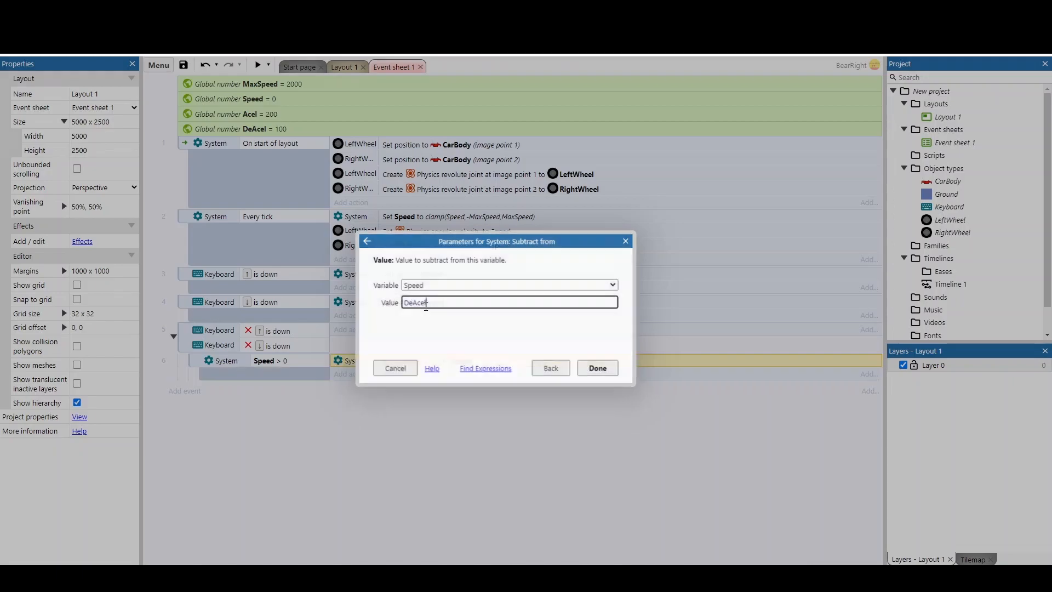
pyautogui.click(595, 367)
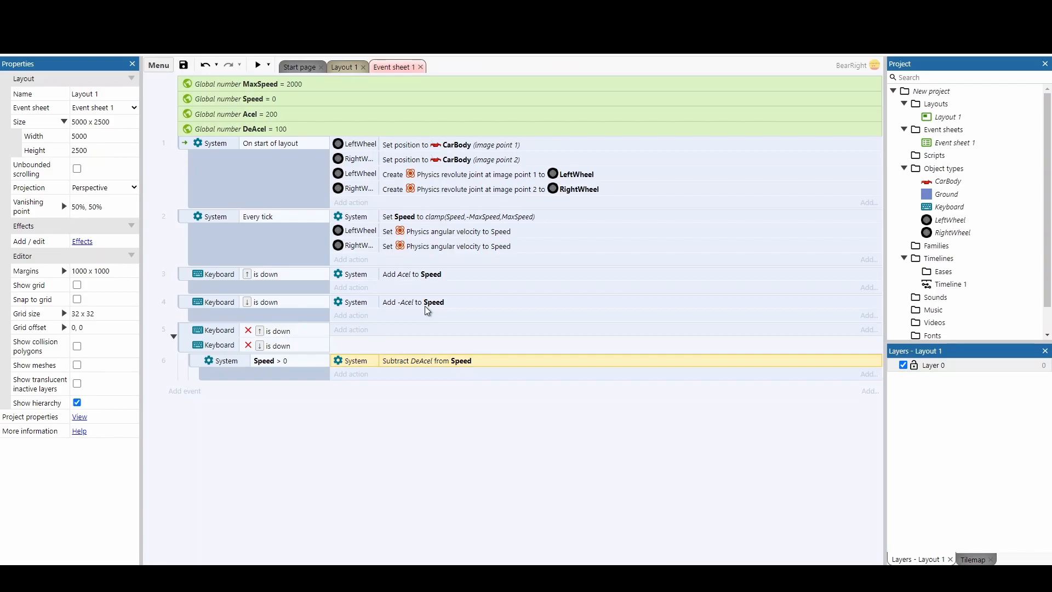
pyautogui.click(350, 373)
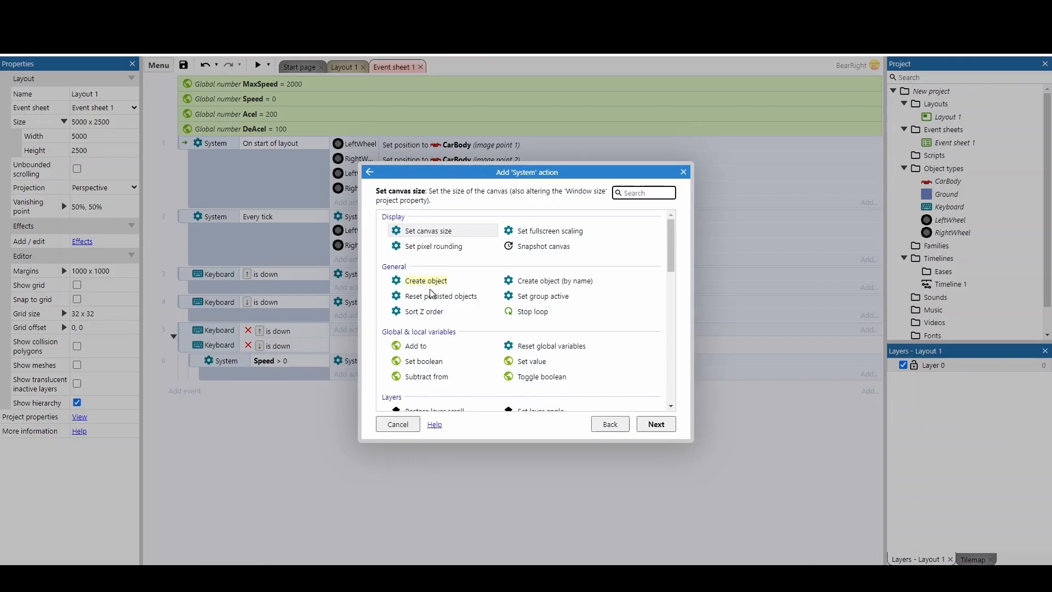
# - Add an action setting Speed to clamp(Speed, 0, MaxSpeed), then select the sub-event for copying
pyautogui.click(530, 361)
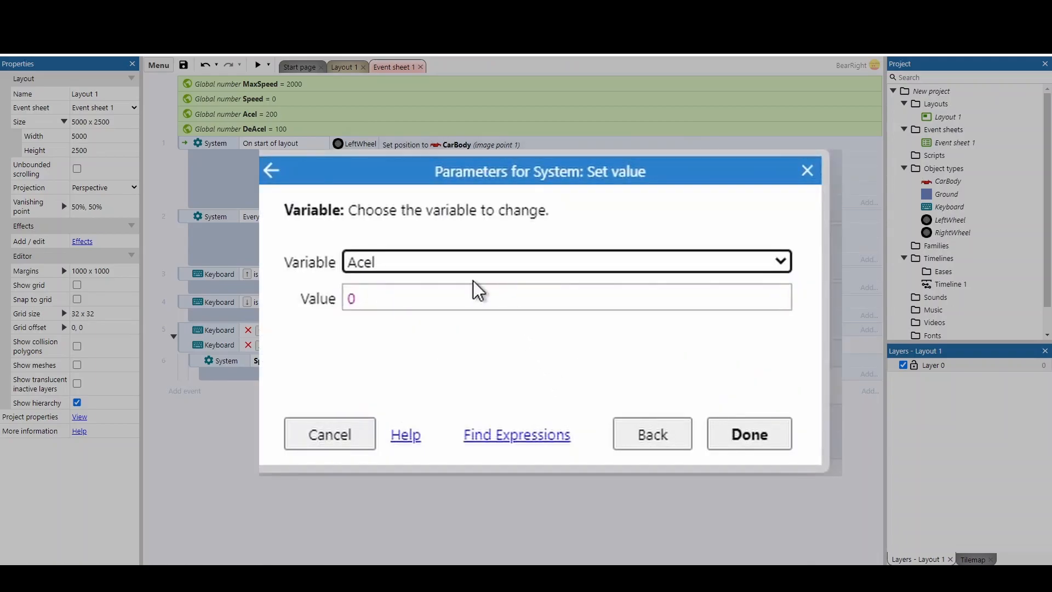
pyautogui.click(565, 262)
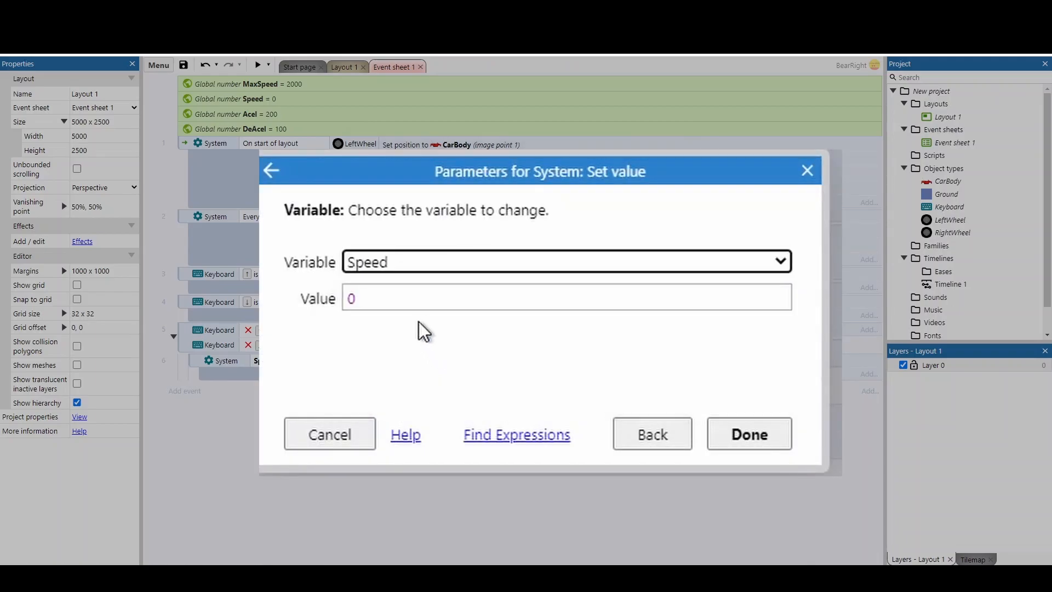
pyautogui.write('clamp(')
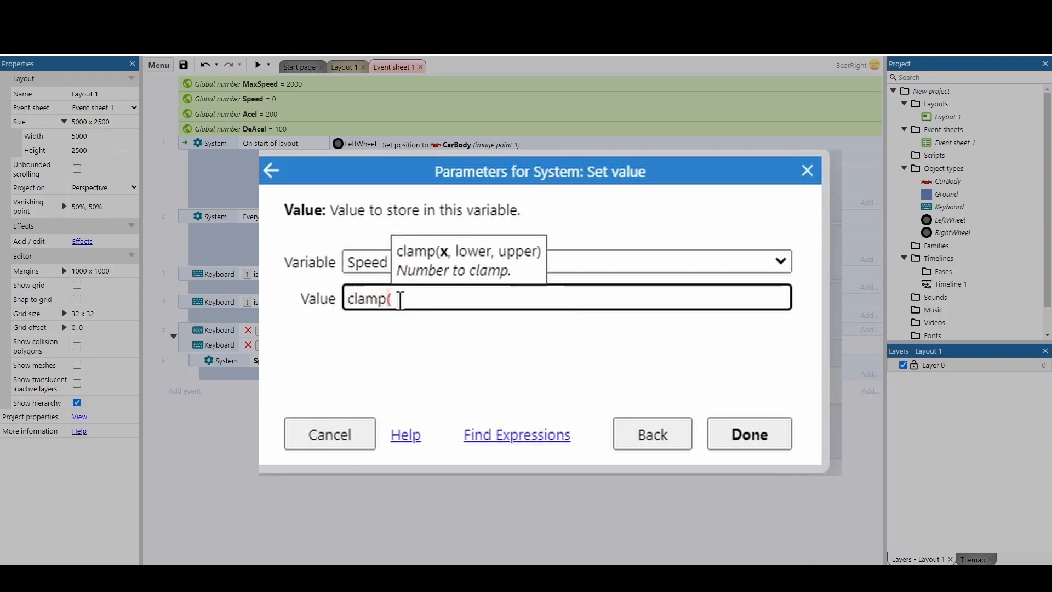
pyautogui.write('Speed,')
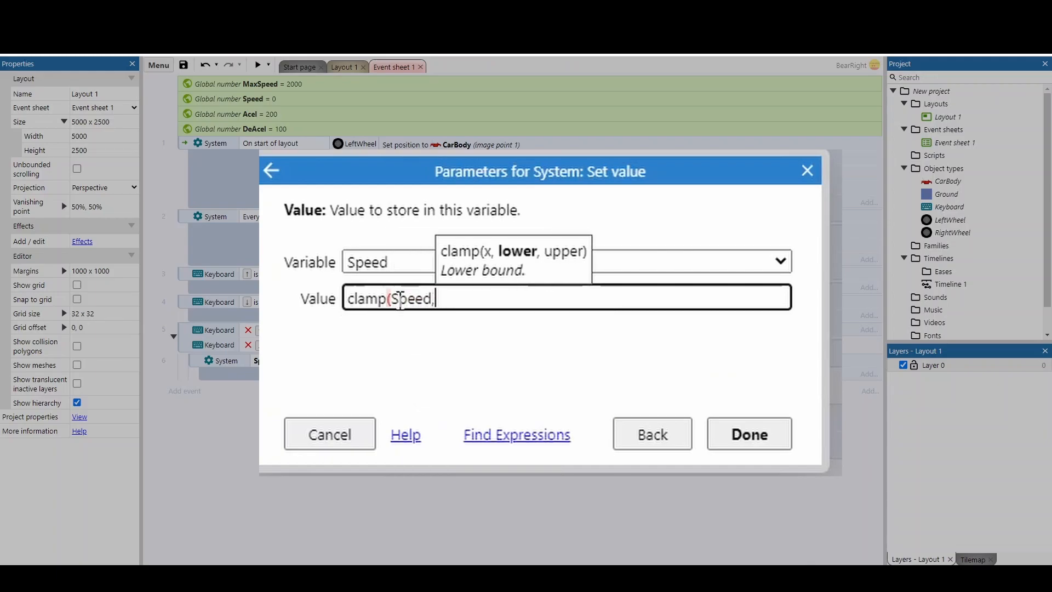
pyautogui.write('0,ma')
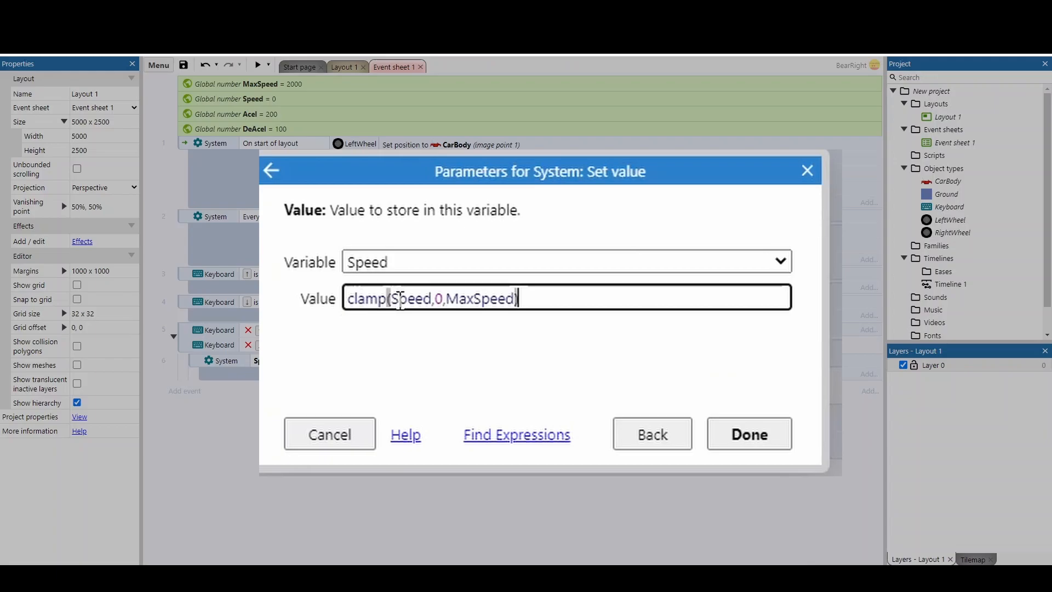
pyautogui.click(748, 434)
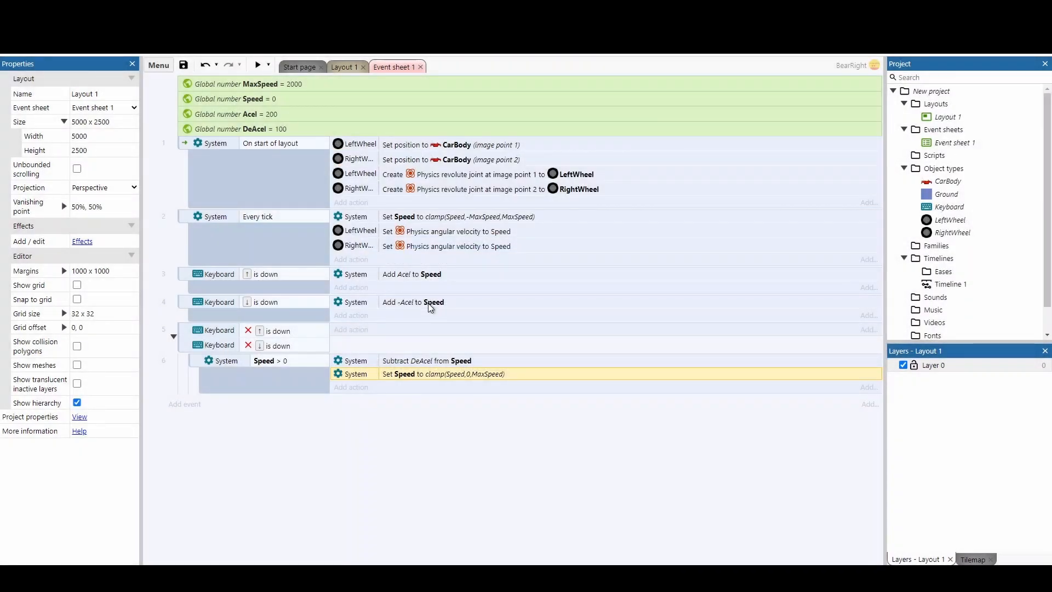
# - Paste the sub-event as Speed < 0, subtracting -DeAcel and clamping Speed to -MaxSpeed..0
pyautogui.click(224, 360)
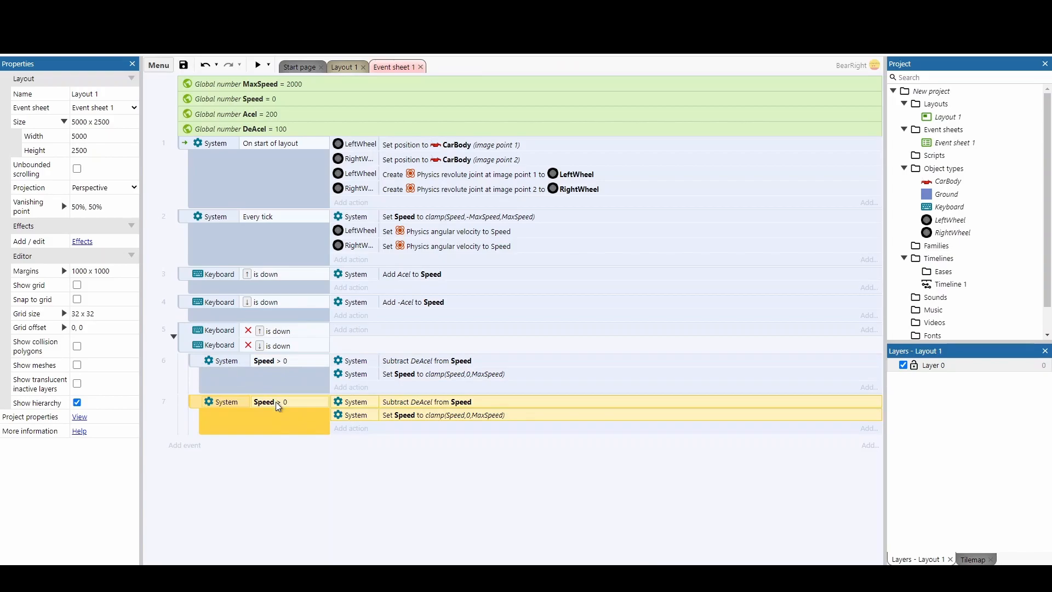
pyautogui.doubleClick(270, 401)
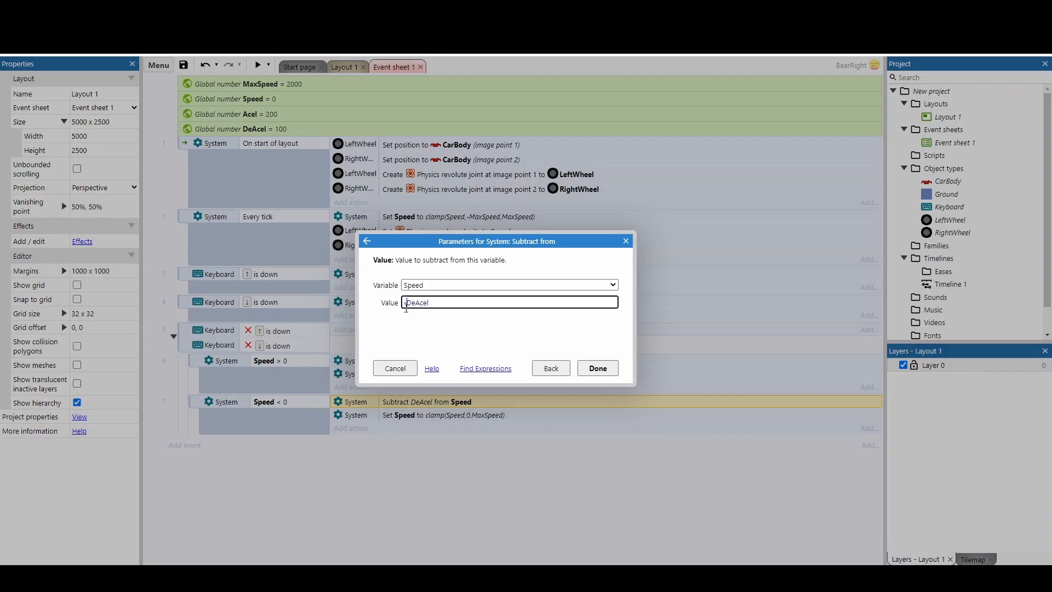
pyautogui.click(596, 368)
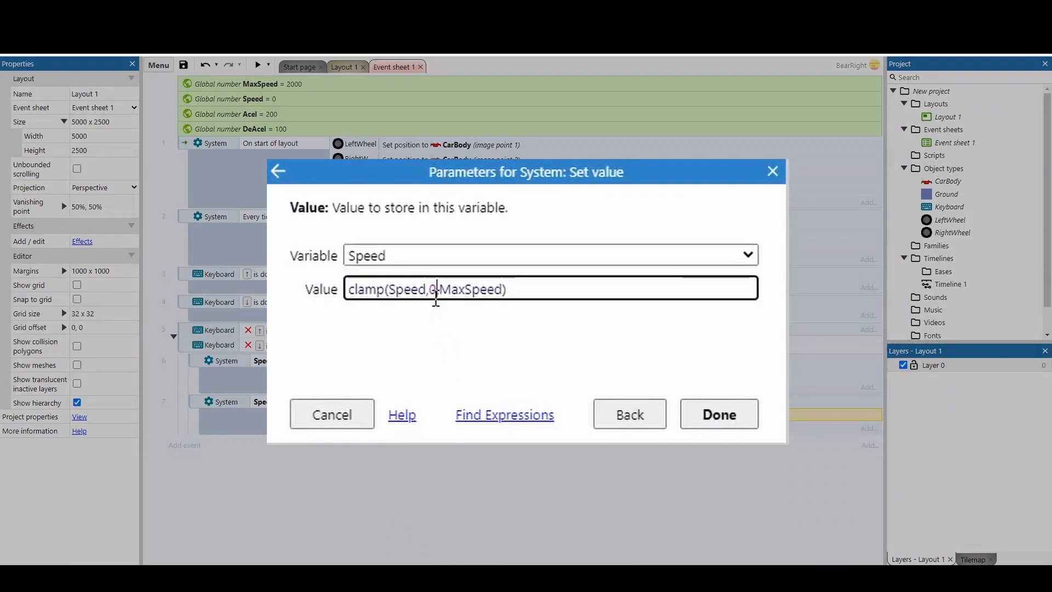
pyautogui.write('max')
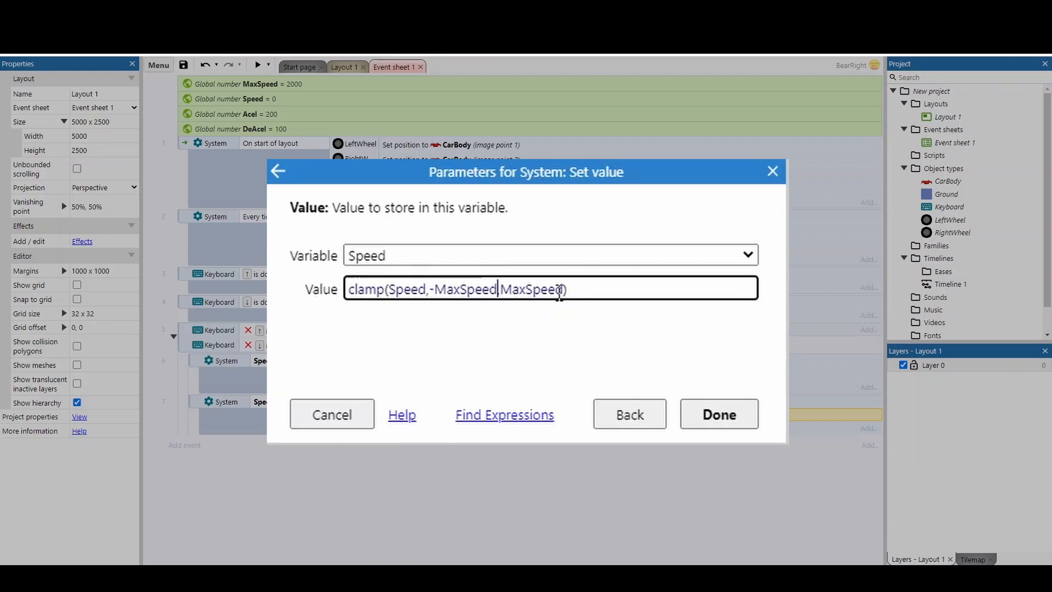
pyautogui.write('0')
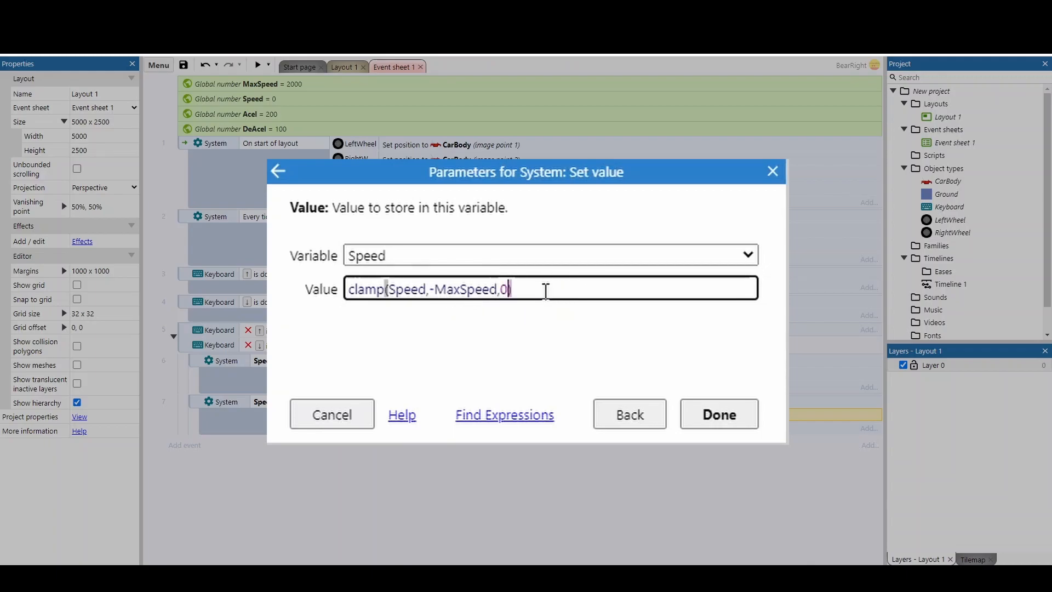
pyautogui.click(717, 414)
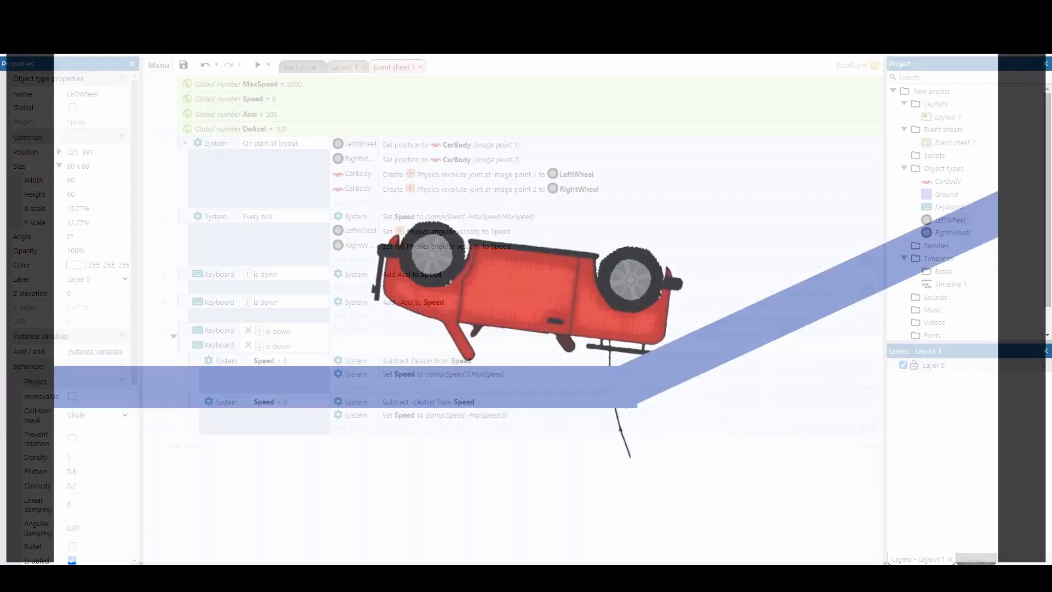
# - Switch to Layout 1 to view the car on the sloped ground
pyautogui.click(344, 66)
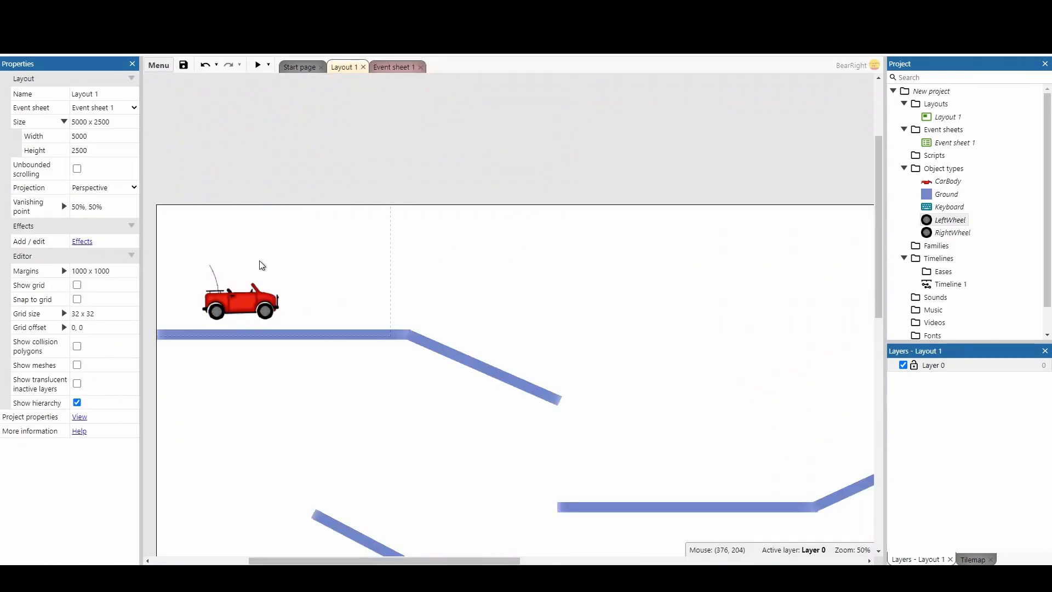
pyautogui.click(216, 310)
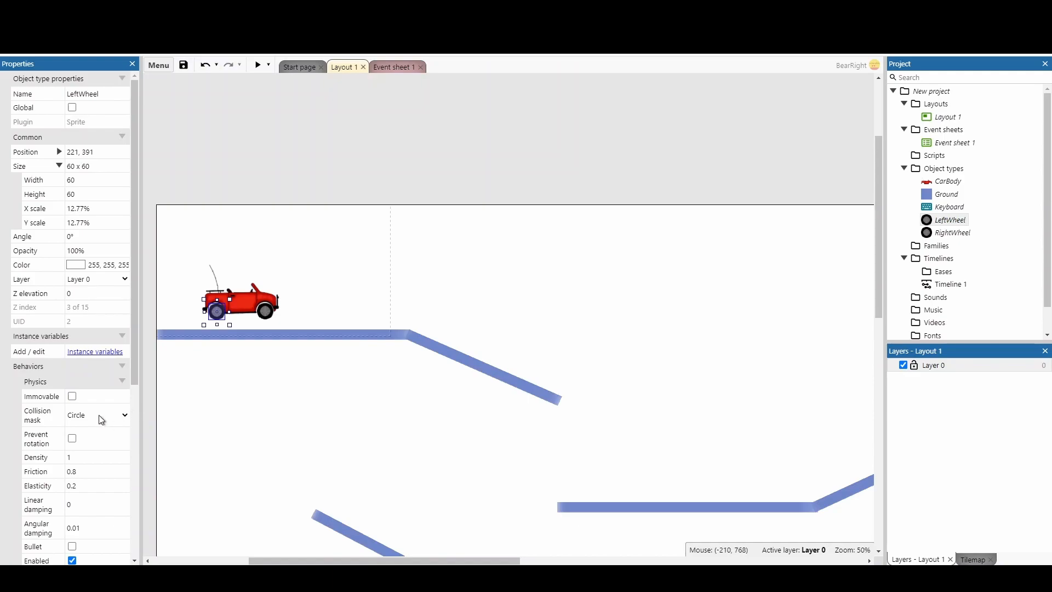
pyautogui.click(123, 414)
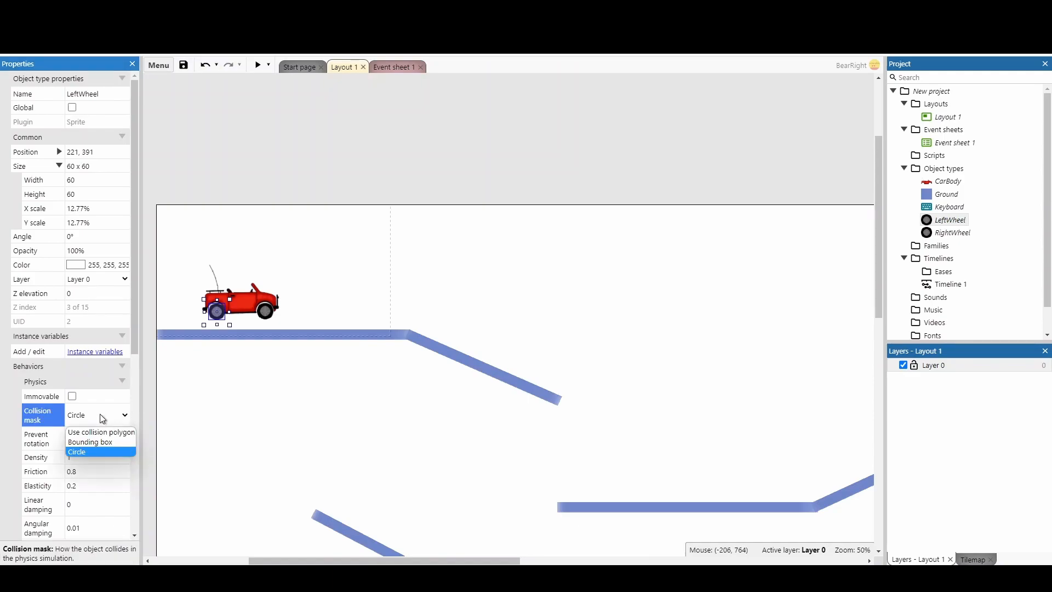
pyautogui.moveTo(110, 410)
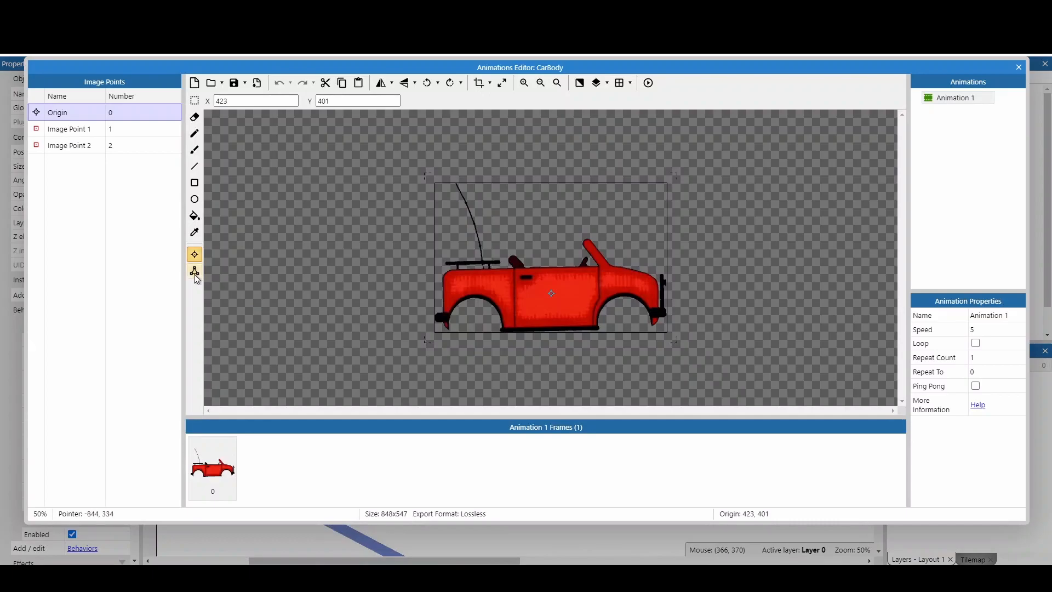
pyautogui.click(194, 271)
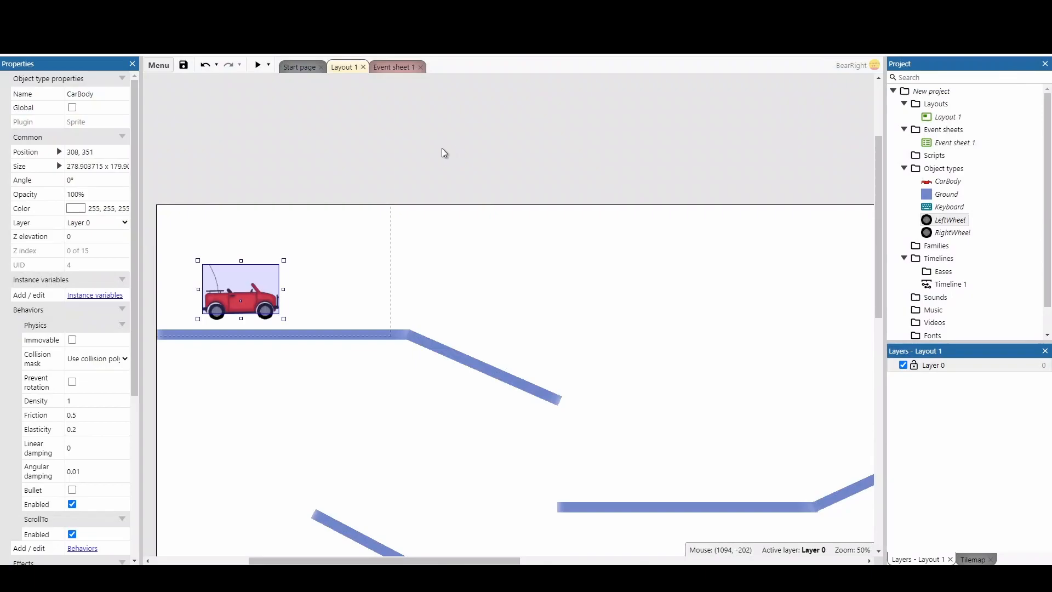
pyautogui.click(394, 66)
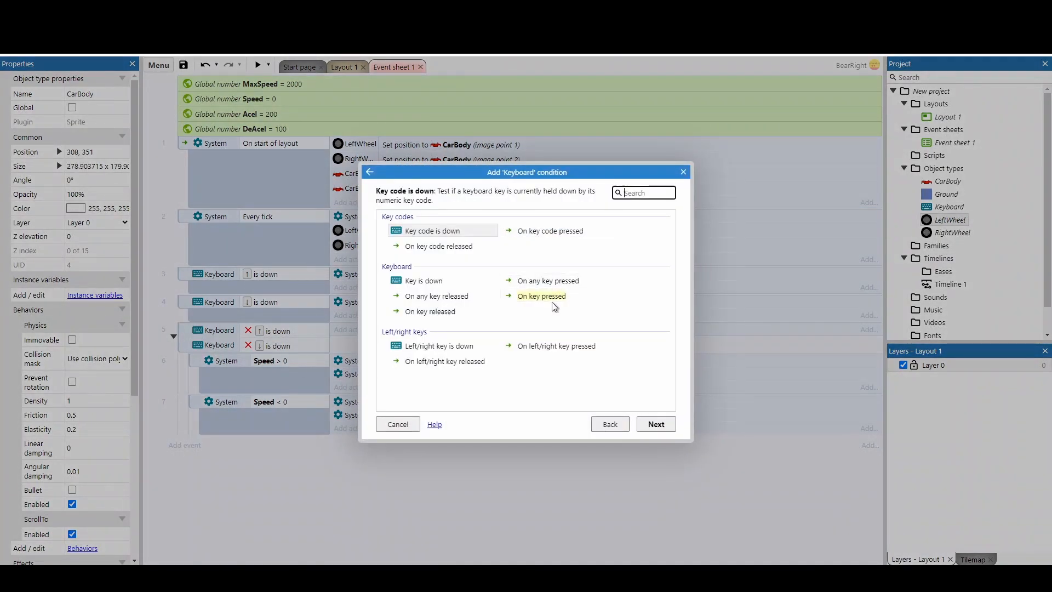
pyautogui.moveTo(435, 296)
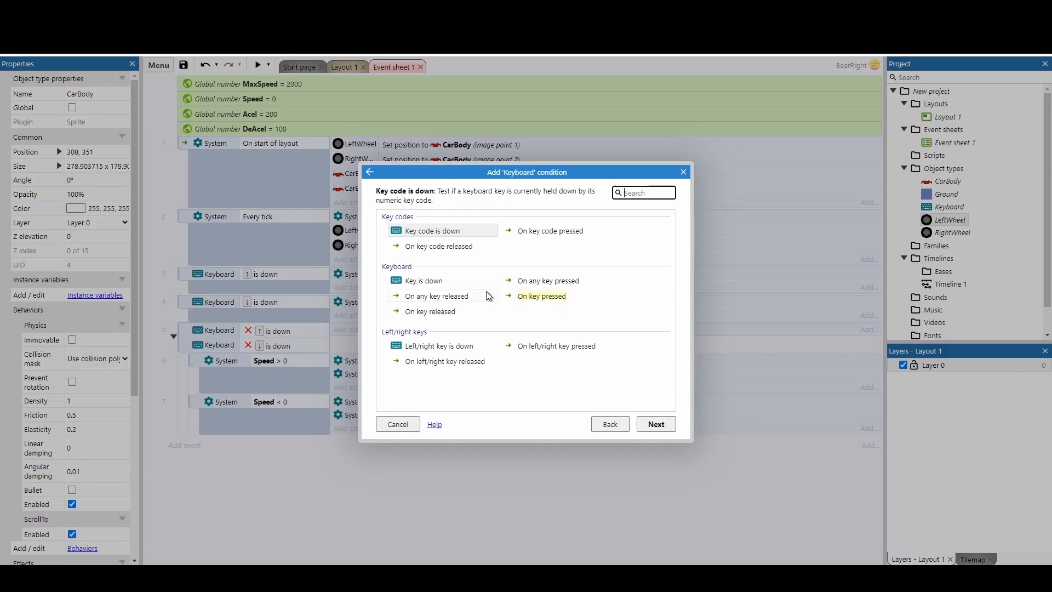
# - Add a Keyboard 'Key is down' event for the Left arrow
pyautogui.click(424, 280)
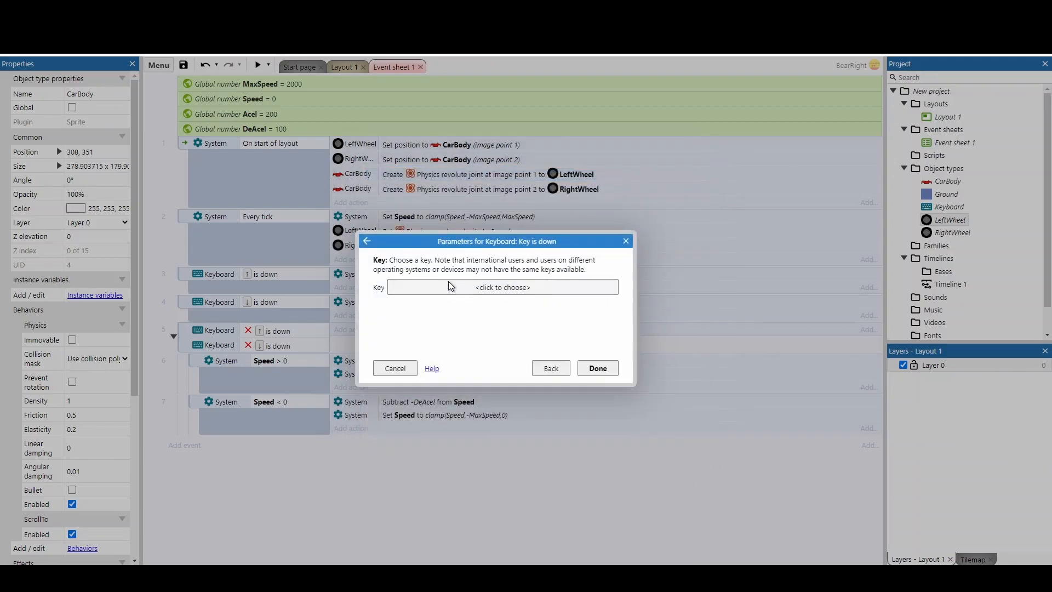
pyautogui.click(502, 287)
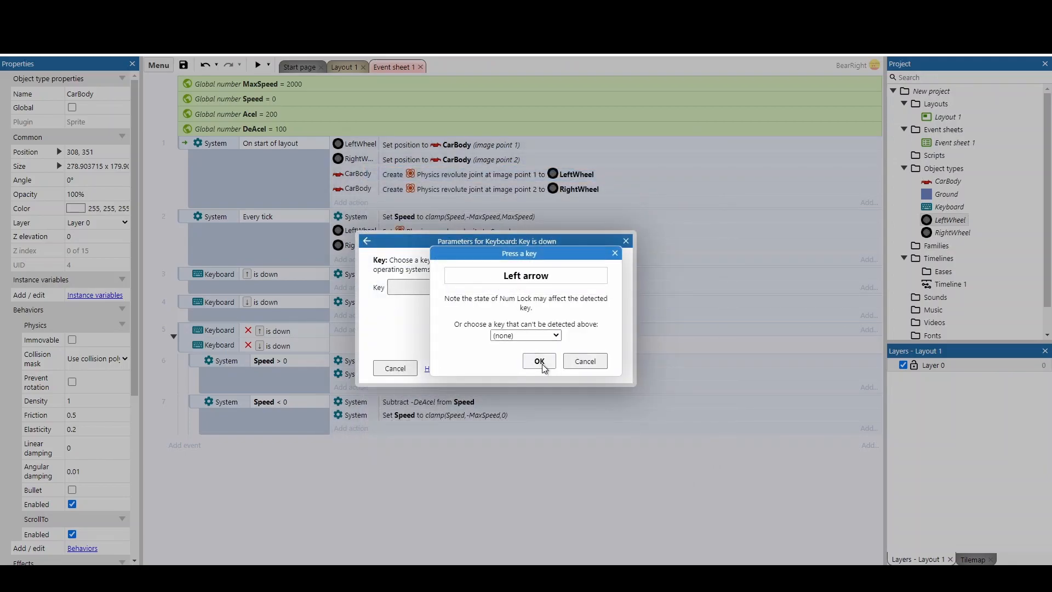
pyautogui.click(539, 361)
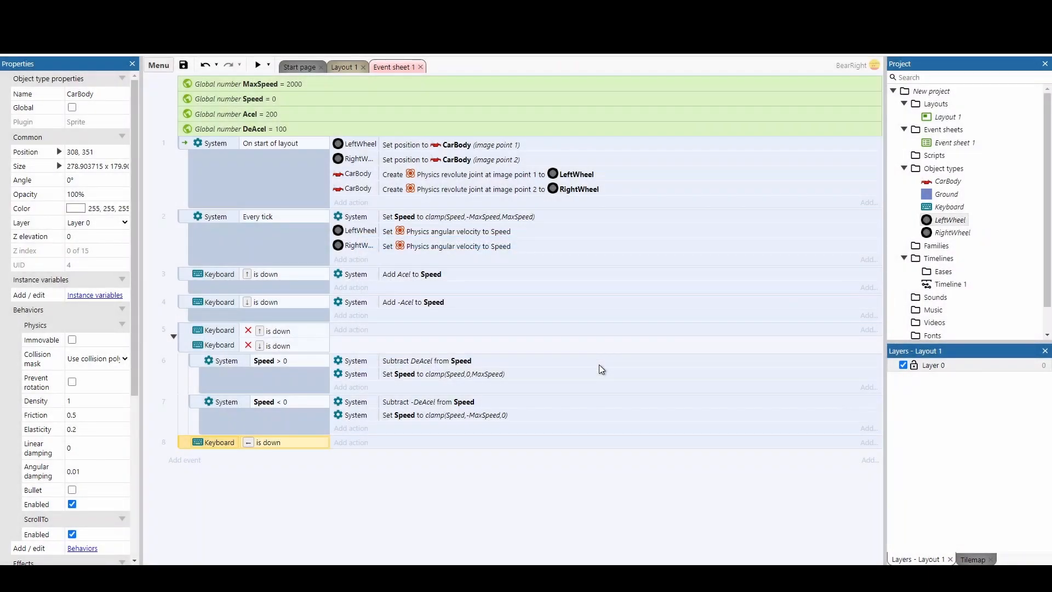
# - Make the Left arrow event set CarBody's physics angular velocity to -50
pyautogui.click(351, 442)
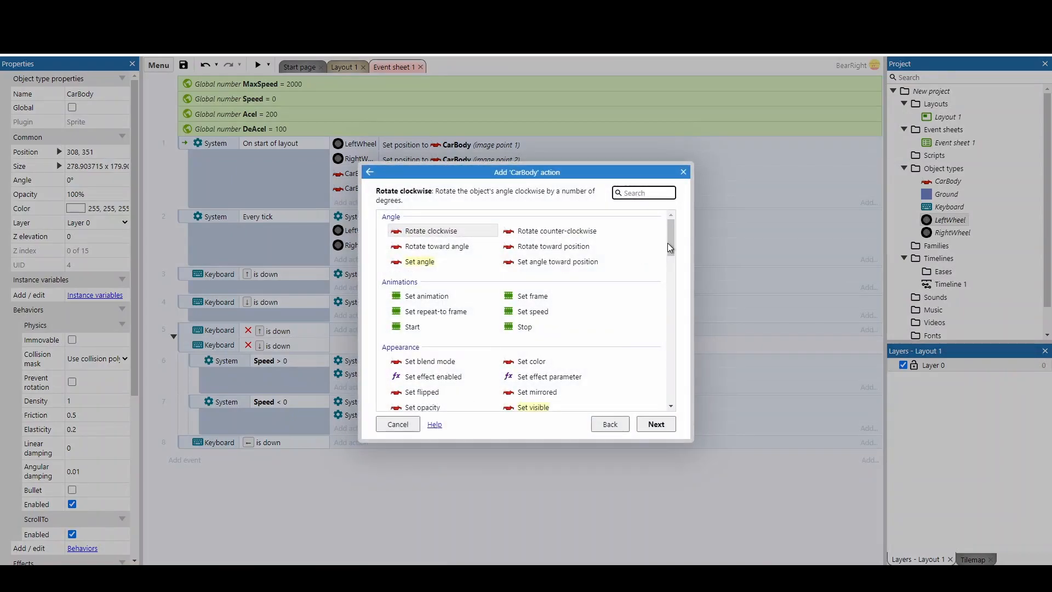
pyautogui.scroll(-3)
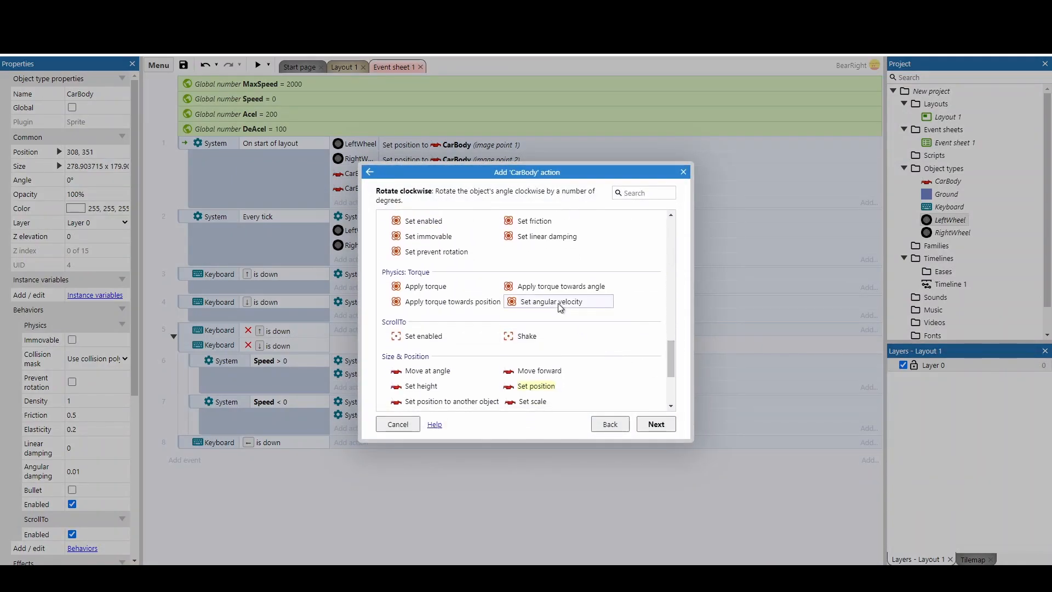
pyautogui.click(546, 300)
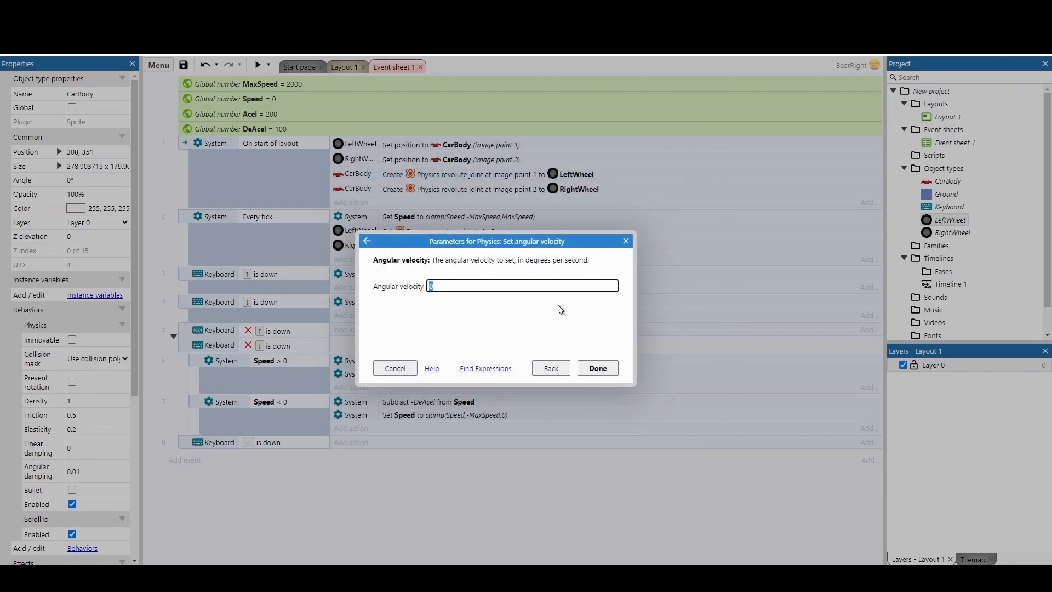
pyautogui.write('-50')
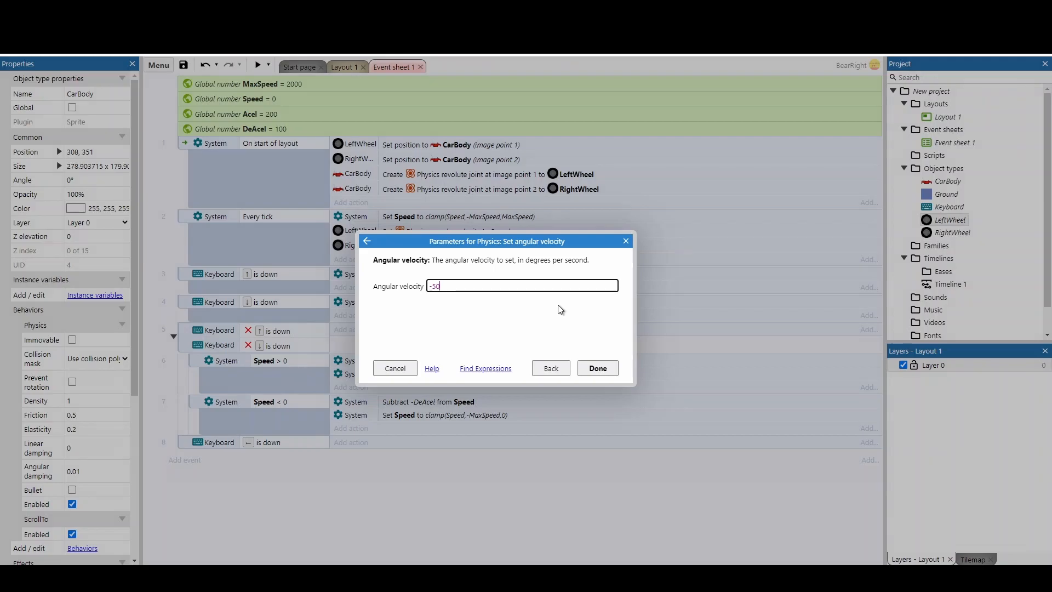
pyautogui.click(596, 367)
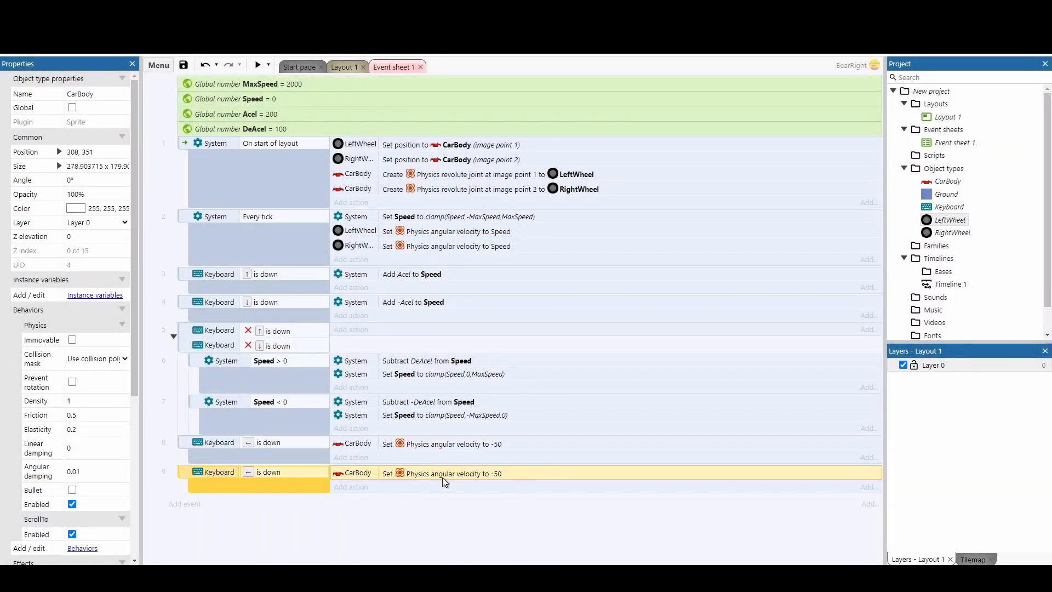
# - Change the copied event's Key is down condition to Right arrow
pyautogui.doubleClick(456, 472)
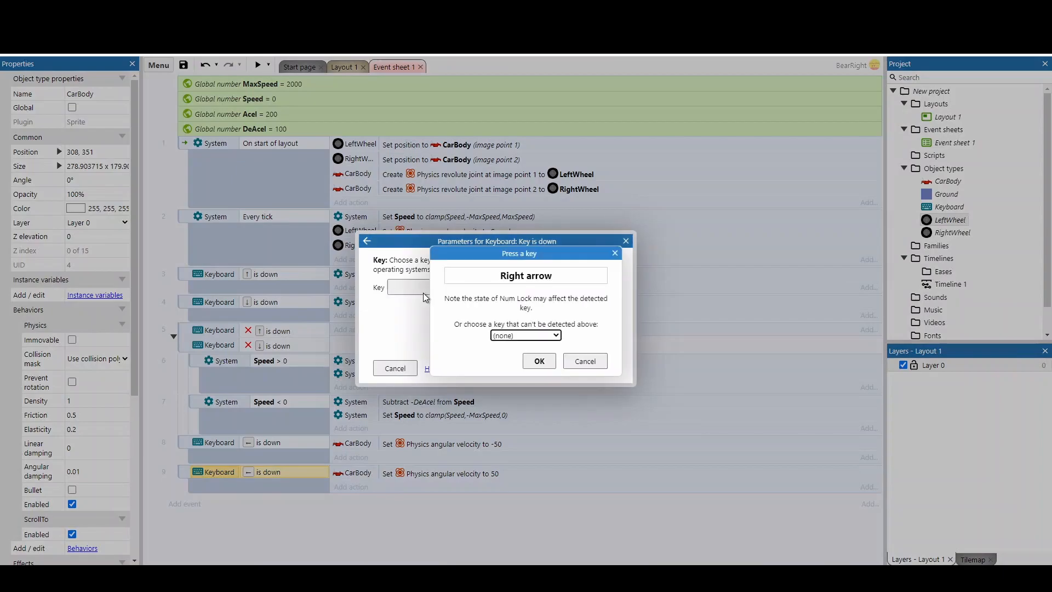
pyautogui.click(538, 361)
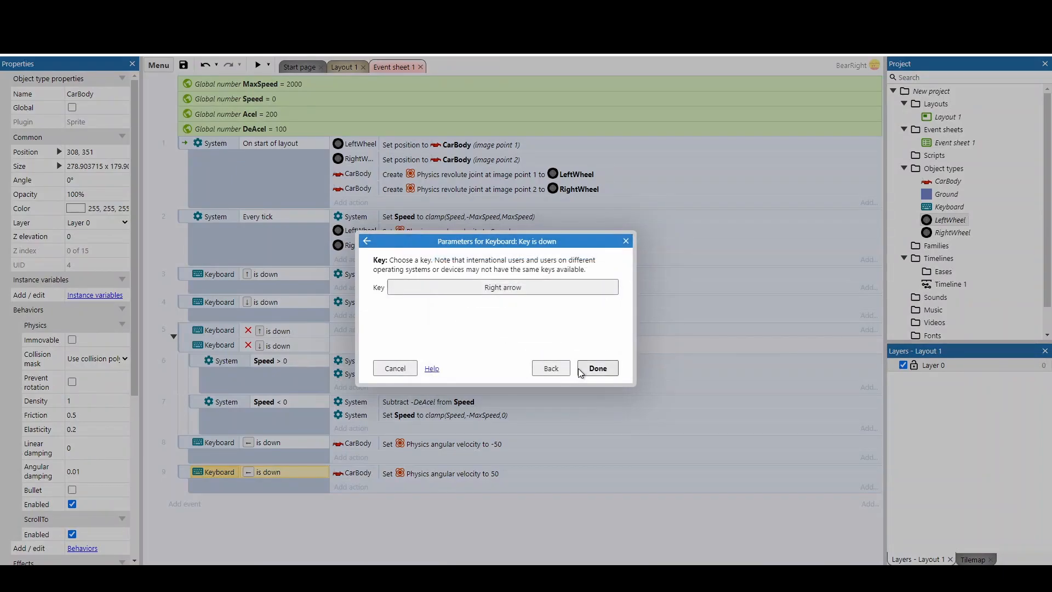
pyautogui.click(595, 367)
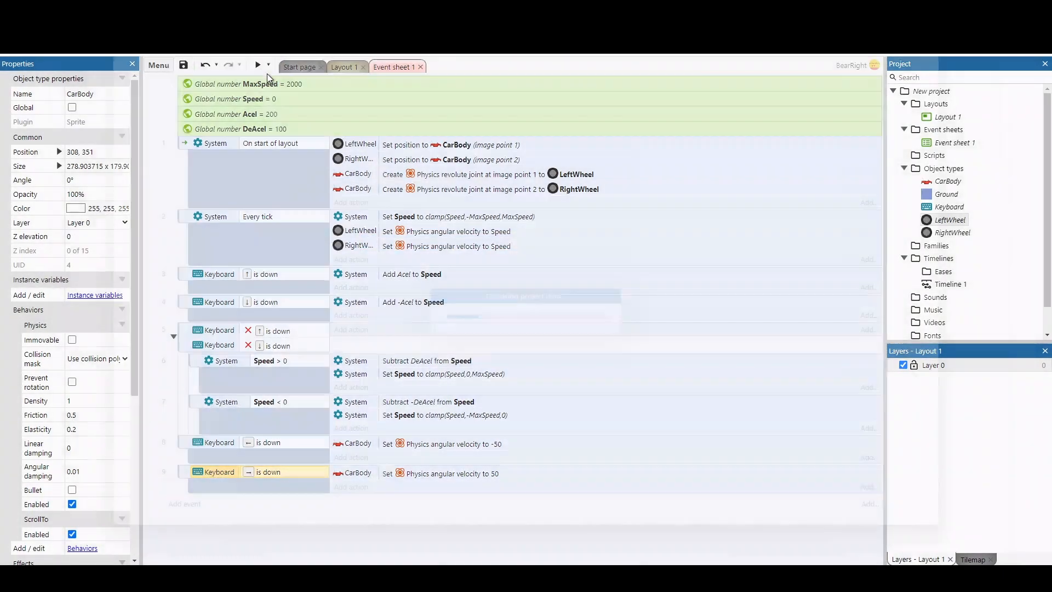